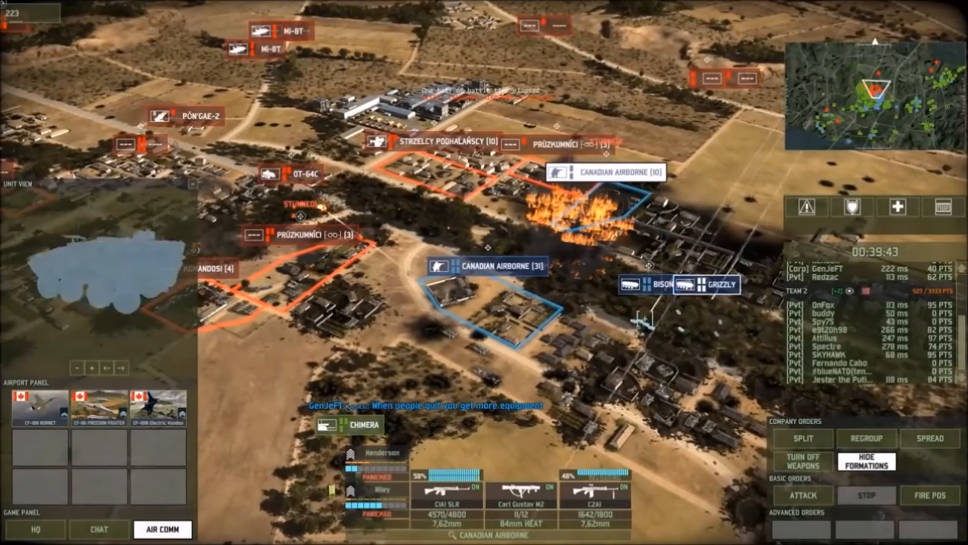
- Resign the British December 1927 campaign, confirming both resignation prompts
click(803, 495)
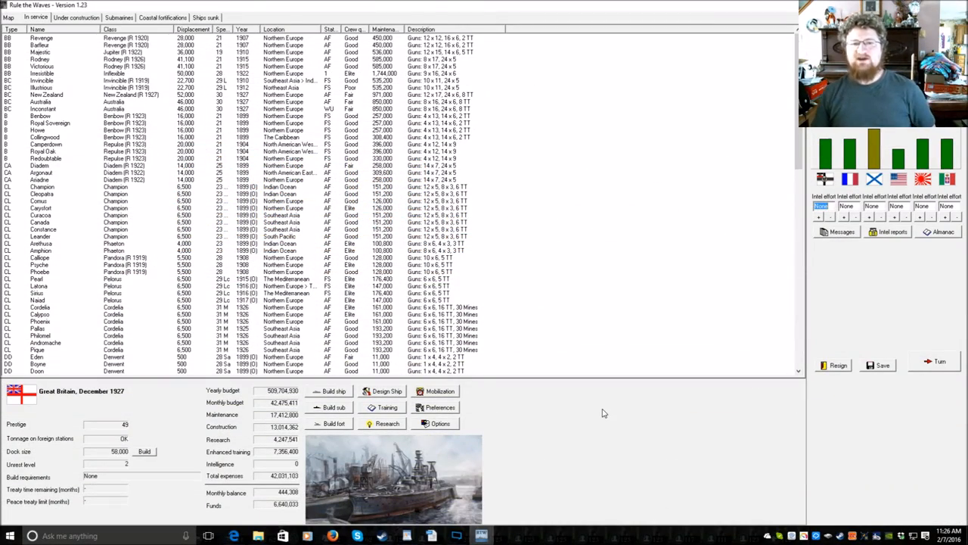
scroll(down, 3)
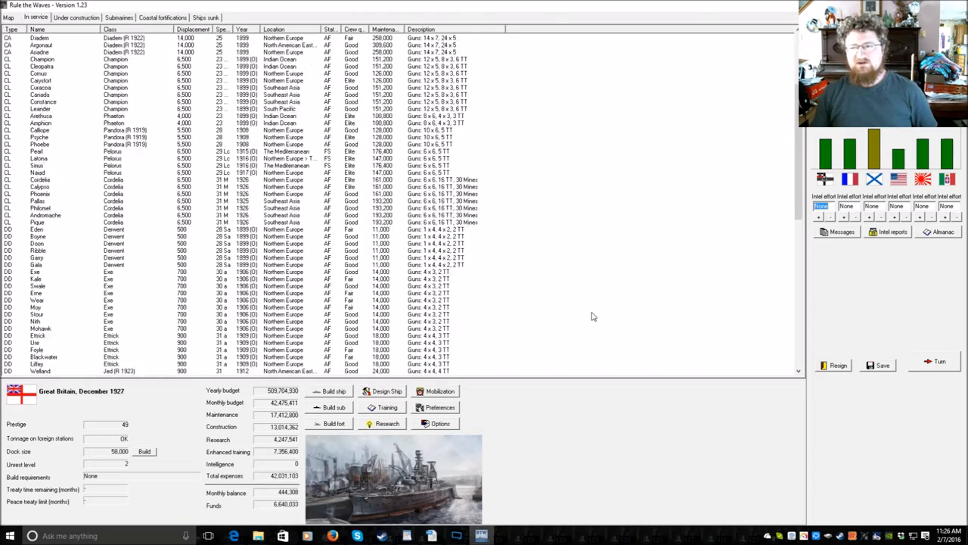
scroll(down, 3)
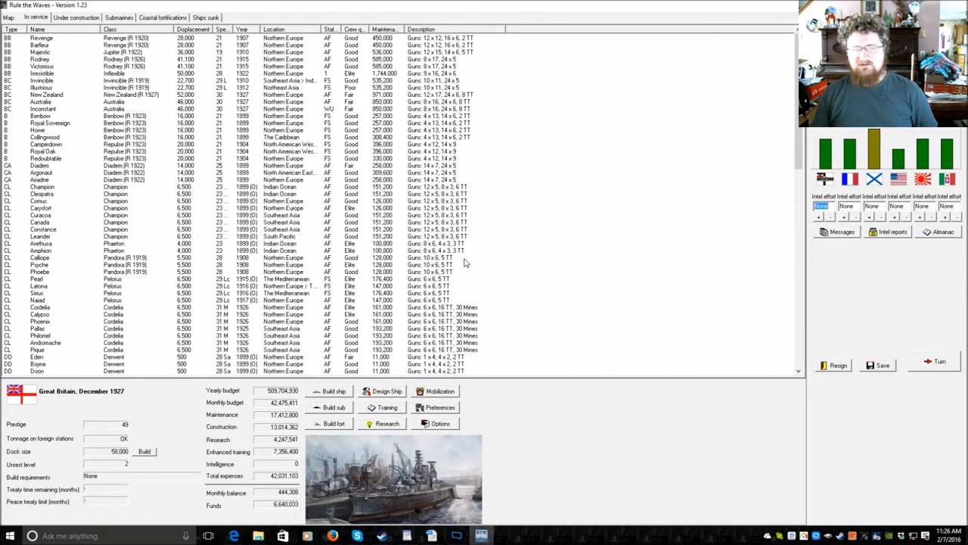
mouse_move(201, 127)
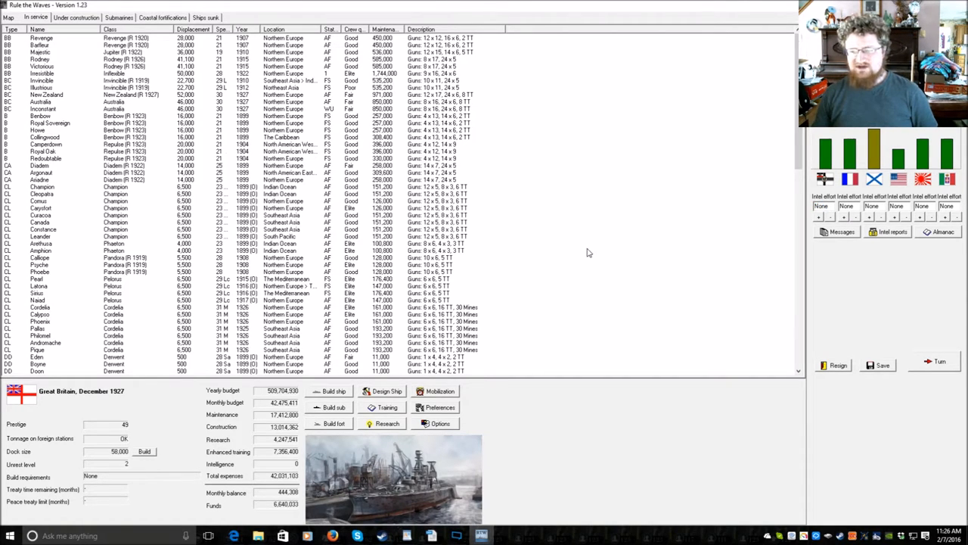
click(837, 364)
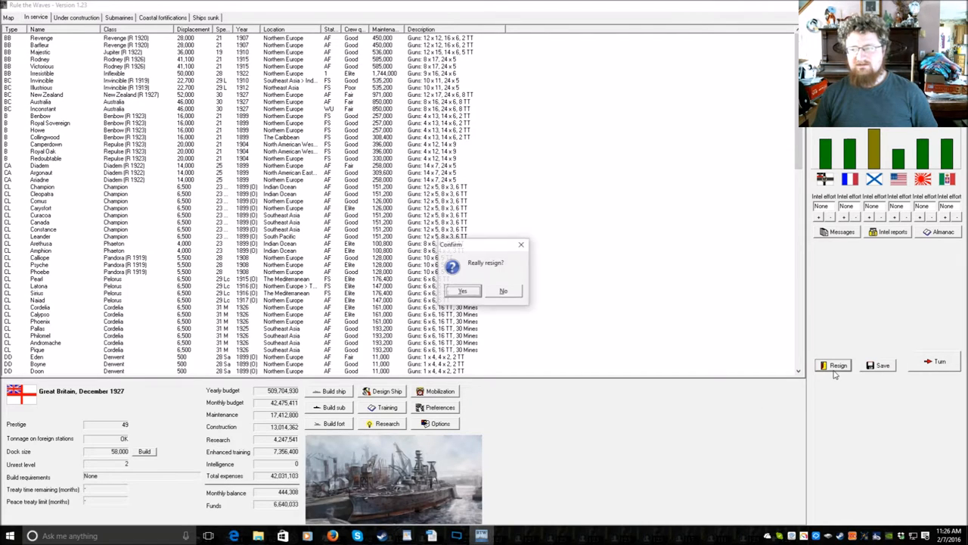
click(462, 291)
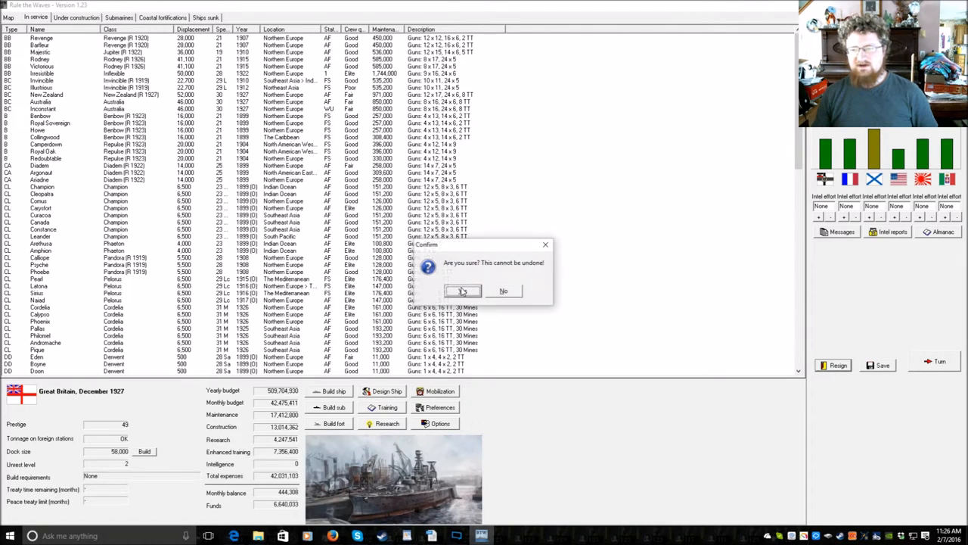
click(462, 291)
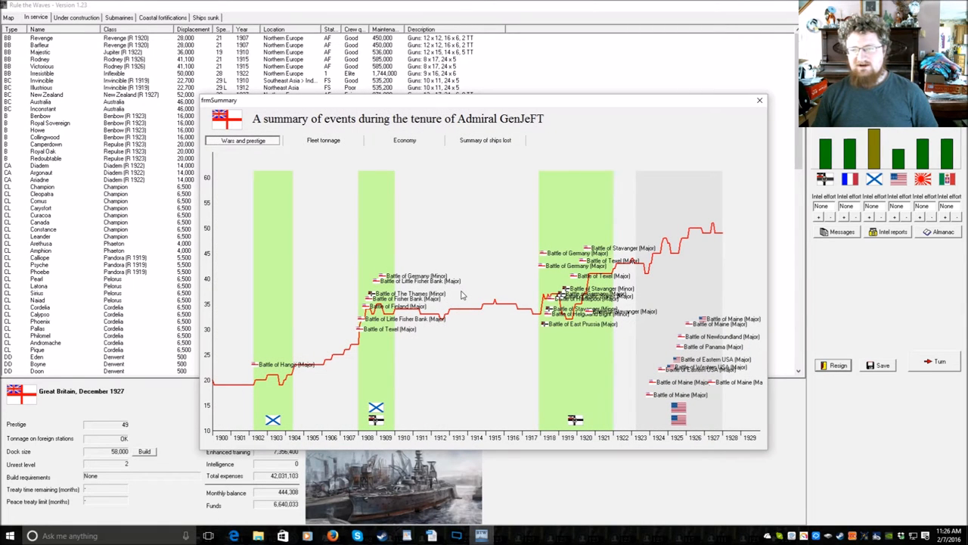
mouse_move(714, 228)
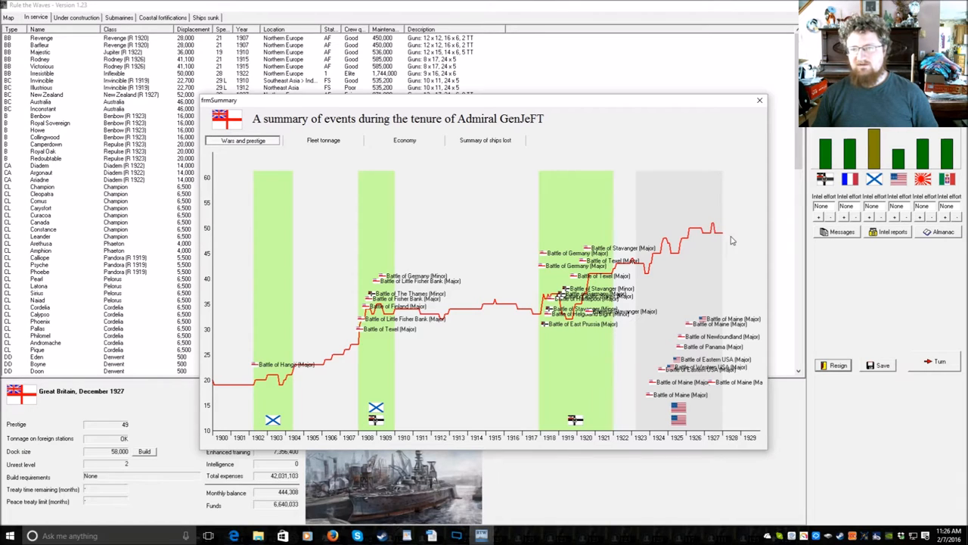
mouse_move(259, 370)
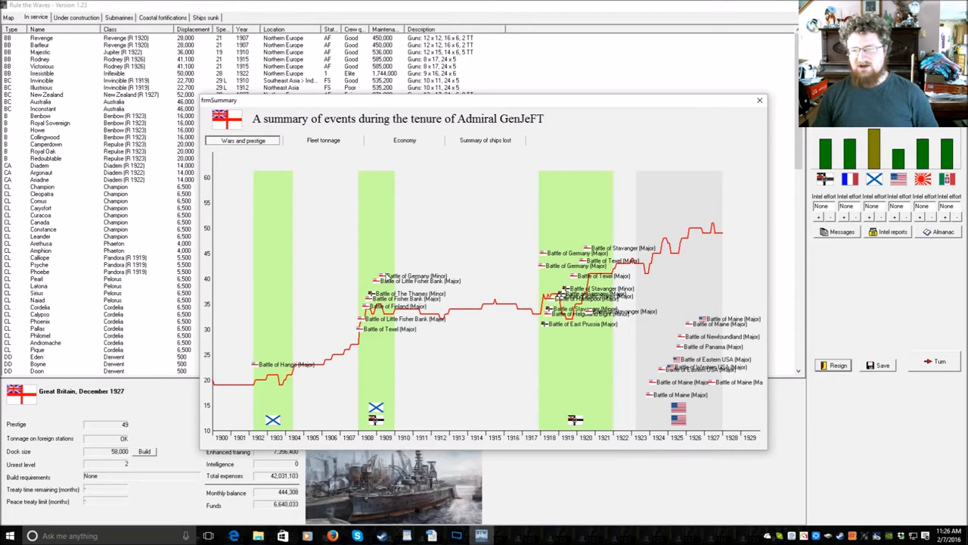
mouse_move(554, 328)
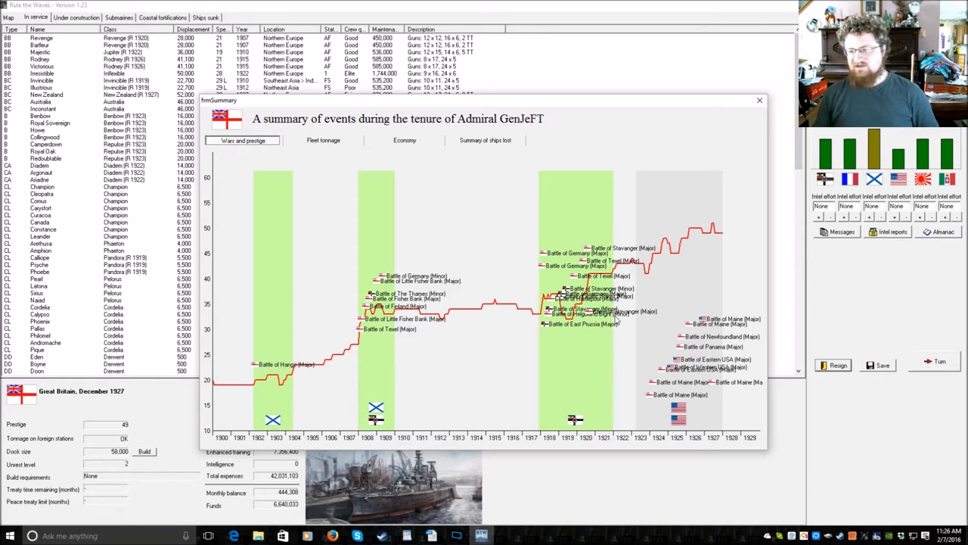
mouse_move(591, 335)
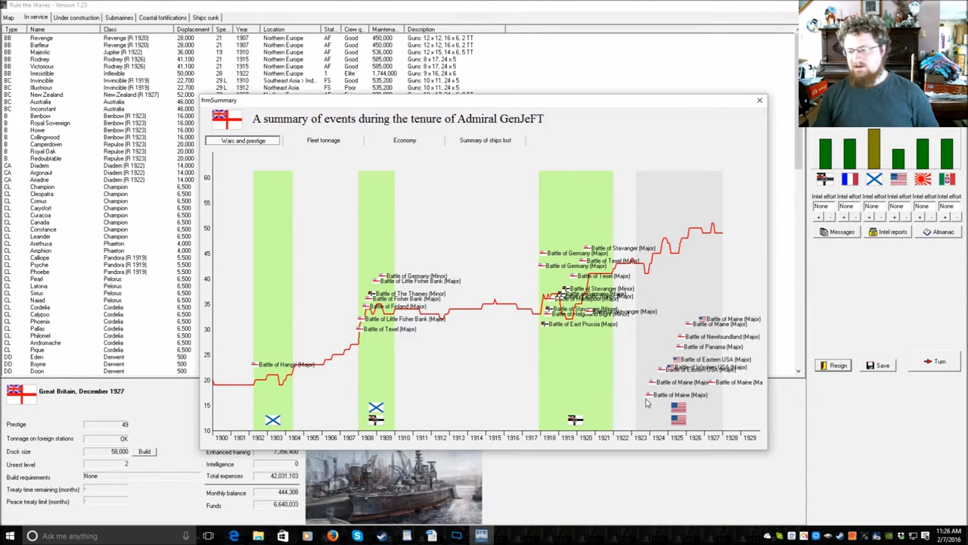
mouse_move(718, 396)
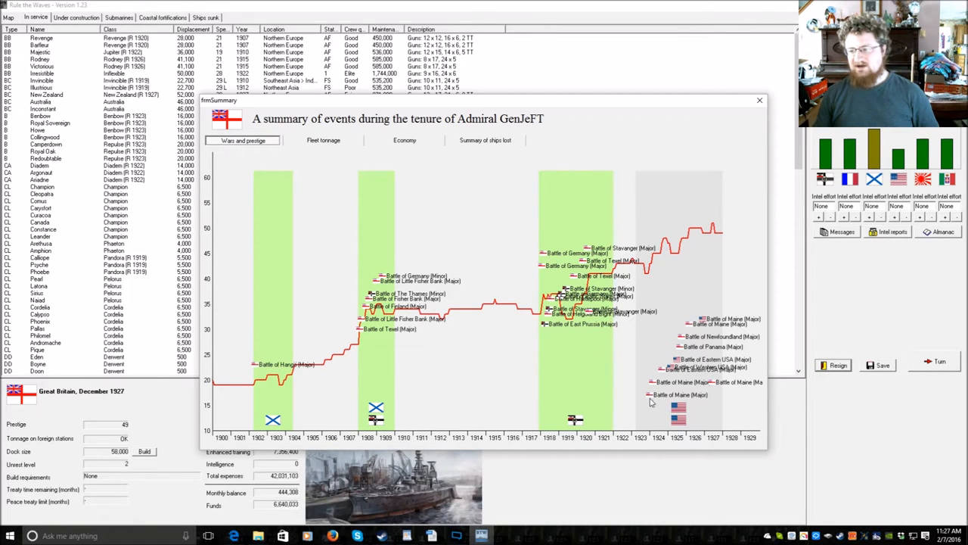
mouse_move(700, 376)
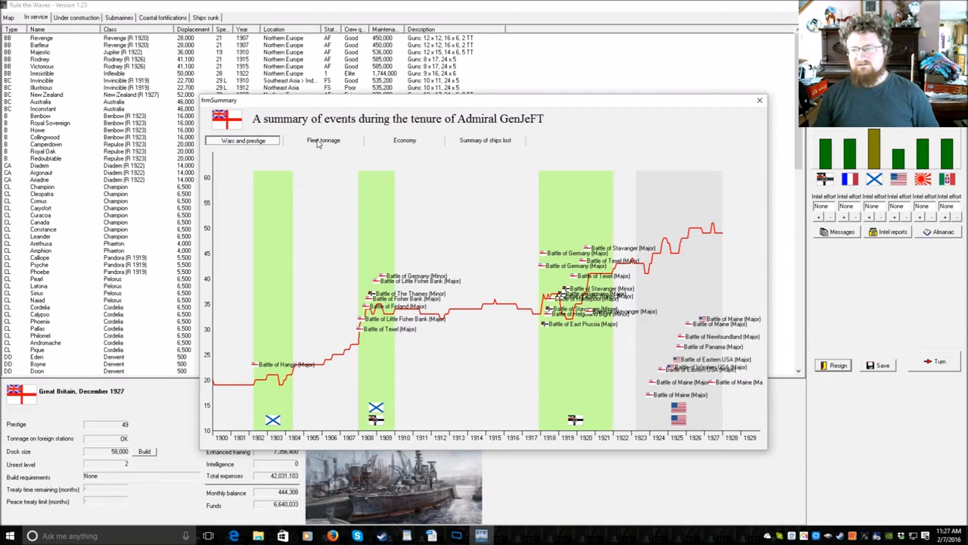
- View the fleet tonnage chart, then the economy base resources chart for all nations
click(324, 140)
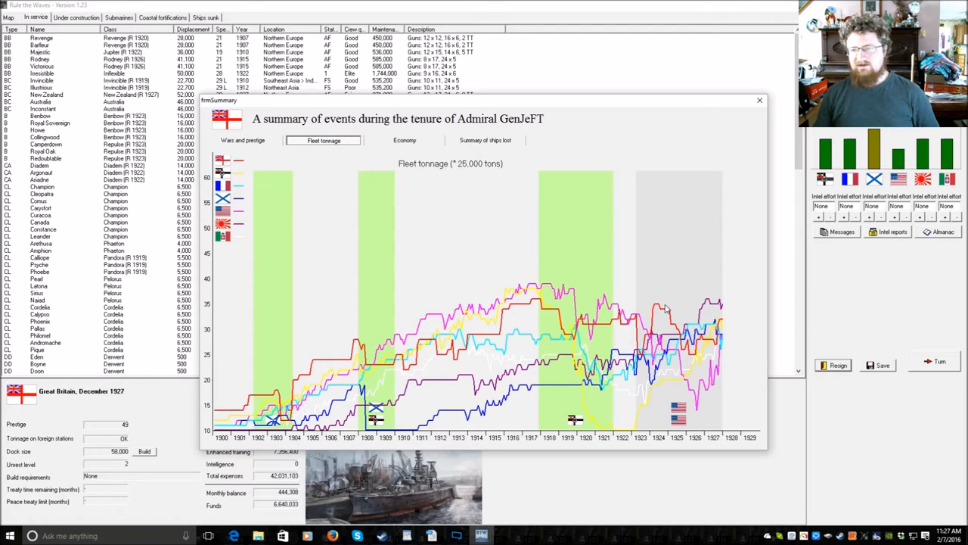
mouse_move(219, 318)
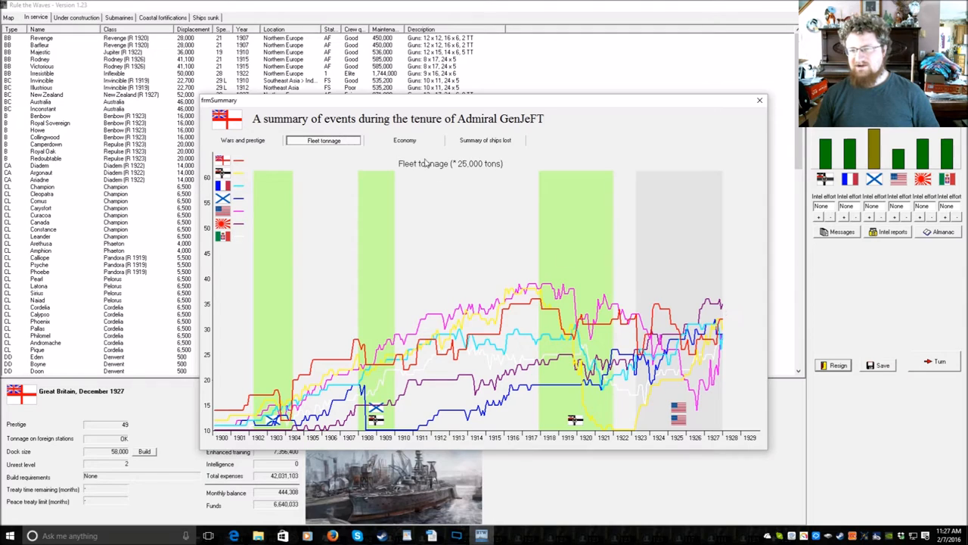
click(405, 140)
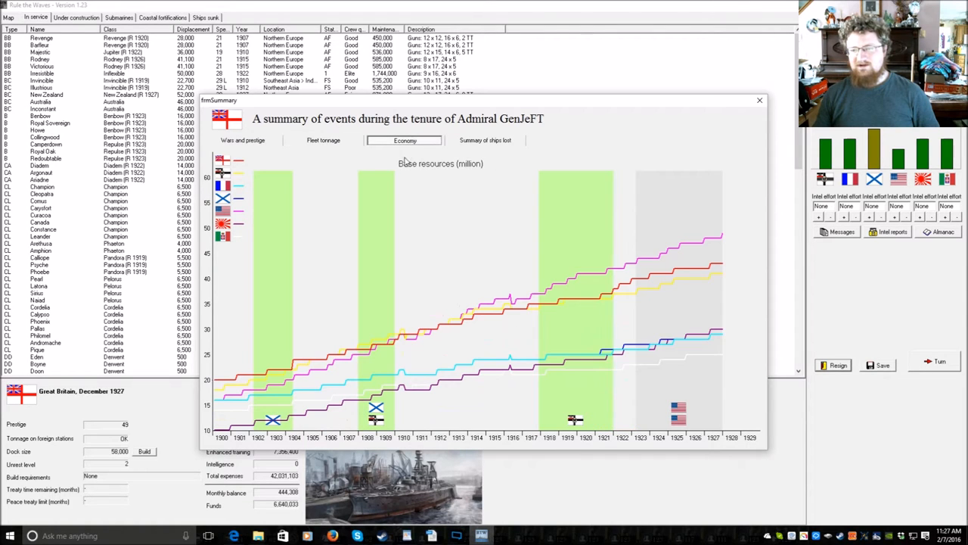
mouse_move(397, 211)
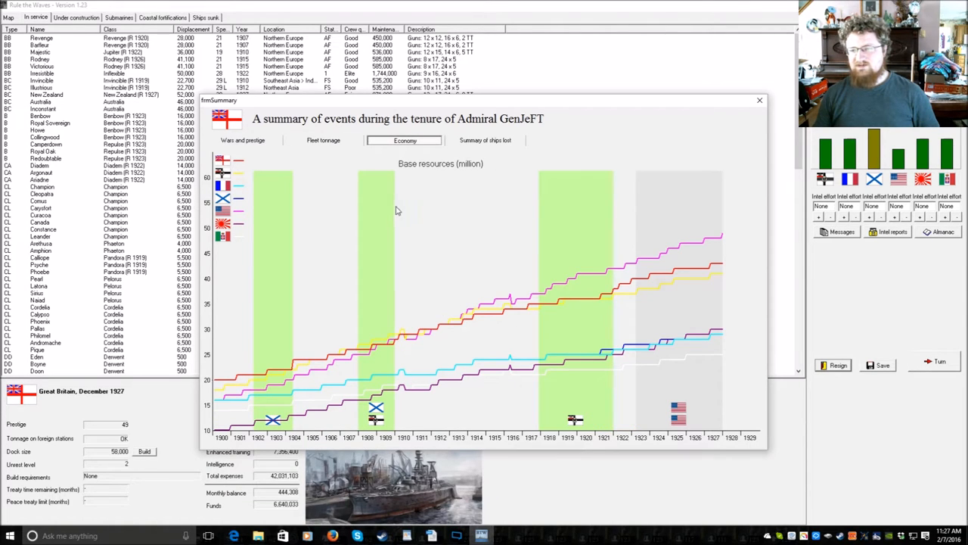
mouse_move(685, 250)
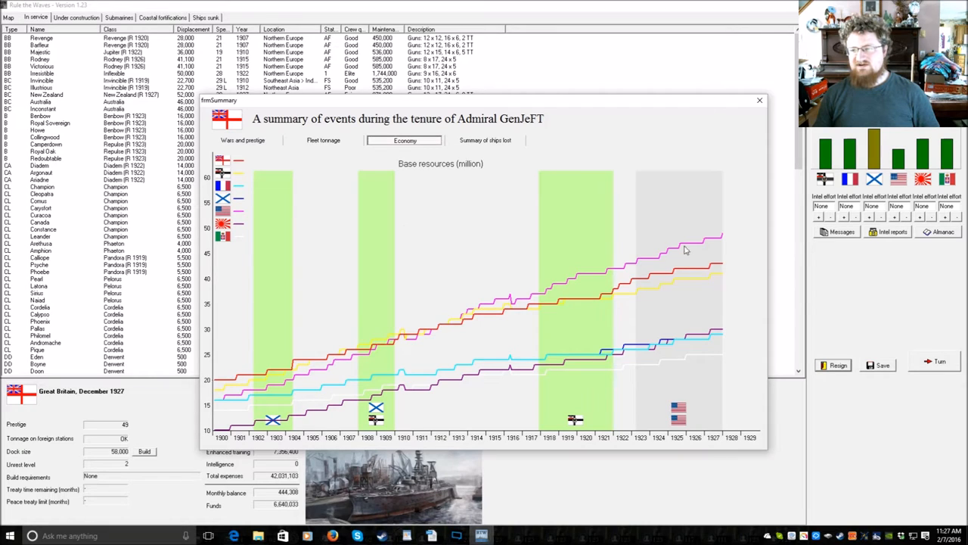
mouse_move(668, 283)
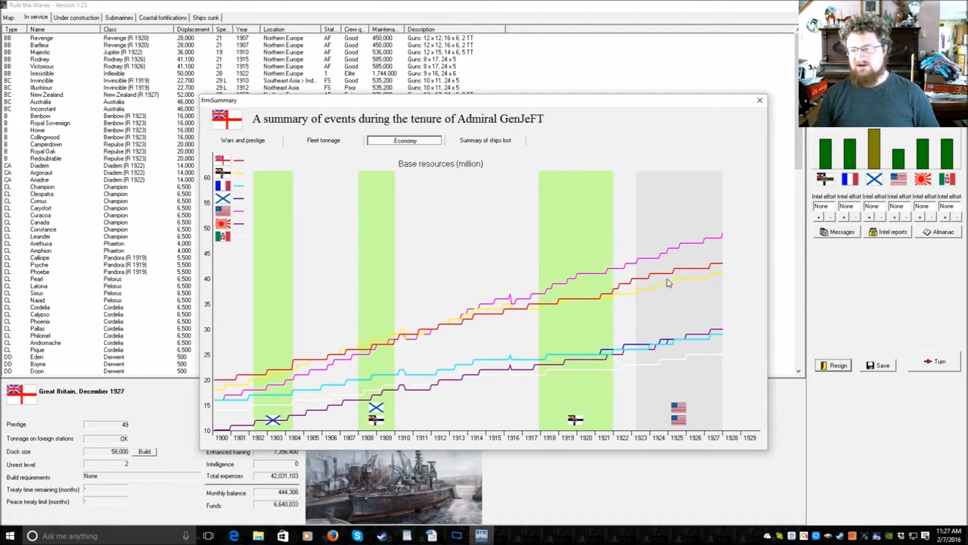
- Review the per-nation table of ships lost, then close the tenure summary
click(485, 141)
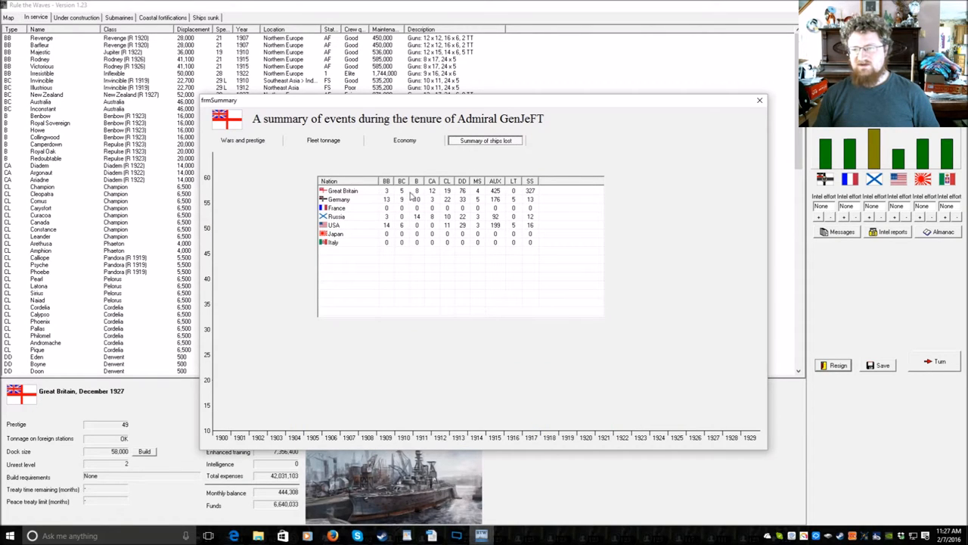
mouse_move(439, 197)
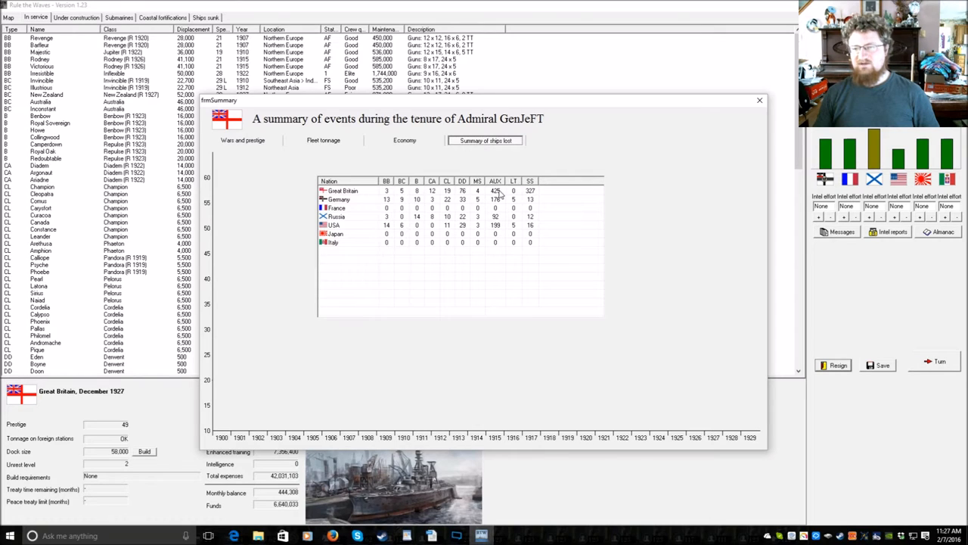
mouse_move(508, 195)
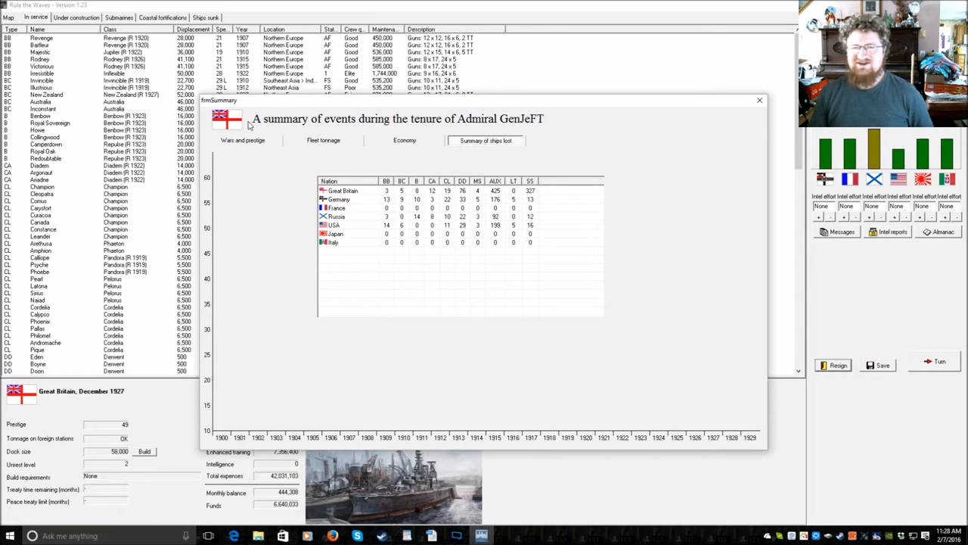
click(243, 140)
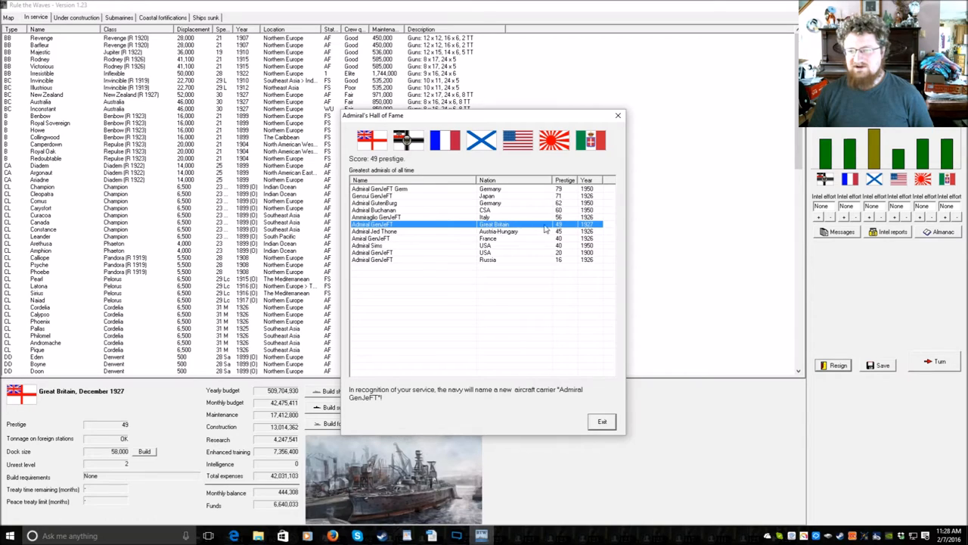
mouse_move(423, 231)
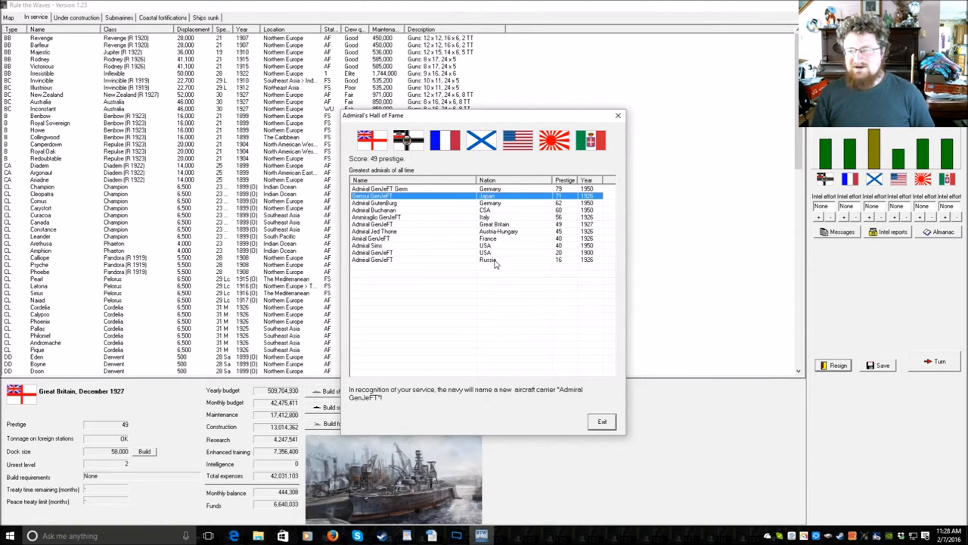
- Select the Russia entry in the Admiral's Hall of Fame, then exit it
click(487, 259)
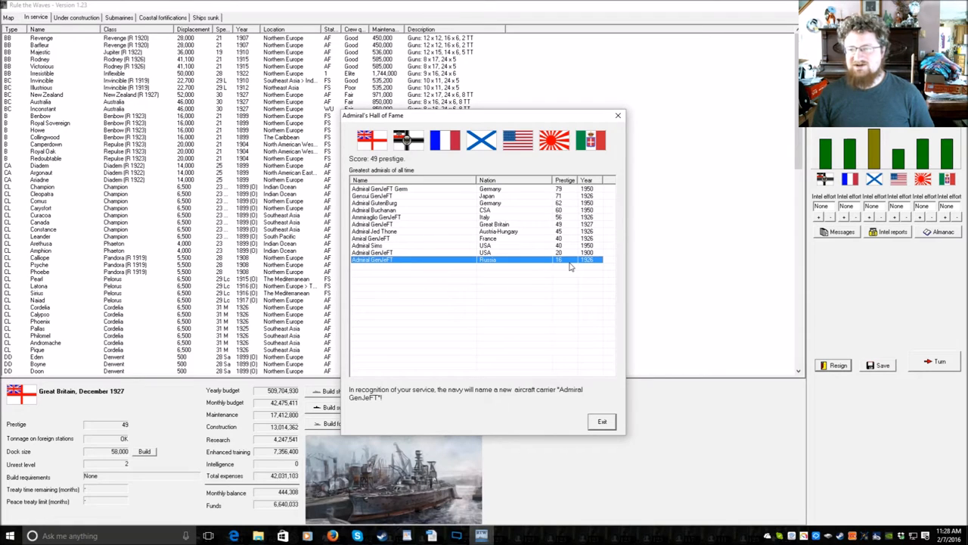
click(602, 421)
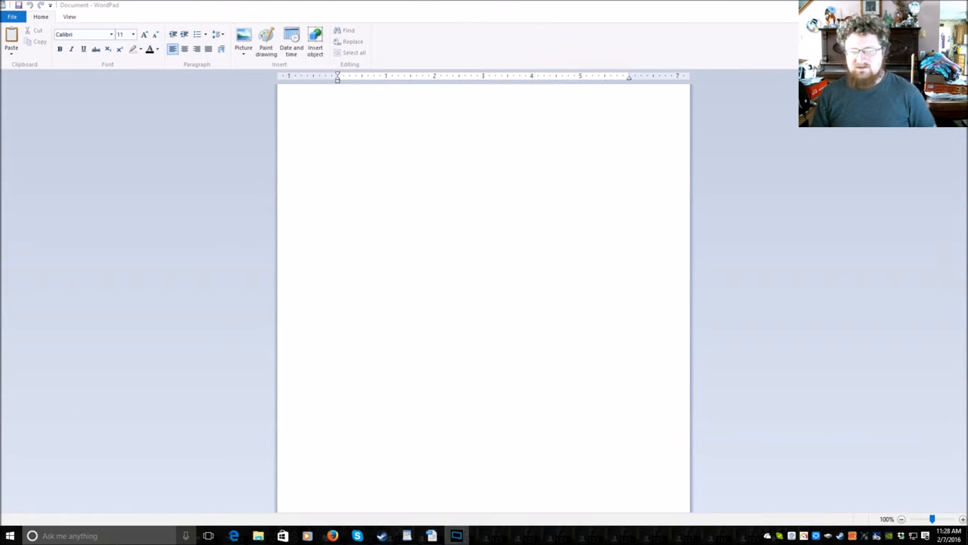
- Search 'rule' in Windows Start and launch Rule the Waves
text(rule)
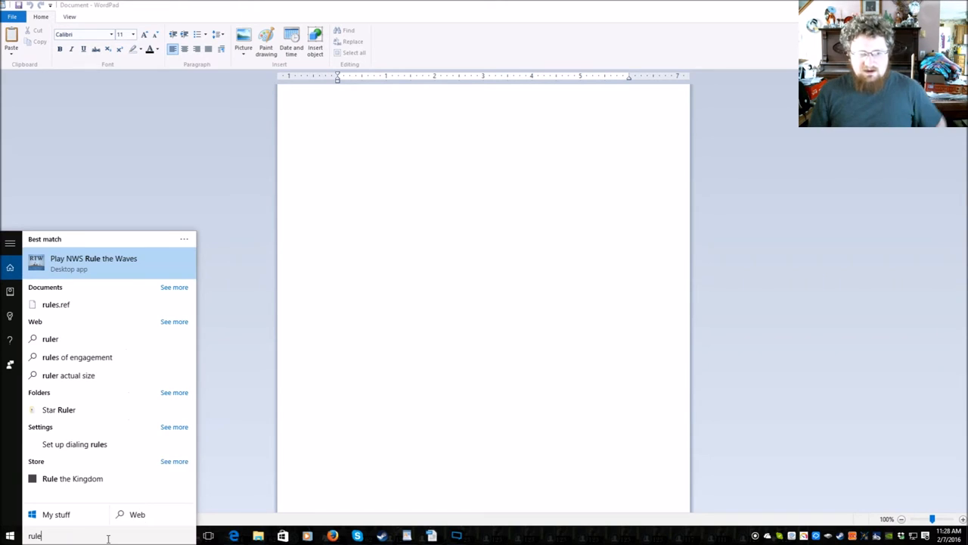
click(93, 263)
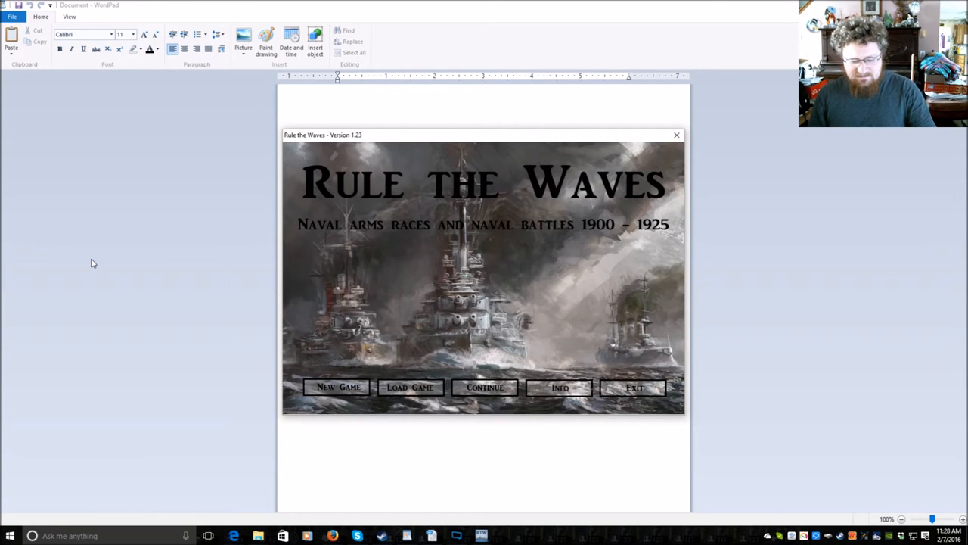
mouse_move(380, 322)
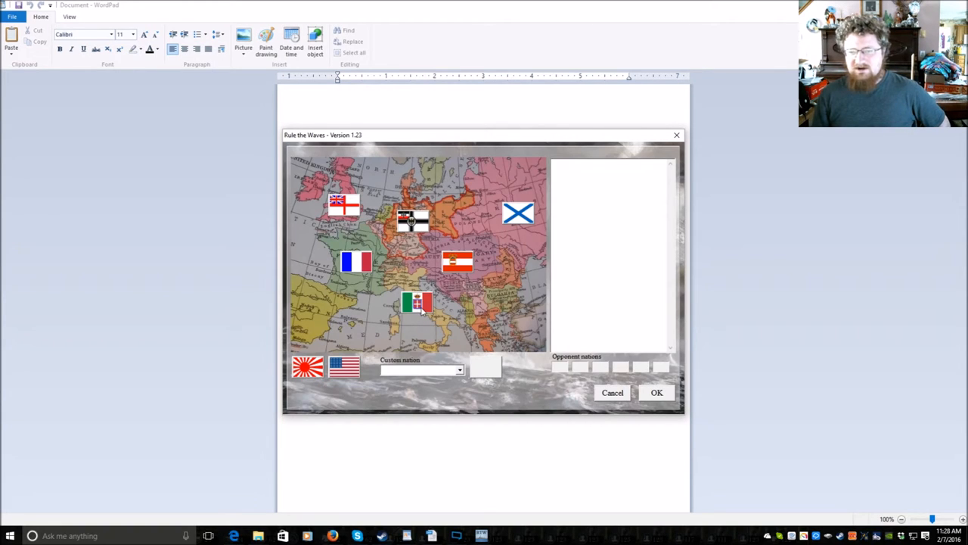
- Start a USA game as GenJeFT in slot 3 with historical resources, overwriting old saves
click(343, 367)
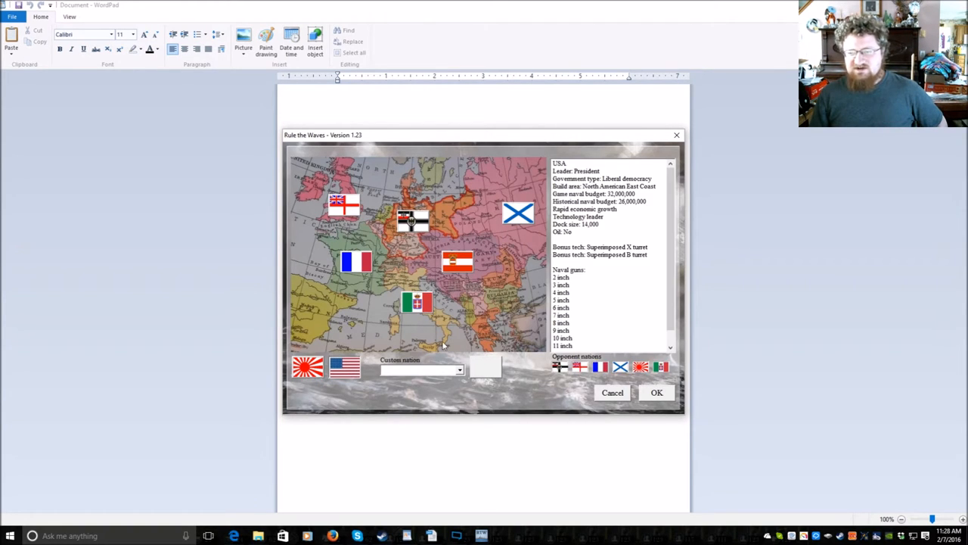
mouse_move(591, 283)
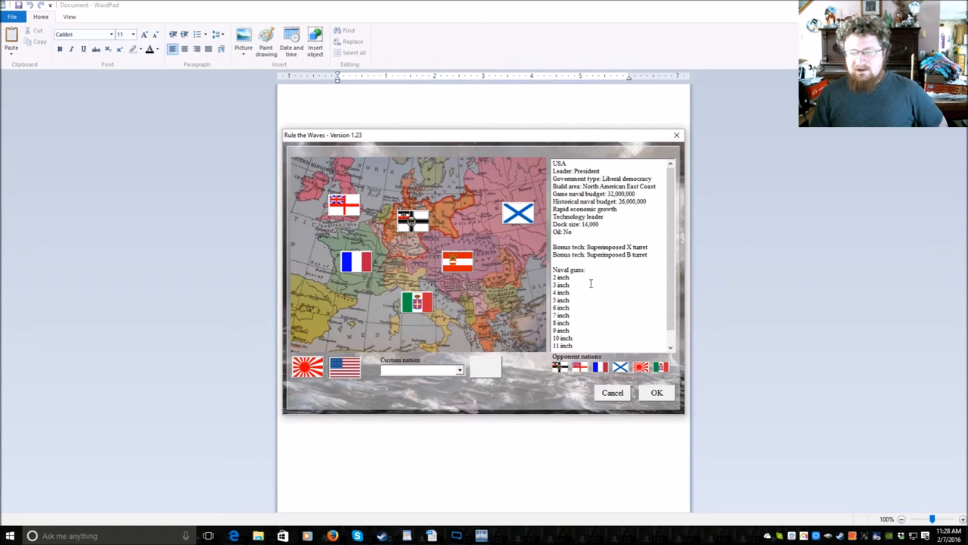
mouse_move(576, 317)
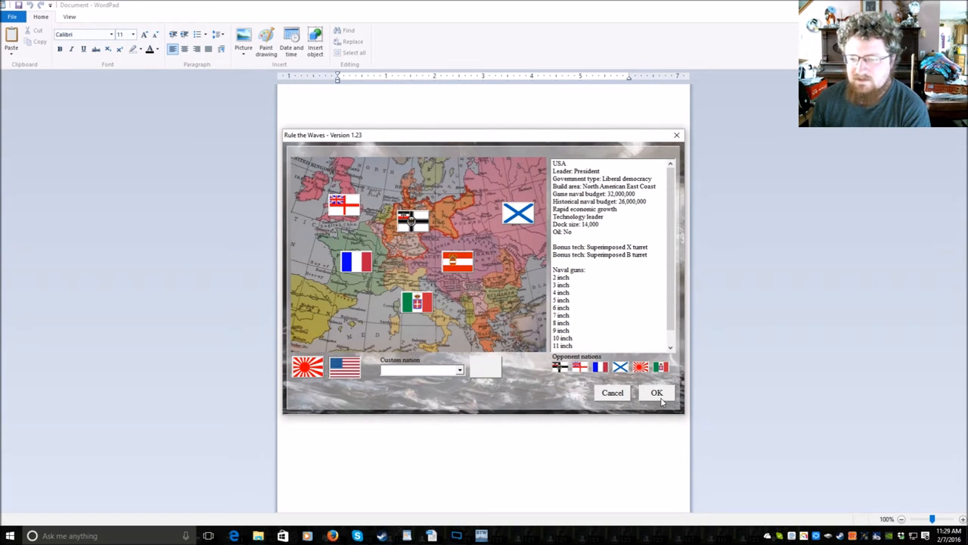
click(657, 391)
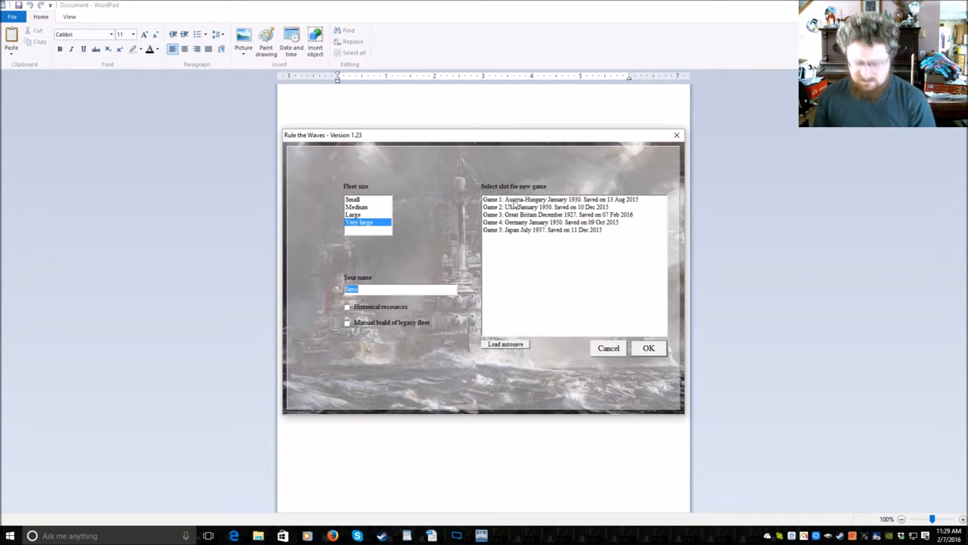
text(GenJeFT)
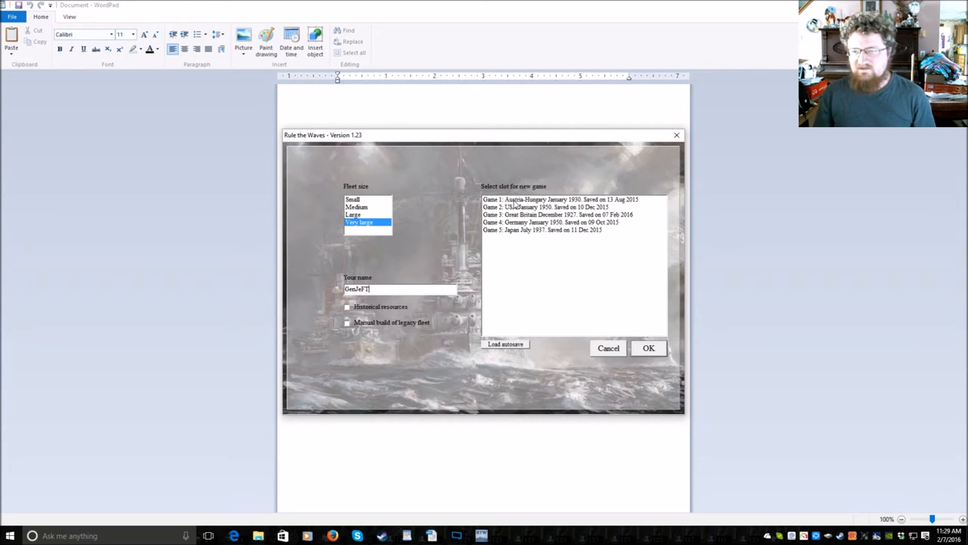
click(558, 214)
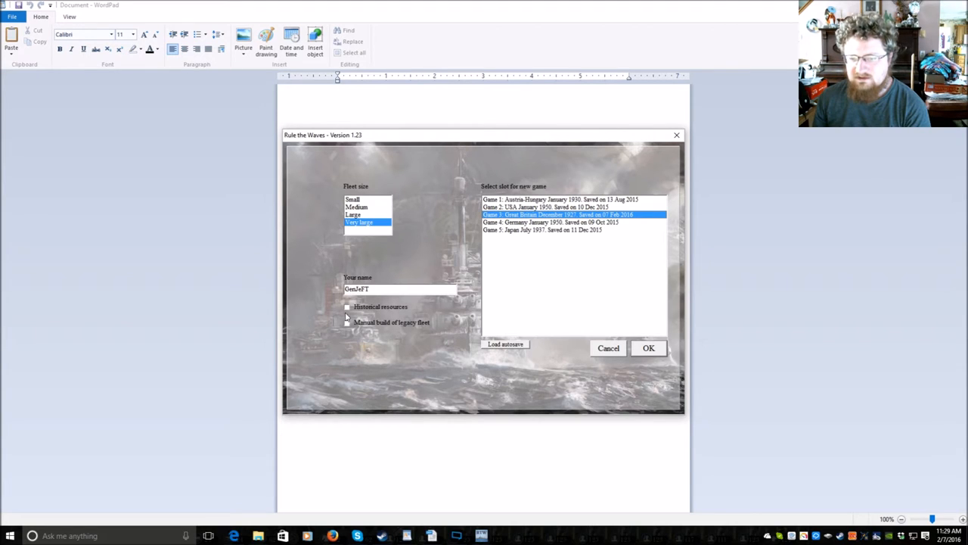
click(348, 306)
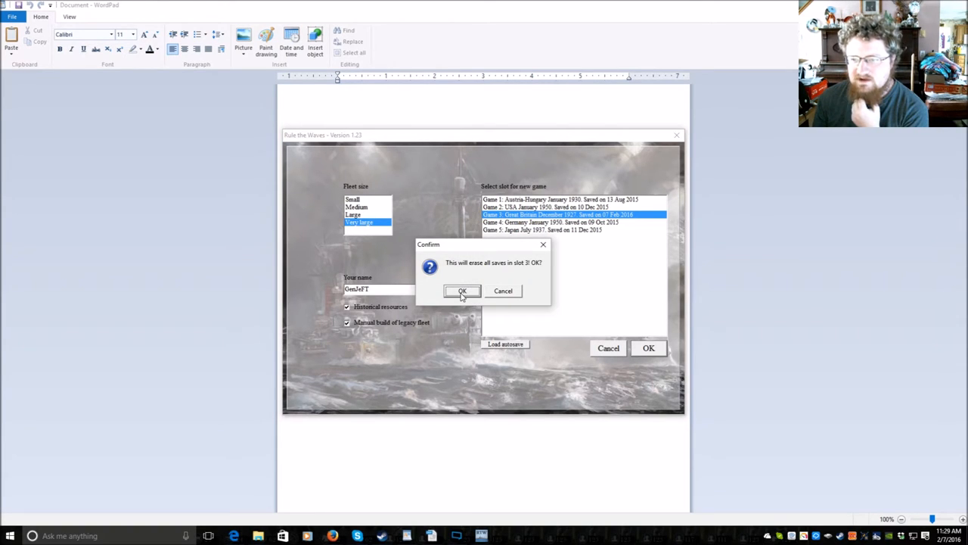
click(462, 291)
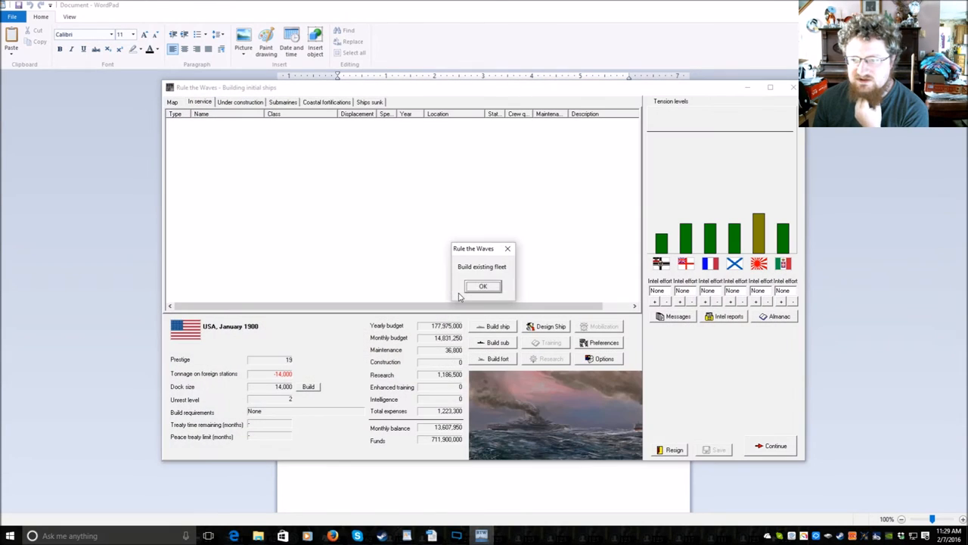
- Acknowledge the build-existing-fleet notice and build larger docks for 3,200,000
click(482, 285)
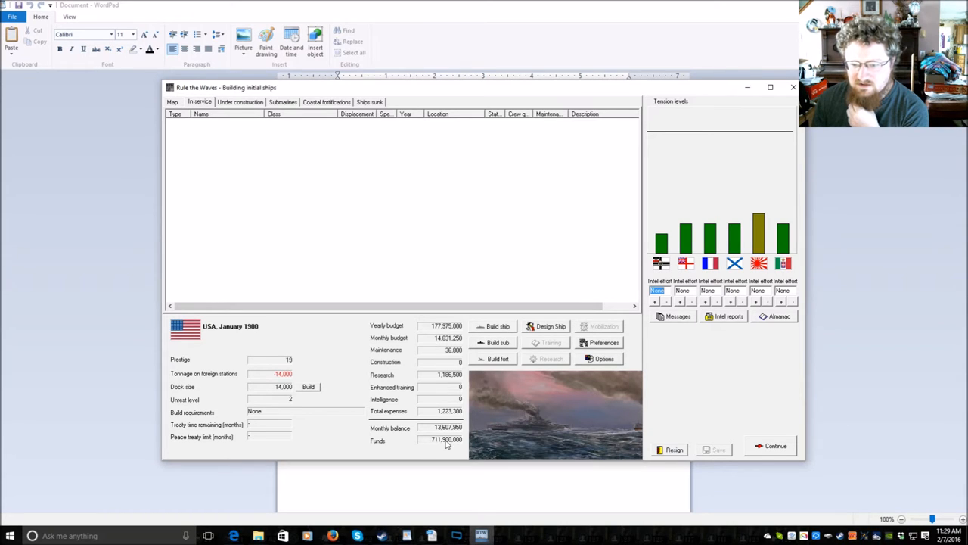
mouse_move(281, 415)
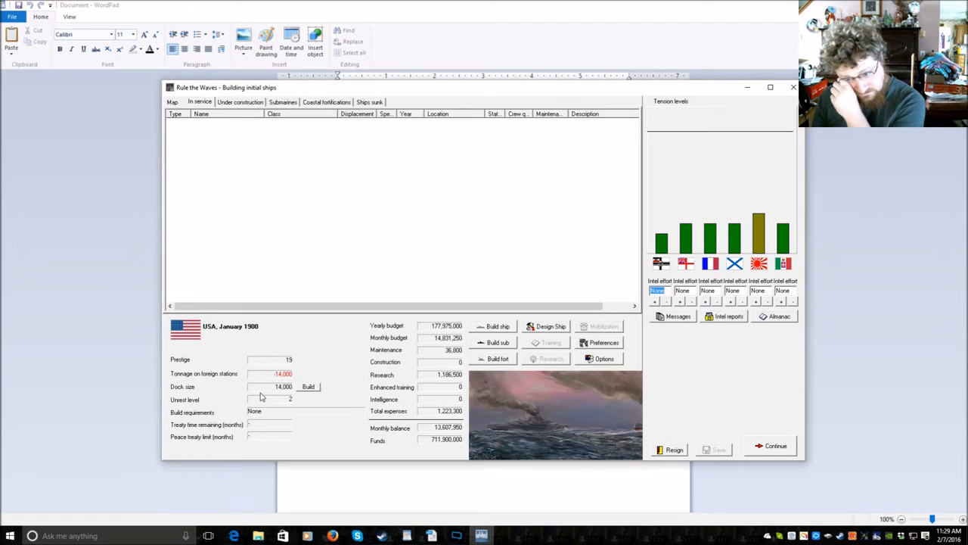
click(309, 386)
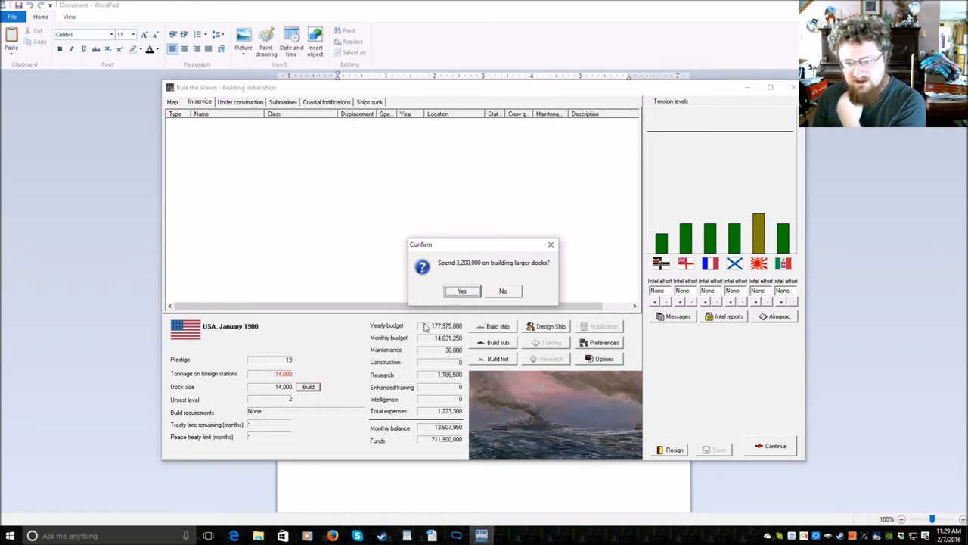
click(461, 292)
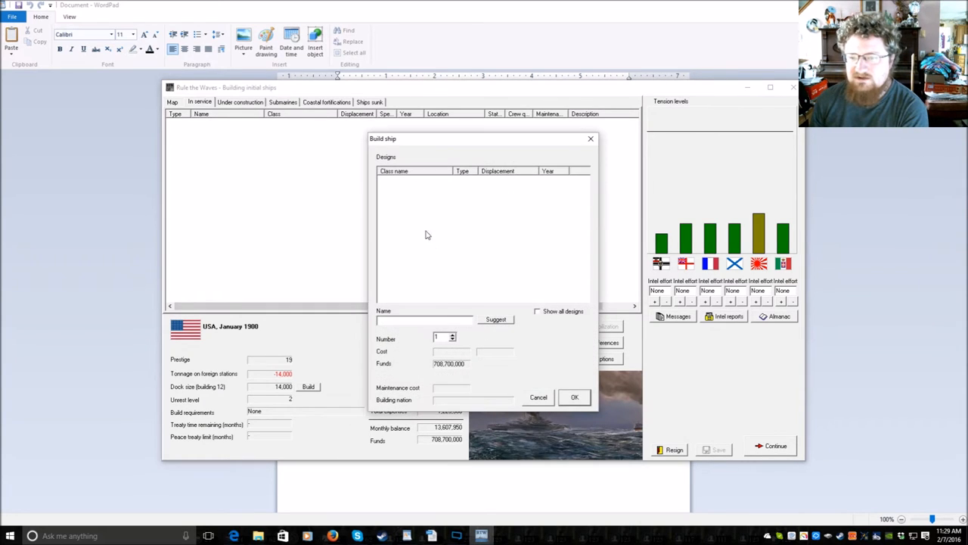
mouse_move(559, 407)
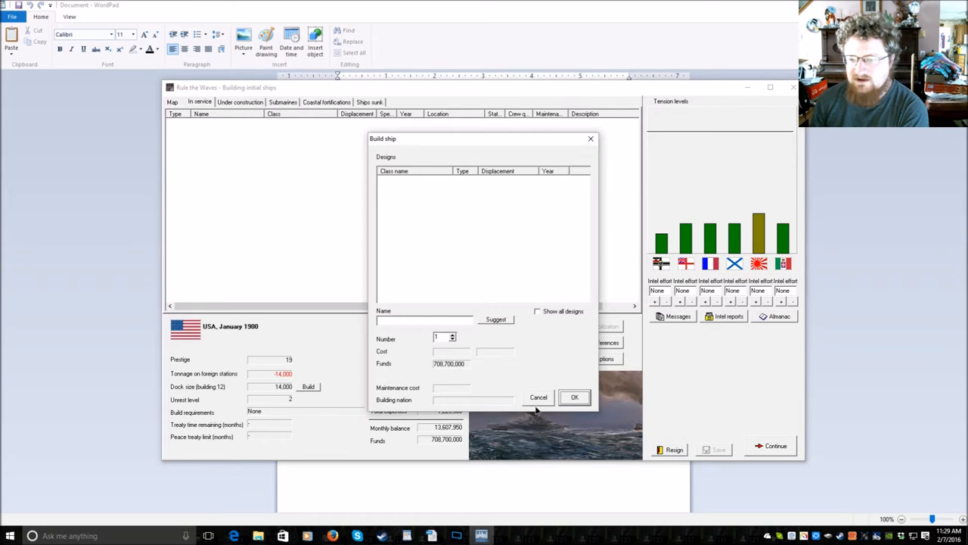
- Auto-design a type B battleship at 14,000 tons, short range, Normal engine priority
click(574, 397)
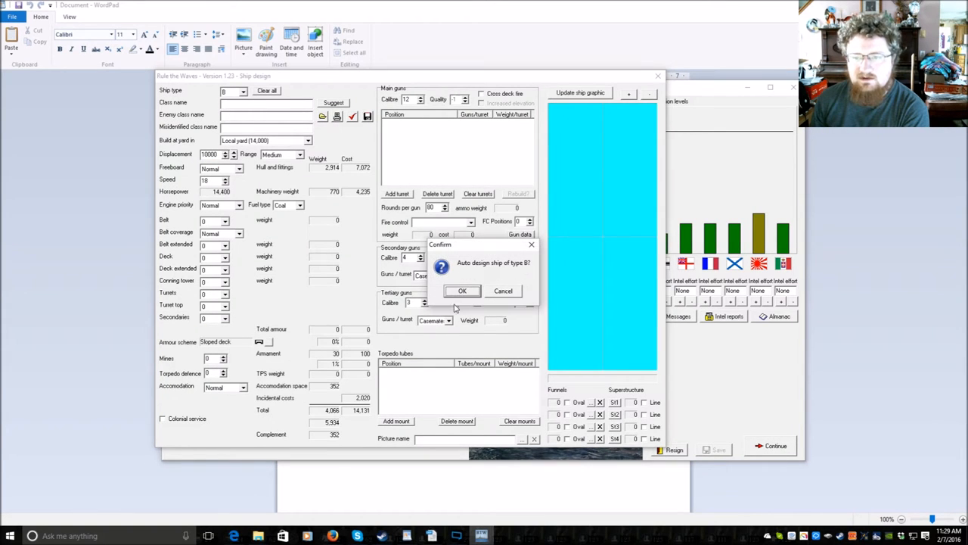
click(462, 290)
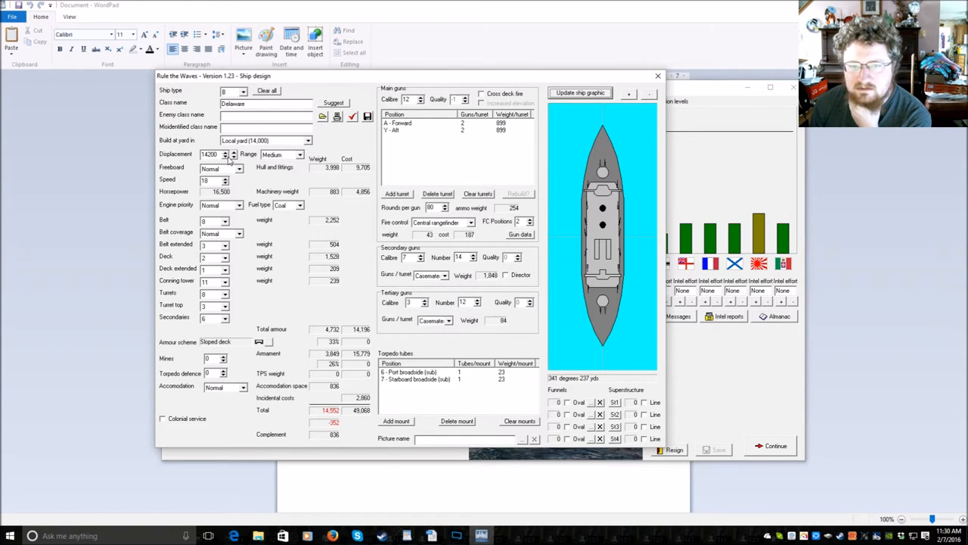
click(234, 157)
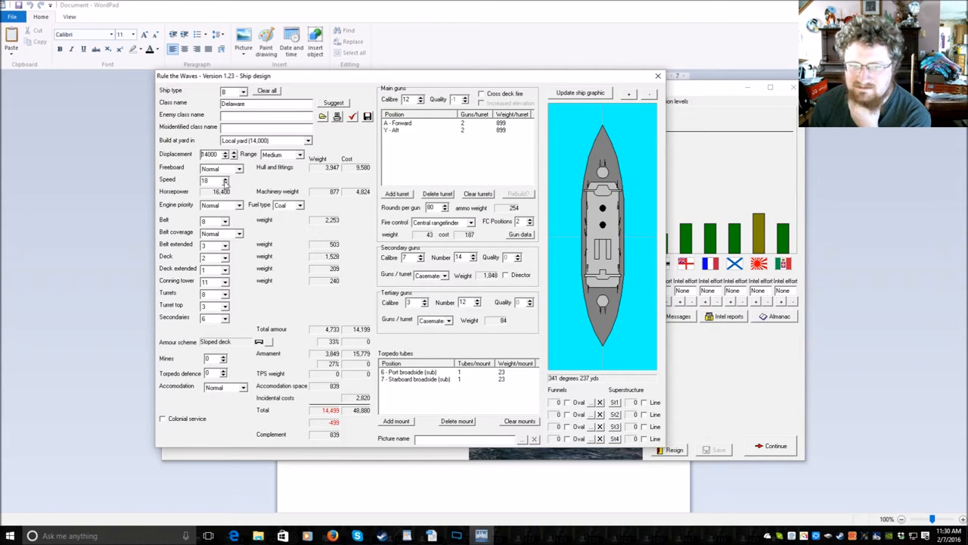
click(301, 154)
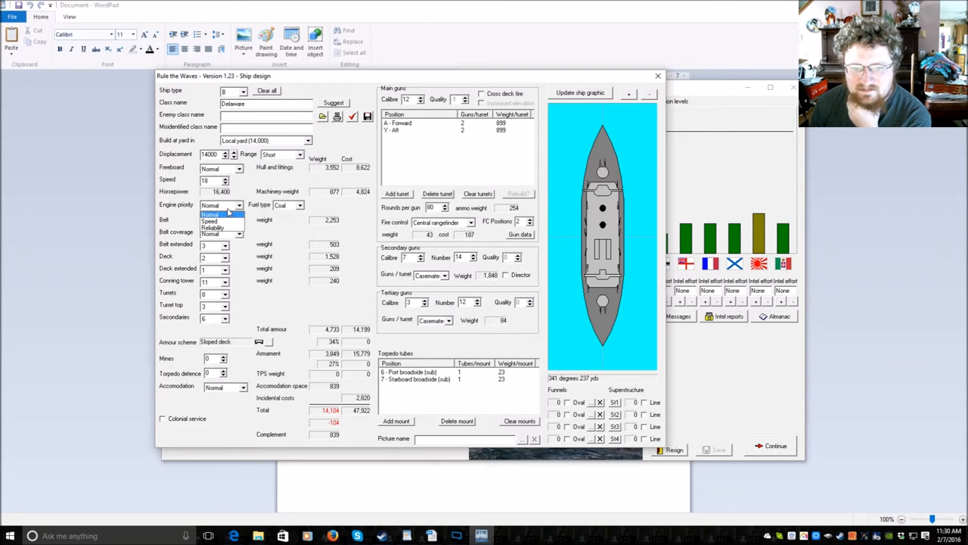
click(209, 206)
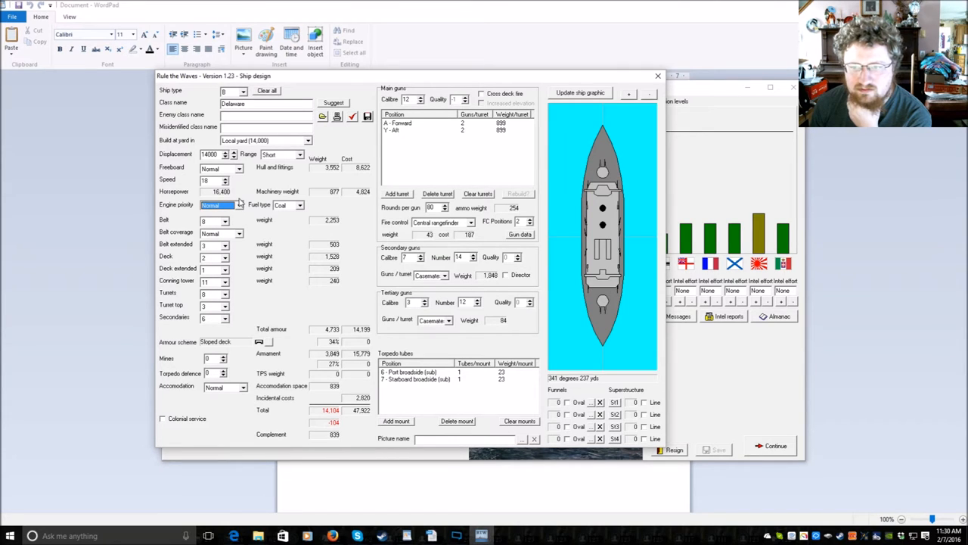
mouse_move(422, 258)
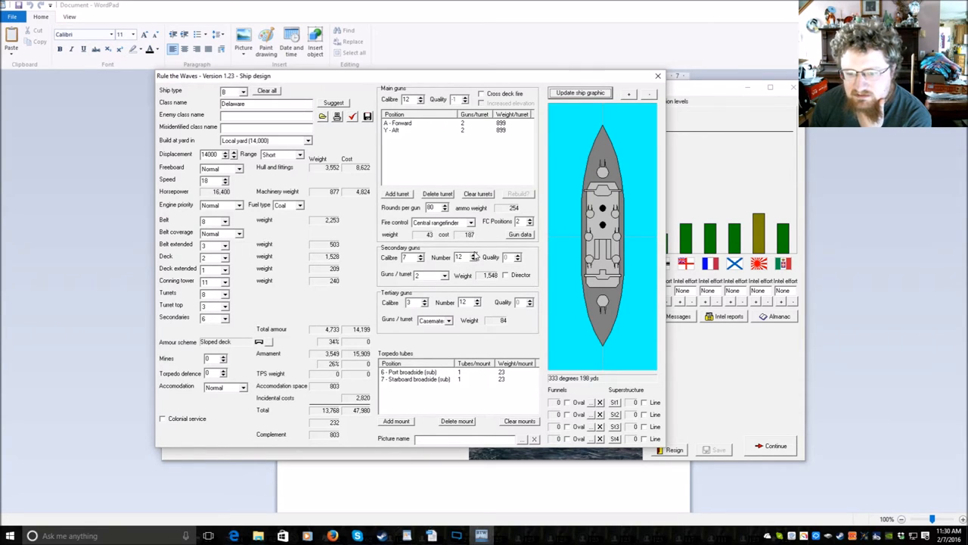
- Give Delaware 8-inch secondaries, eight 2-inch tertiary guns and 90 rounds per main gun
click(476, 257)
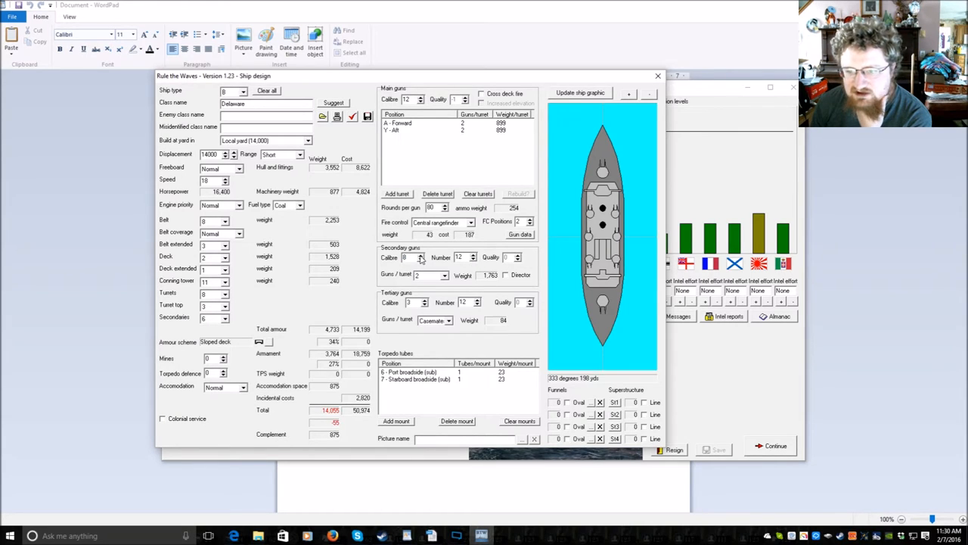
click(580, 92)
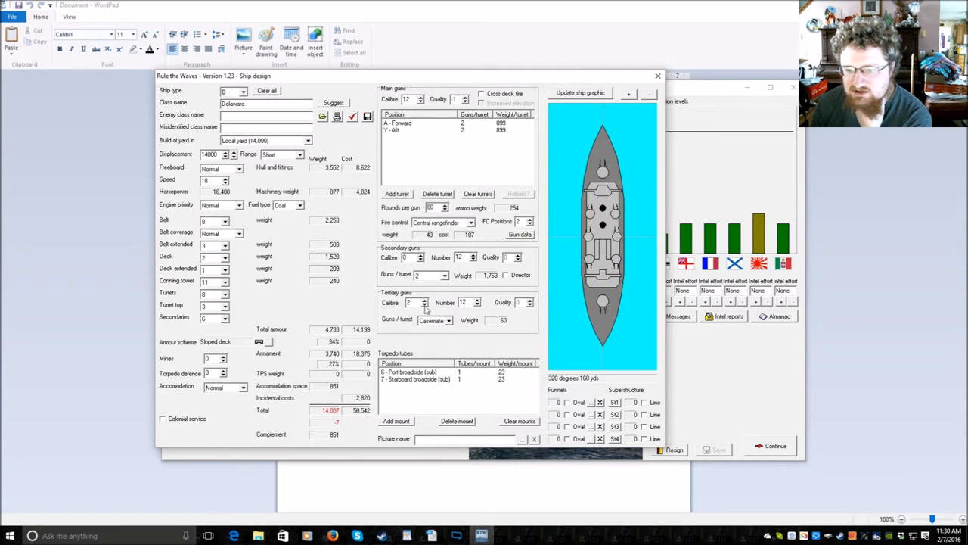
click(478, 304)
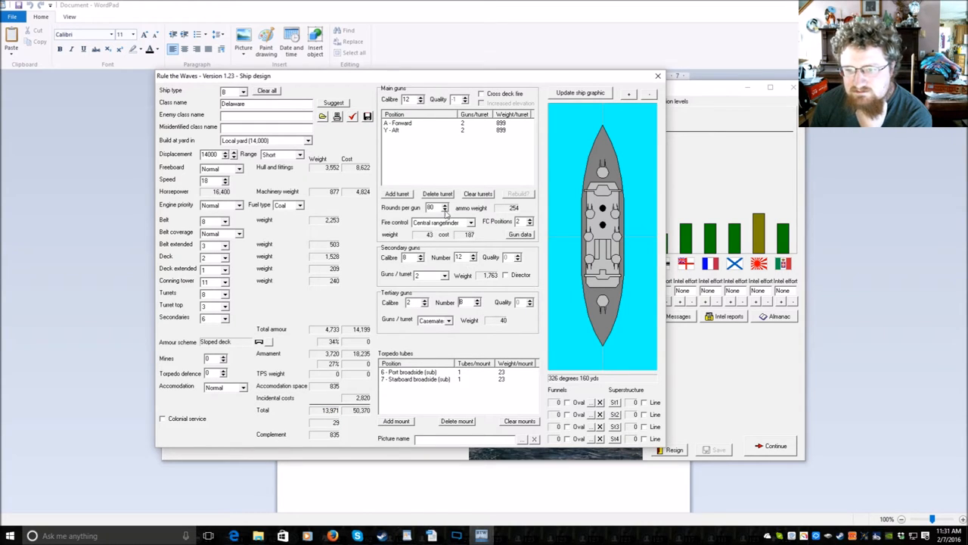
click(445, 205)
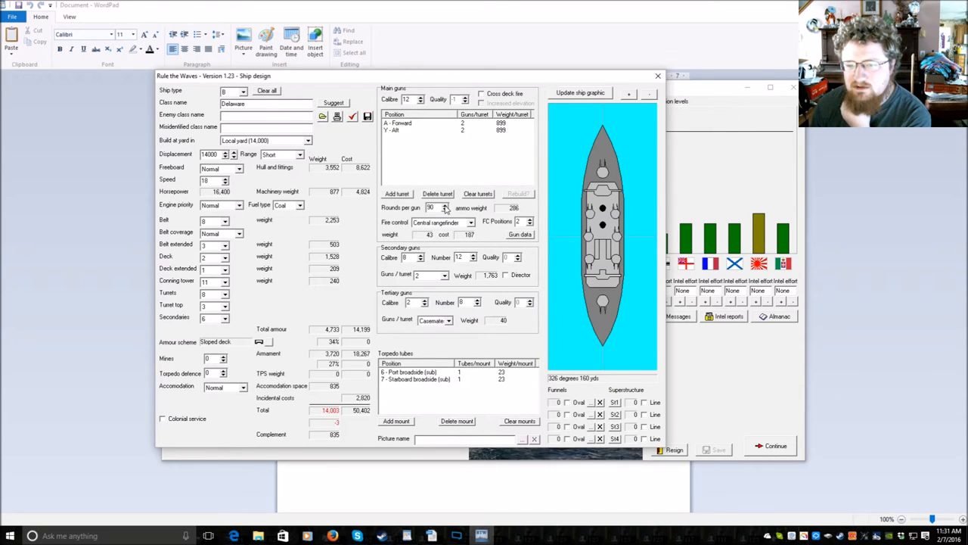
mouse_move(435, 222)
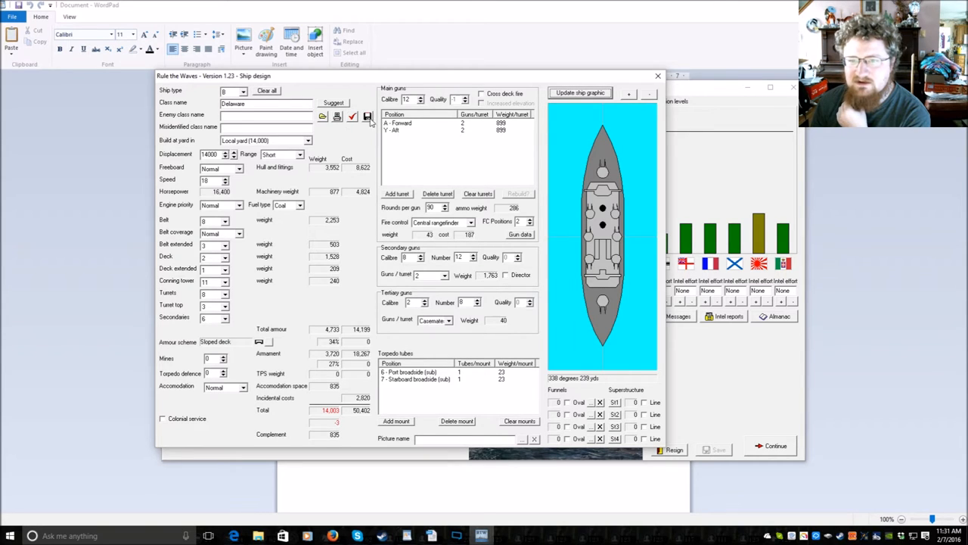
- Check Delaware's design, revert to 7-inch casemated secondaries and cut tertiary guns to six
click(351, 116)
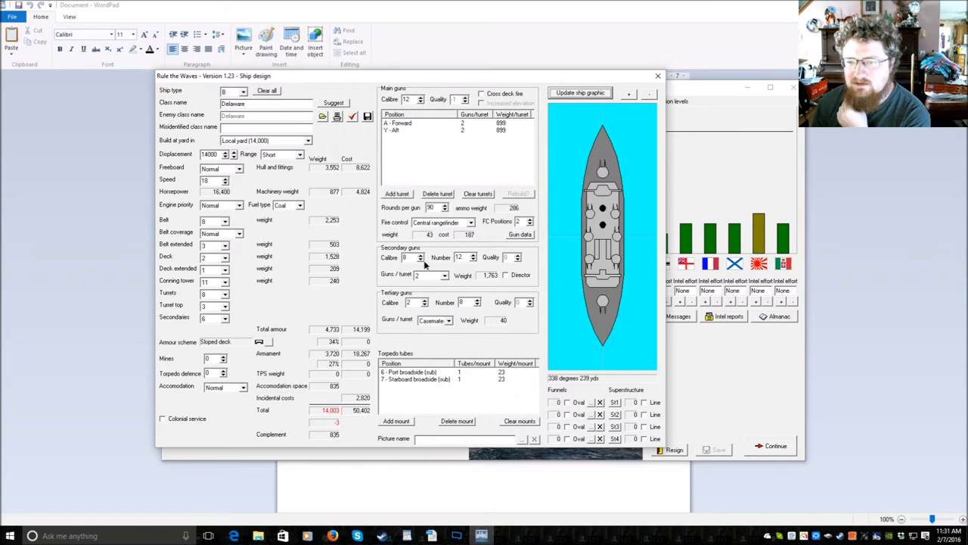
click(474, 254)
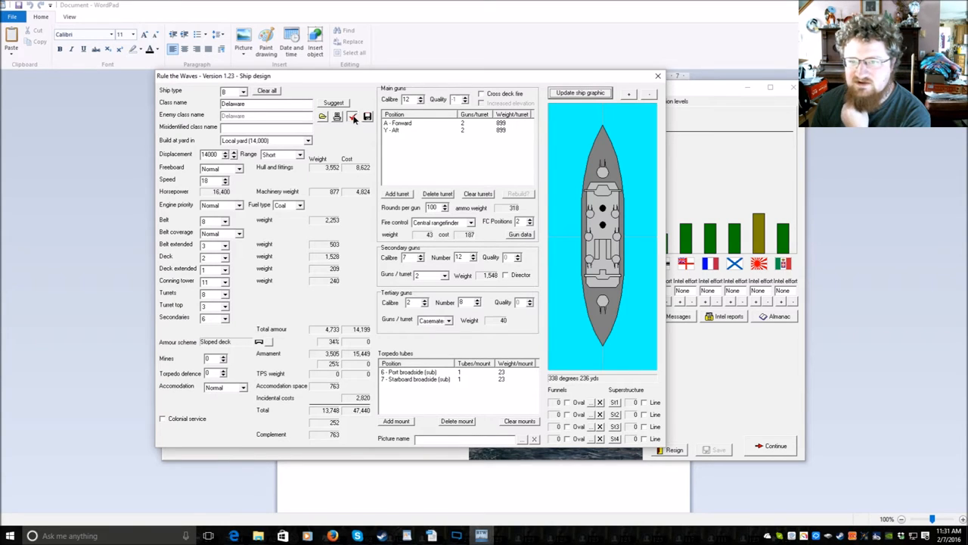
click(351, 115)
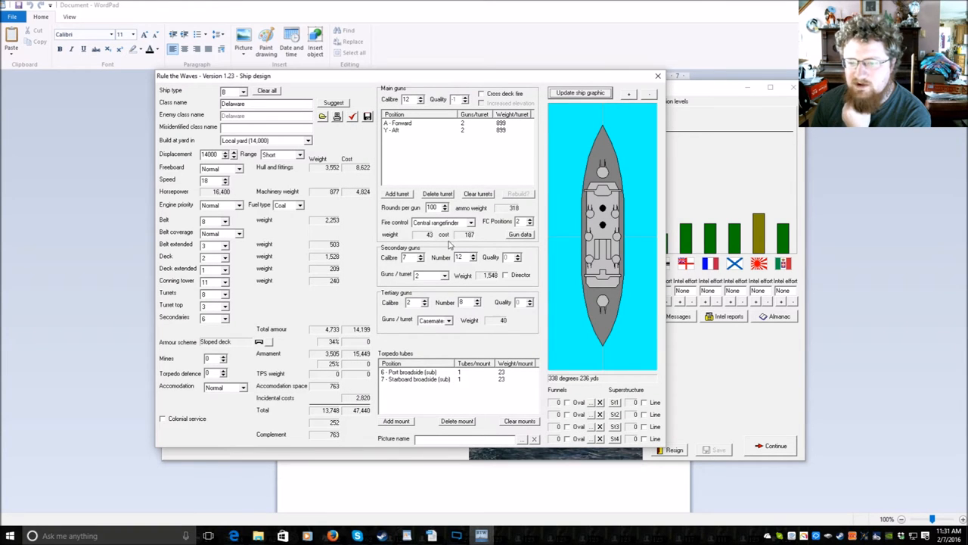
click(445, 273)
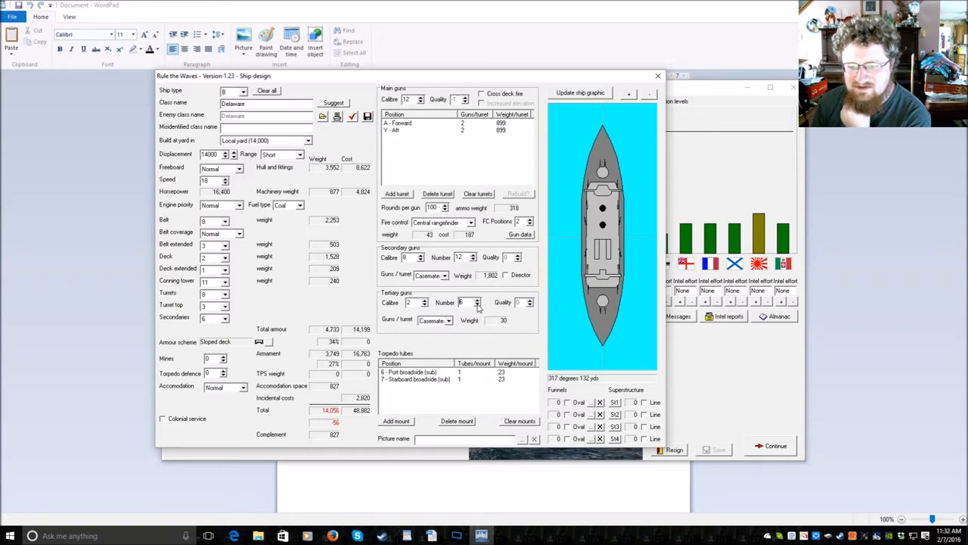
click(477, 304)
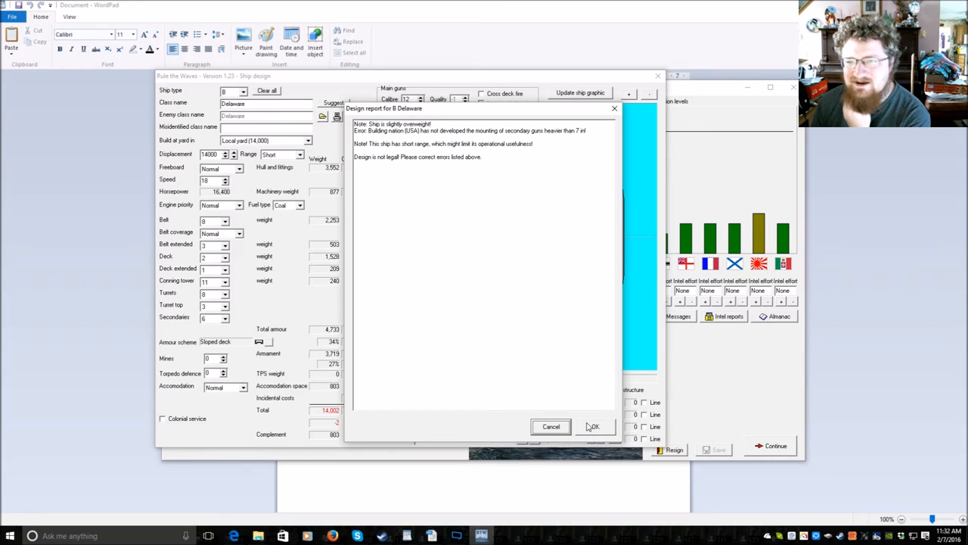
- Dismiss the design report and add more 4-inch tertiary guns to Delaware
click(593, 426)
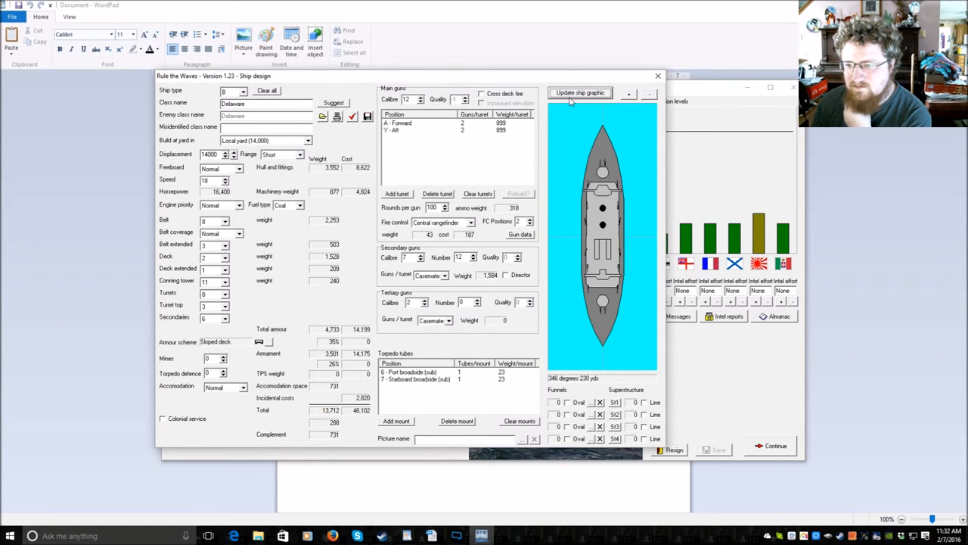
click(478, 300)
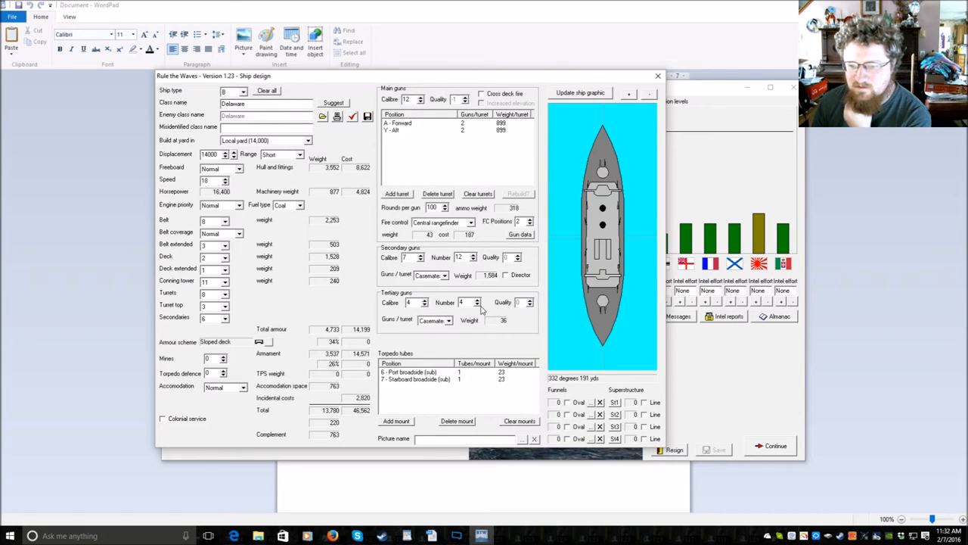
click(478, 300)
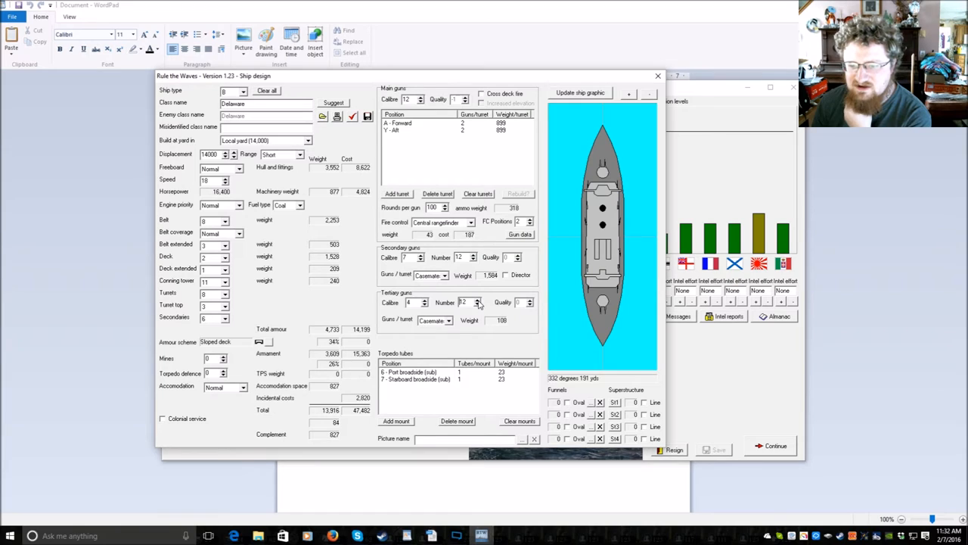
click(477, 300)
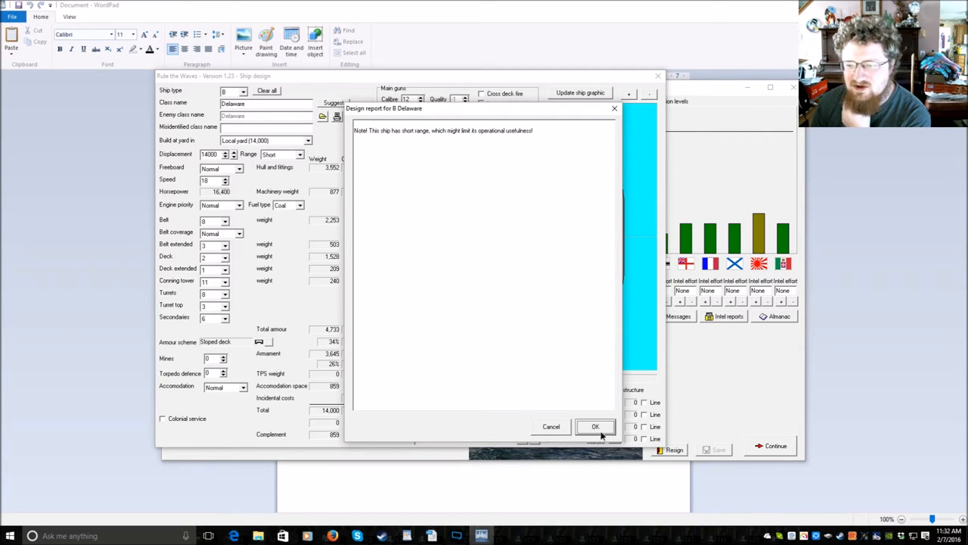
mouse_move(562, 380)
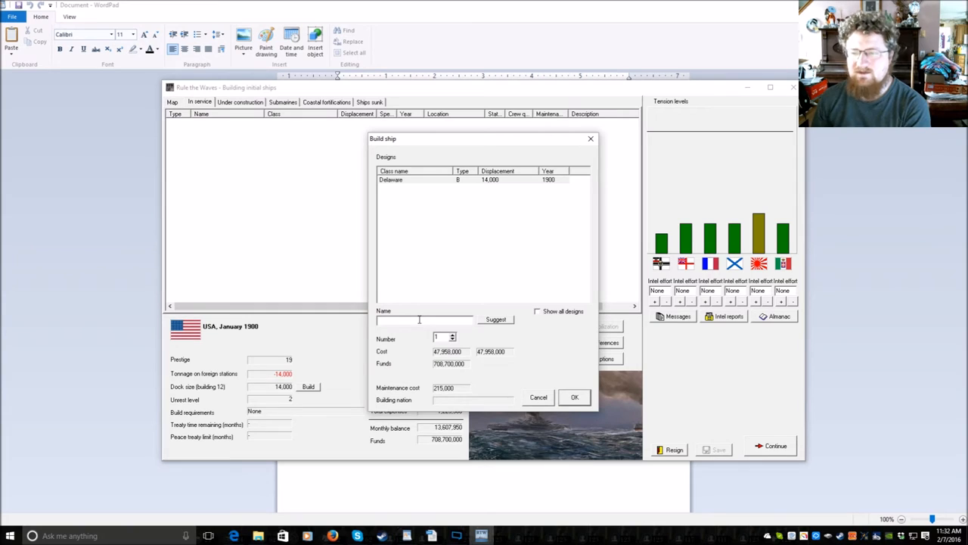
- Order four Delaware-class battleships, then return to the ship designer
click(453, 335)
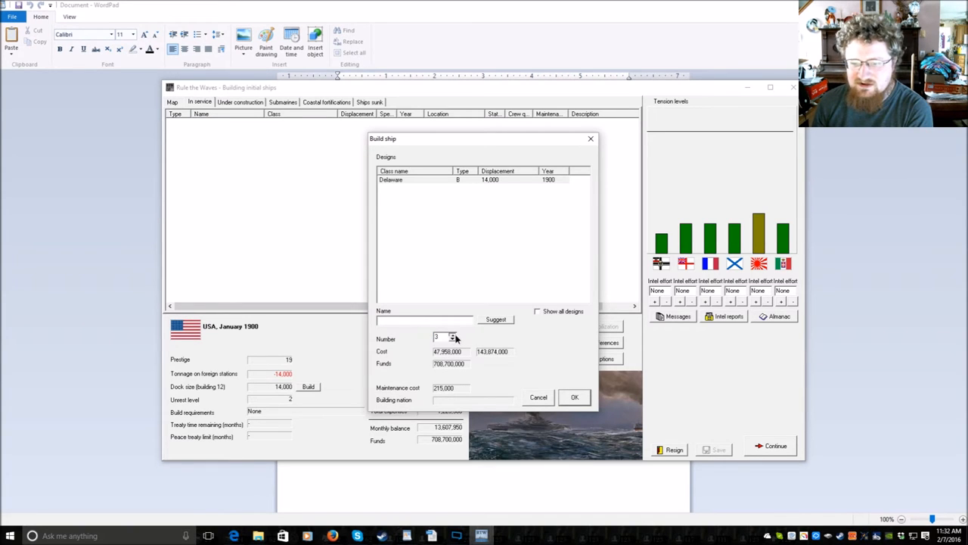
click(574, 397)
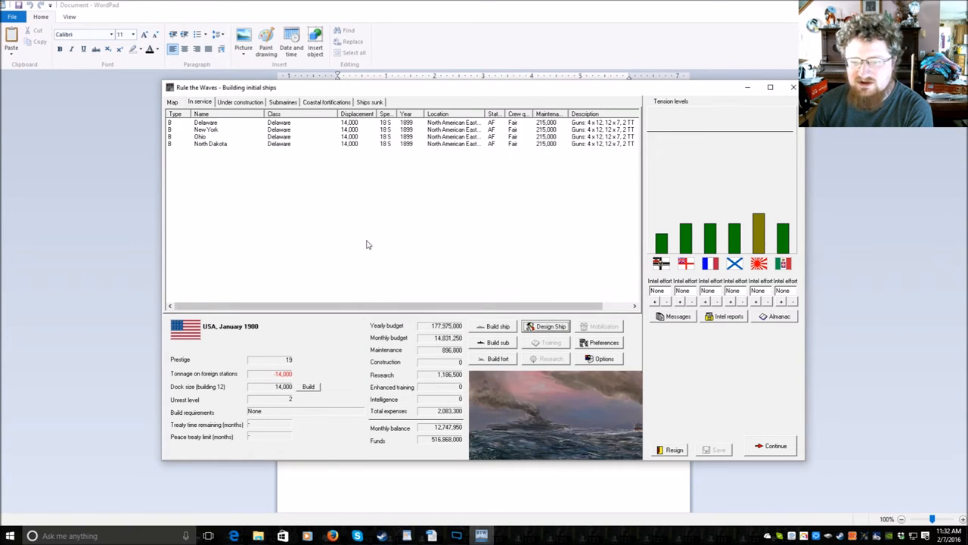
mouse_move(353, 247)
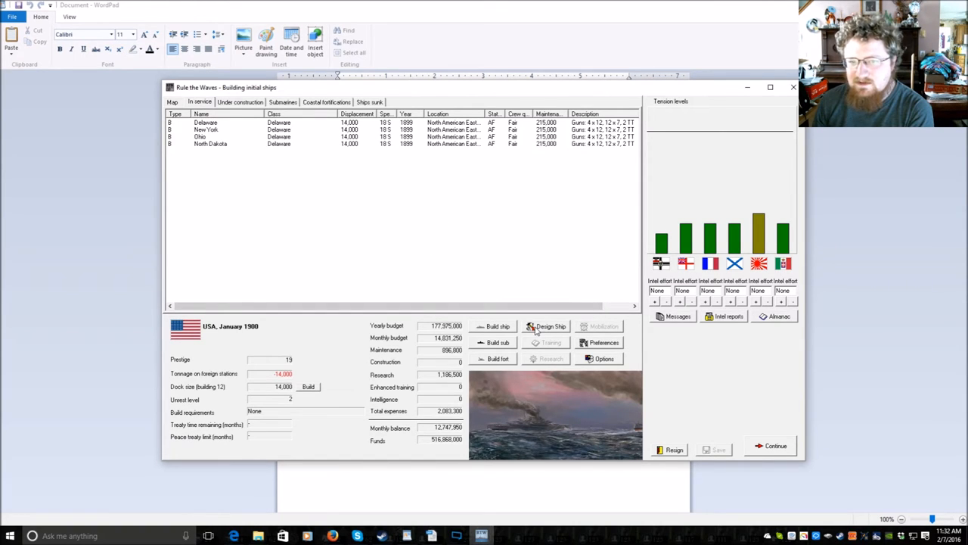
click(550, 326)
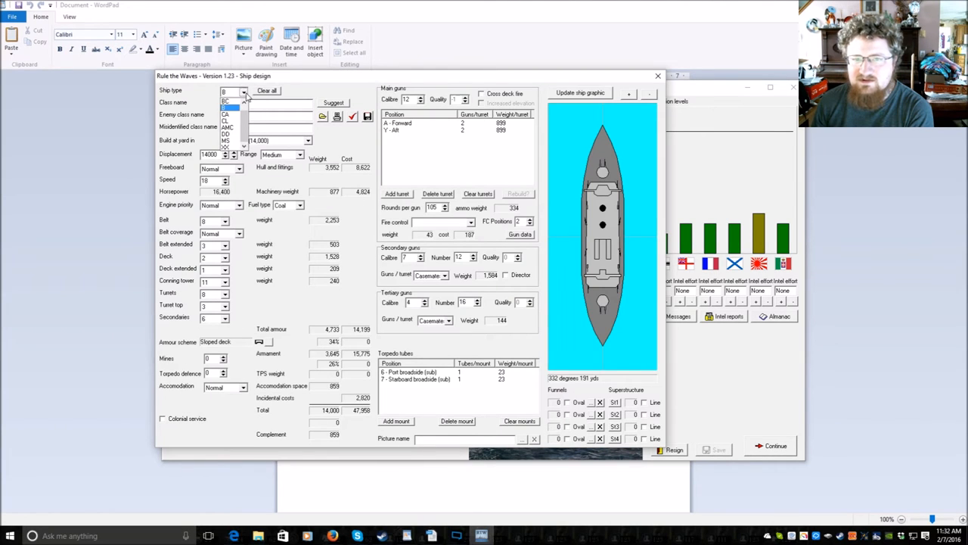
- Auto-design the Pittsburgh armored cruiser at 14,000 tons, 25 knots, speed-priority engines
click(225, 113)
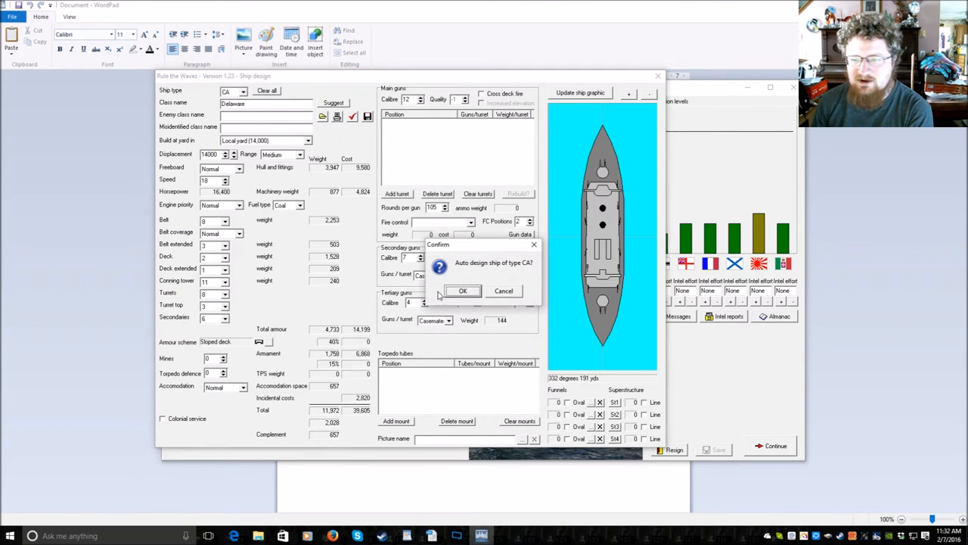
click(463, 290)
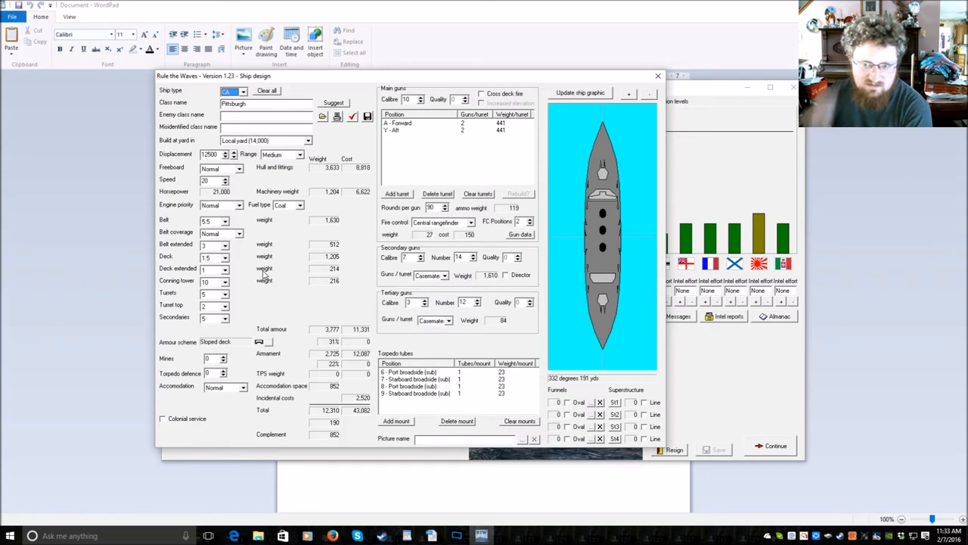
click(224, 177)
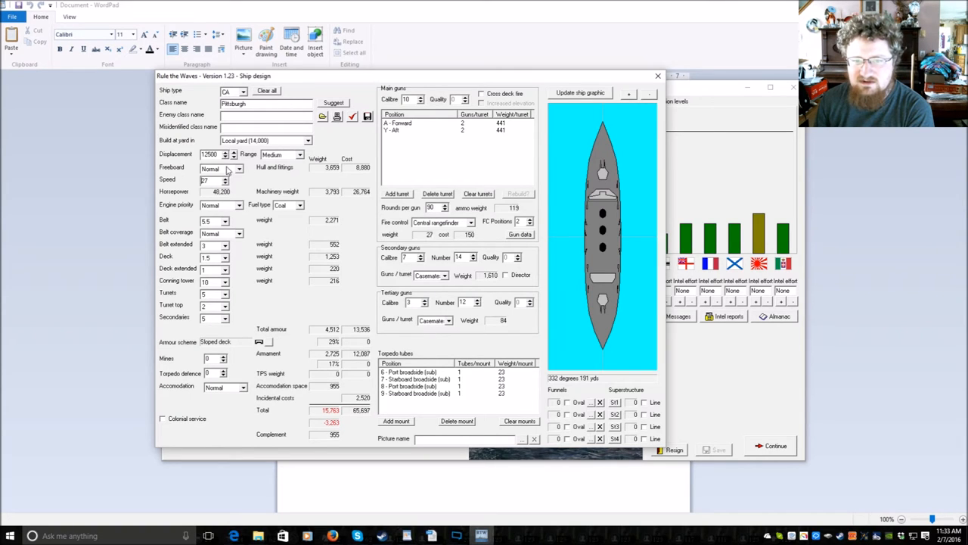
click(233, 156)
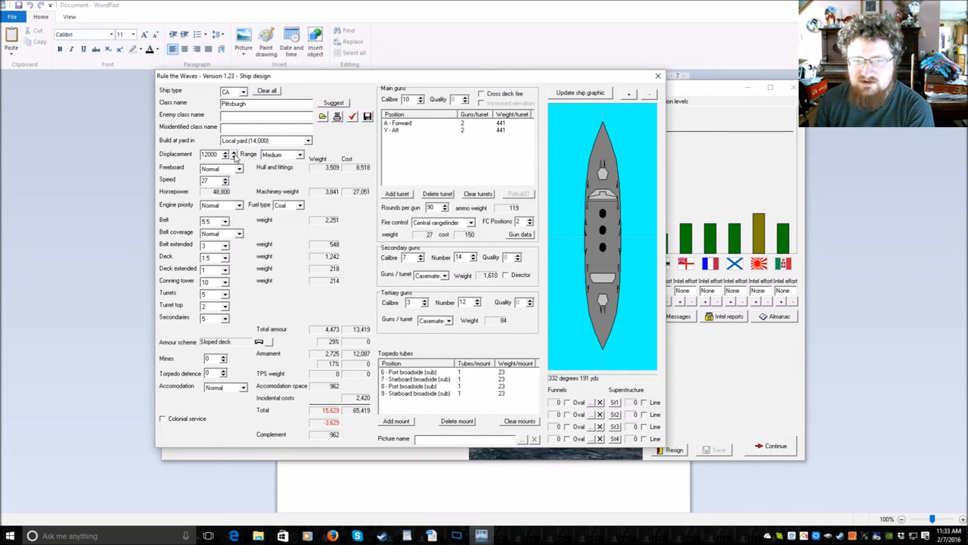
click(235, 151)
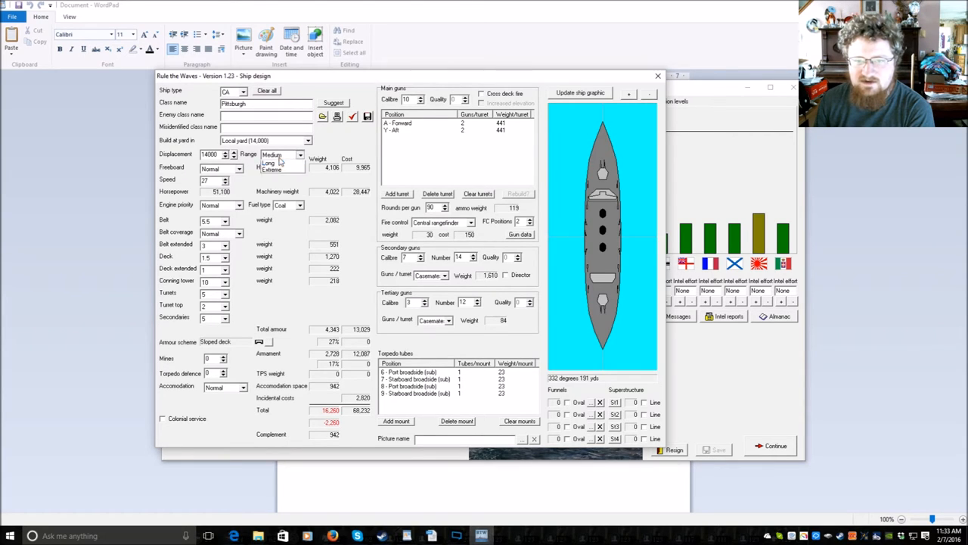
click(300, 154)
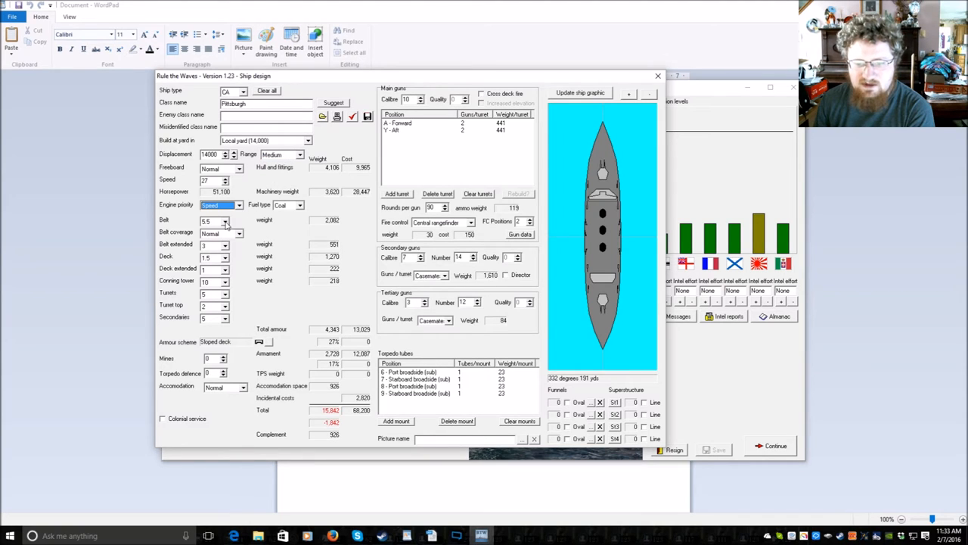
mouse_move(413, 210)
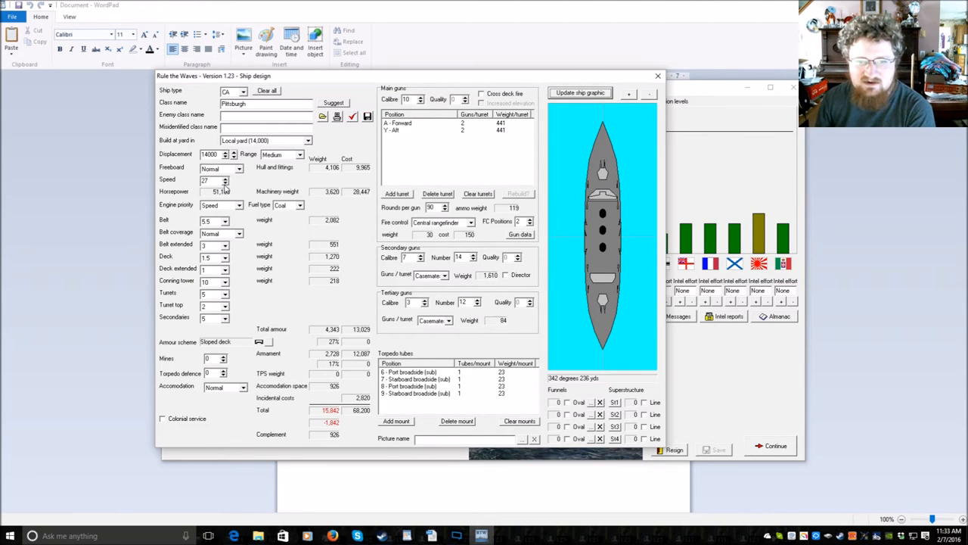
click(225, 182)
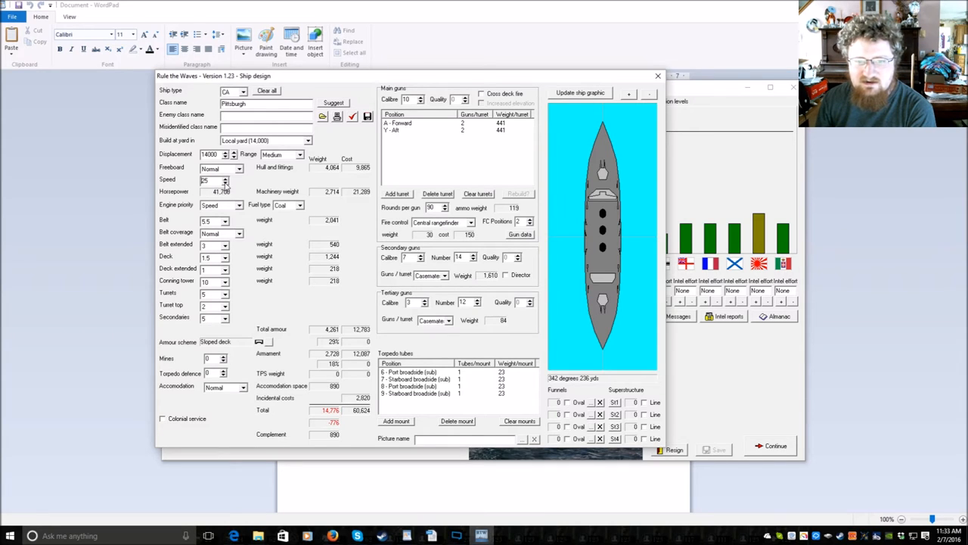
mouse_move(322, 239)
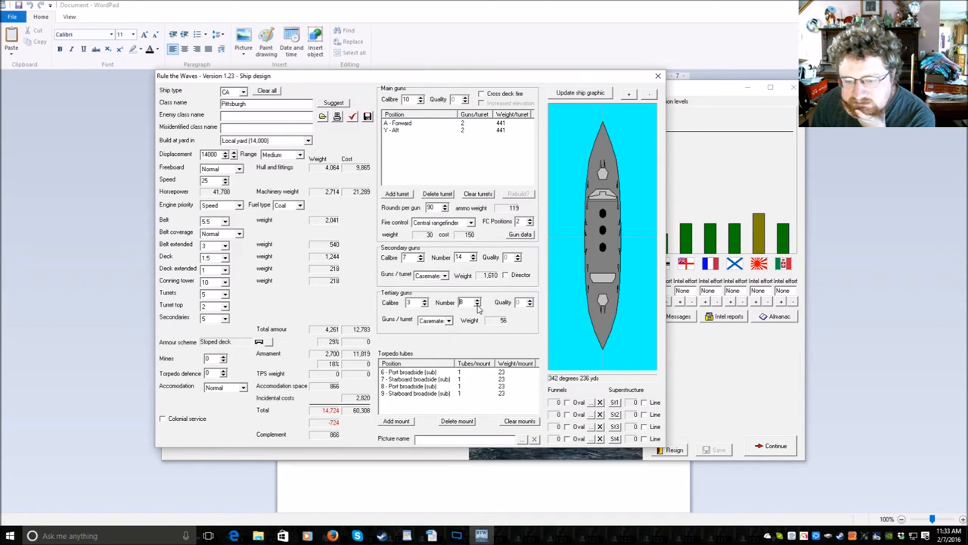
- Remove torpedo tubes and tertiary guns, and mount ten 7-inch secondaries
click(519, 421)
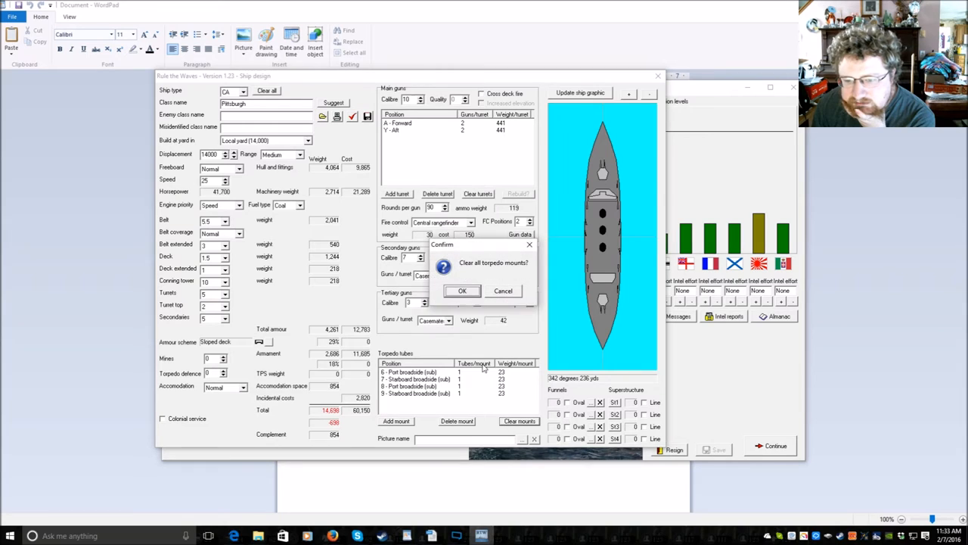
click(462, 291)
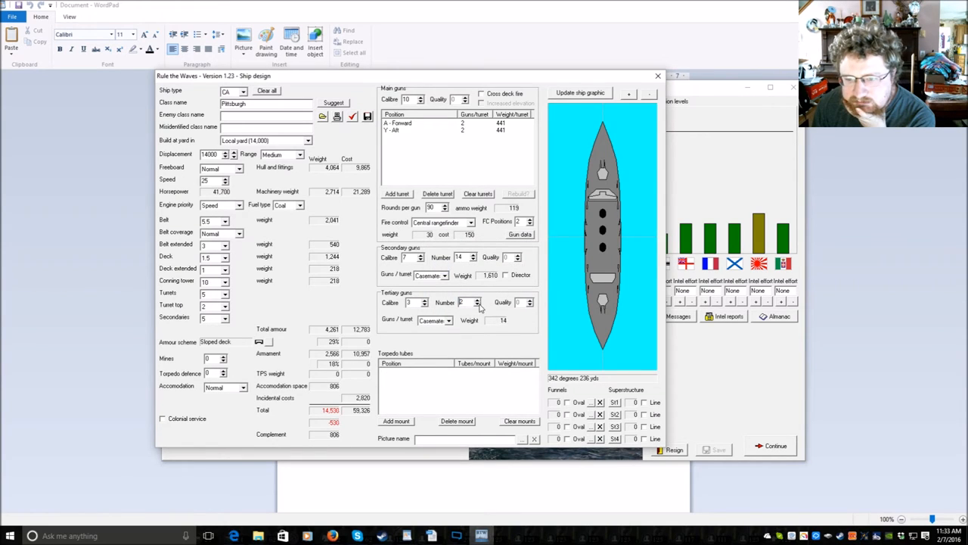
click(473, 254)
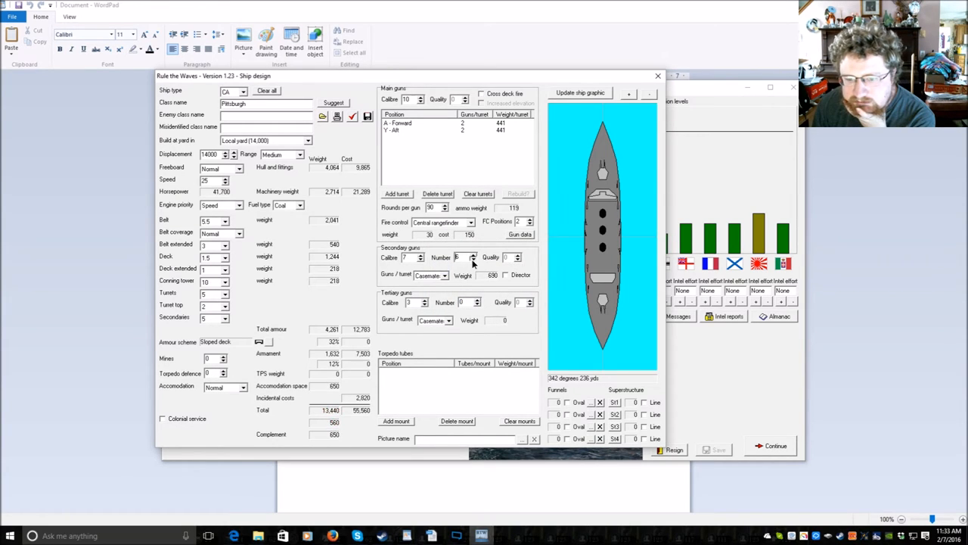
click(474, 254)
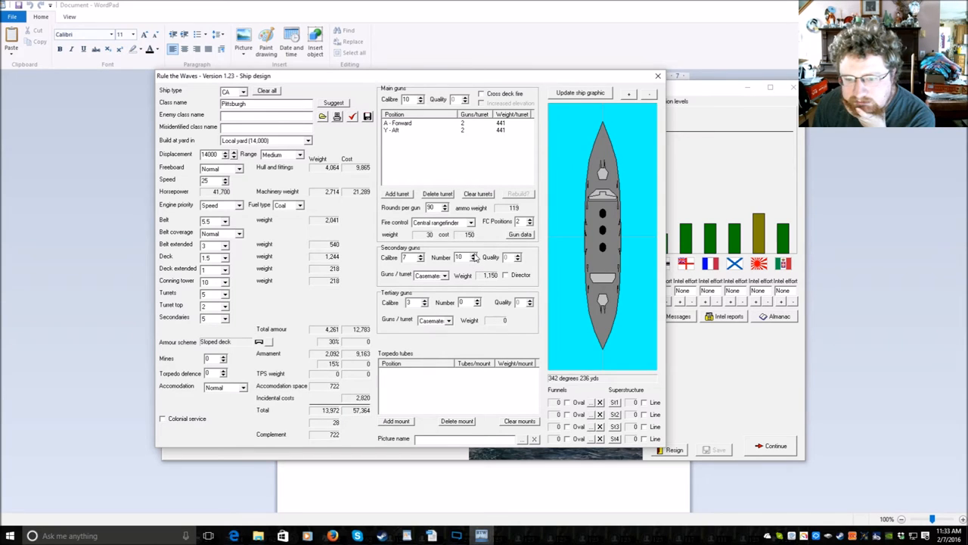
click(580, 92)
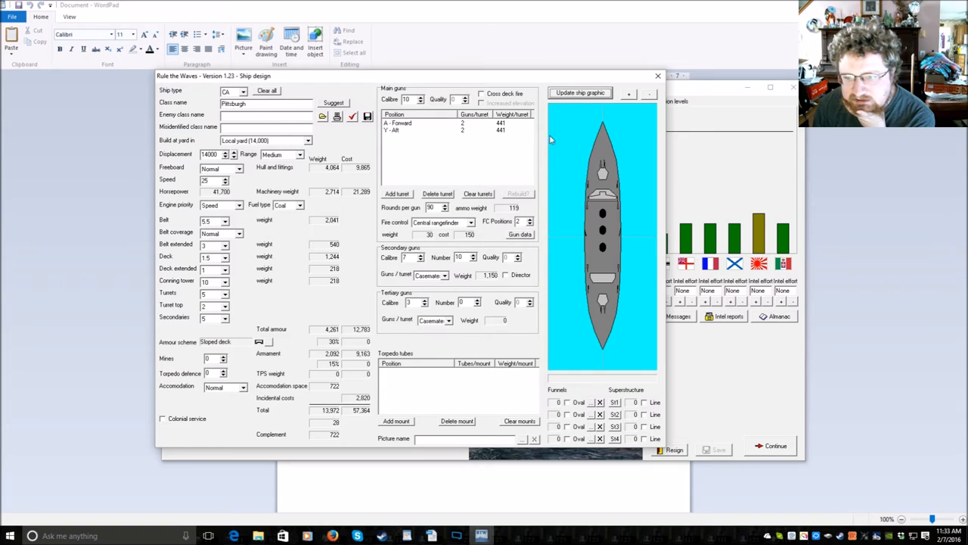
- Set Pittsburgh's main gun ammunition to 100 rounds per gun
click(441, 206)
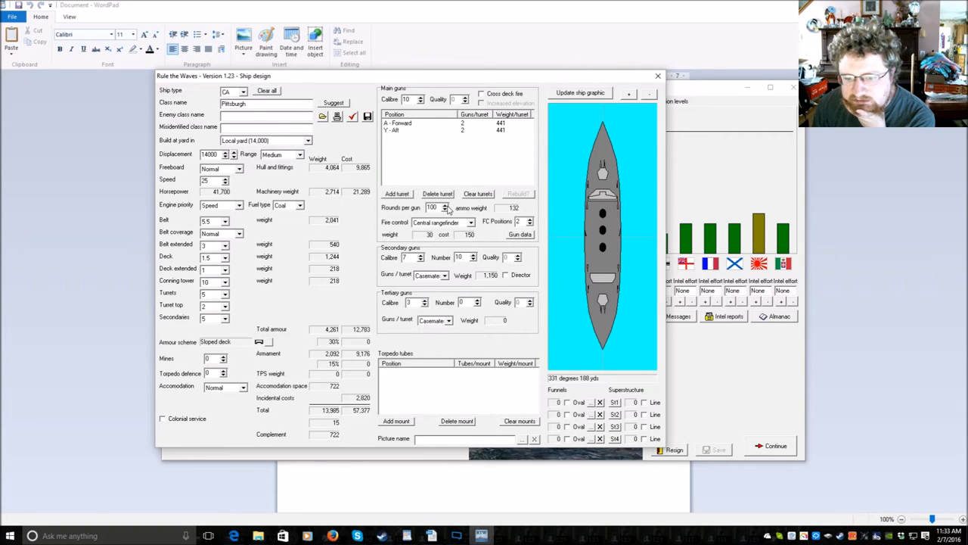
click(447, 205)
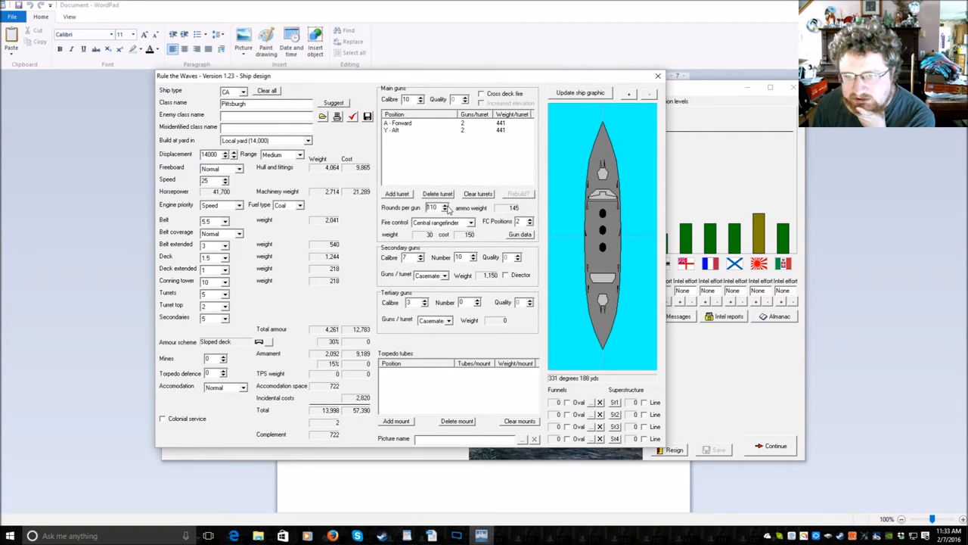
click(446, 209)
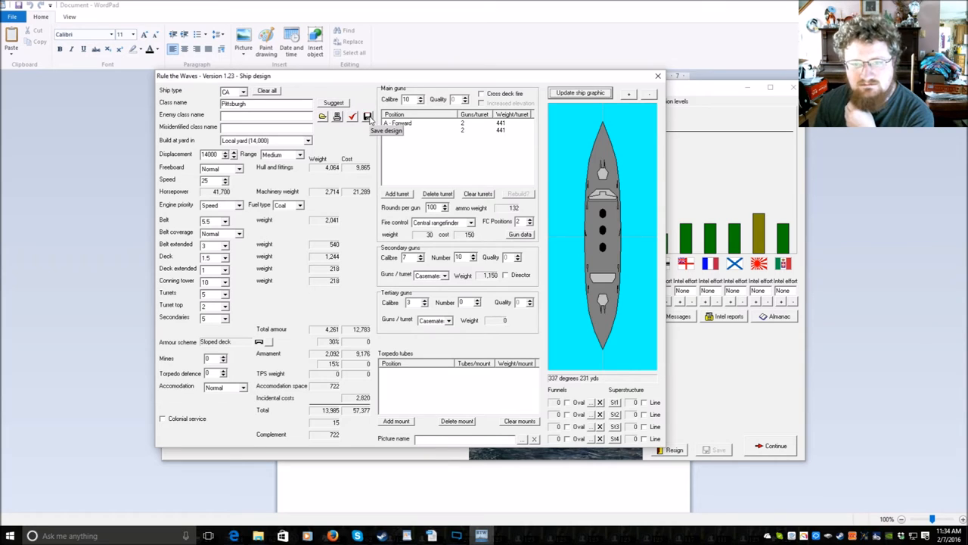
- Save the Pittsburgh design, build four Pittsburgh cruisers, and reopen the ship designer
click(368, 116)
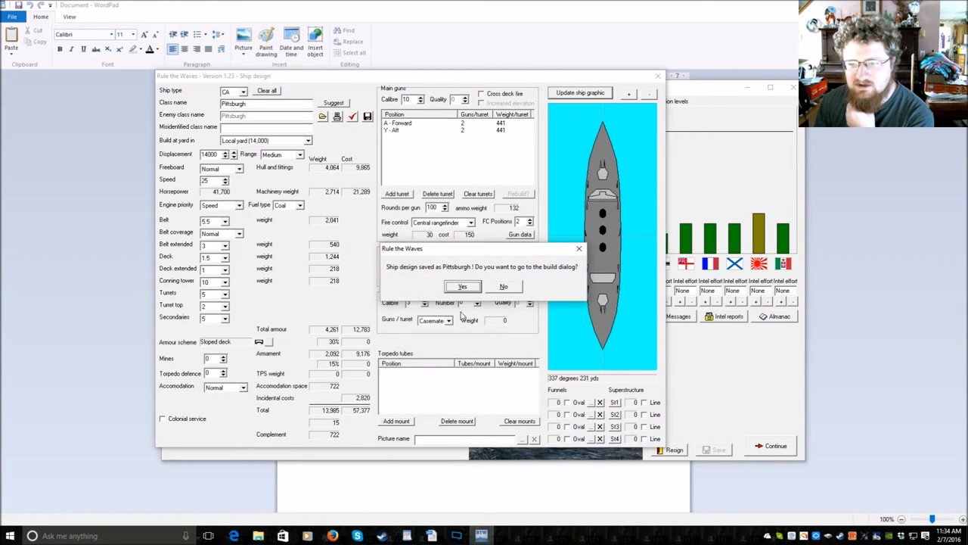
click(463, 286)
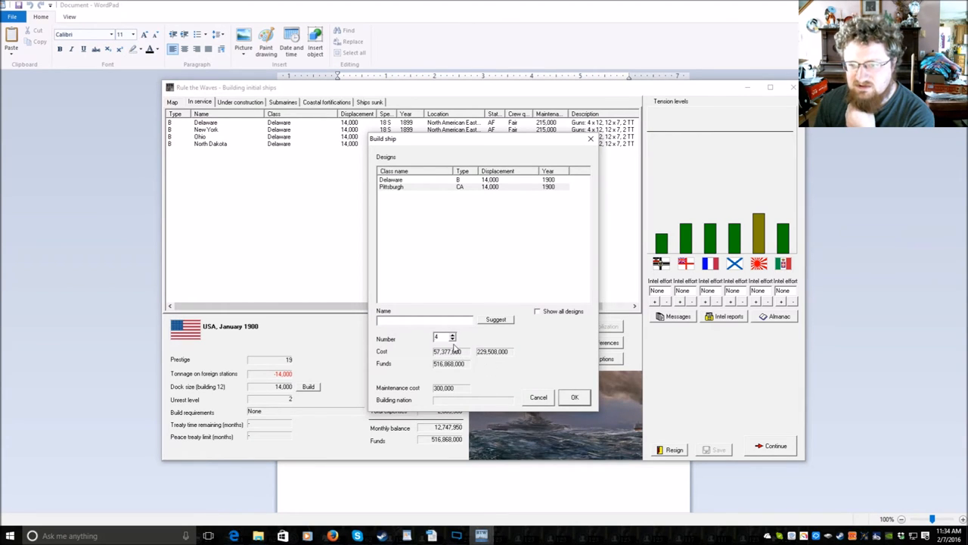
click(574, 396)
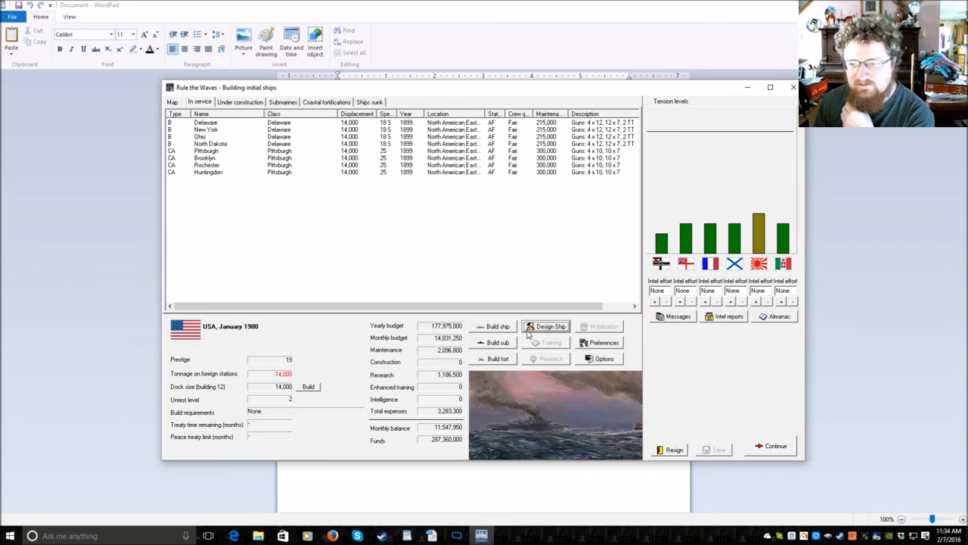
click(551, 326)
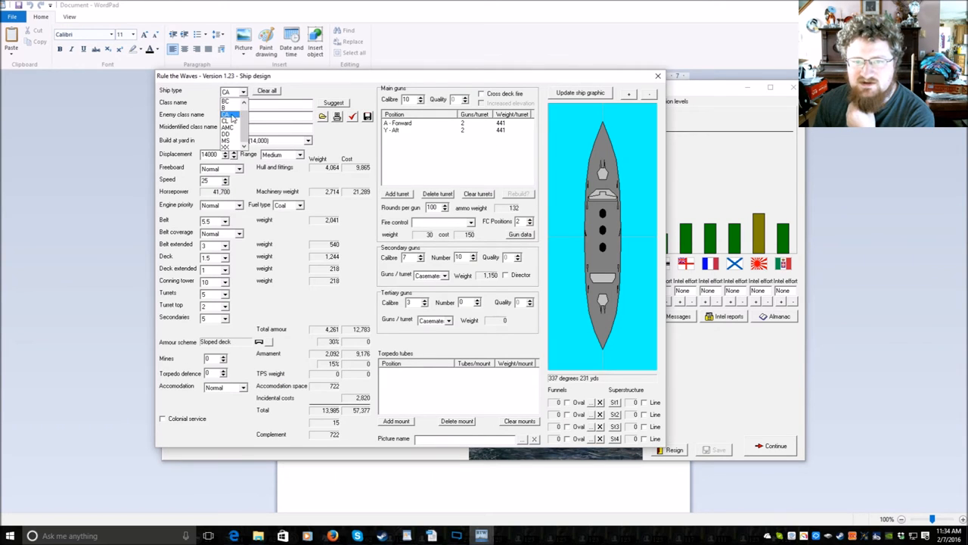
- Auto-design a light cruiser with 5-inch guns, 150 rounds per gun, medium range
click(227, 115)
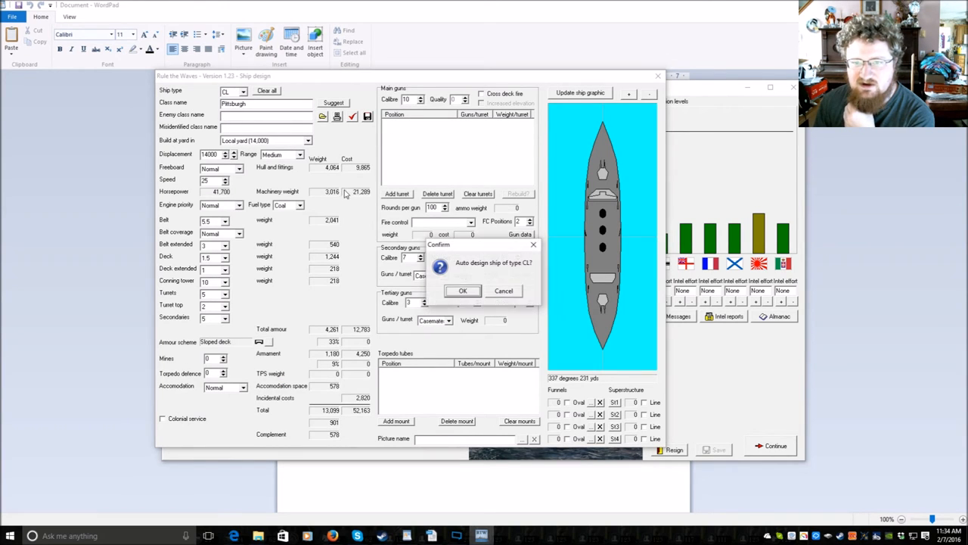
click(462, 291)
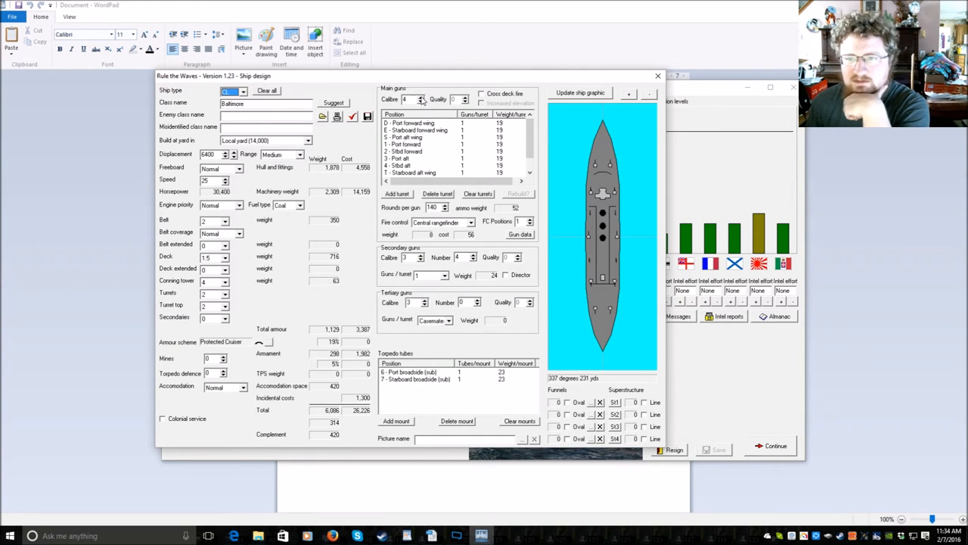
click(580, 92)
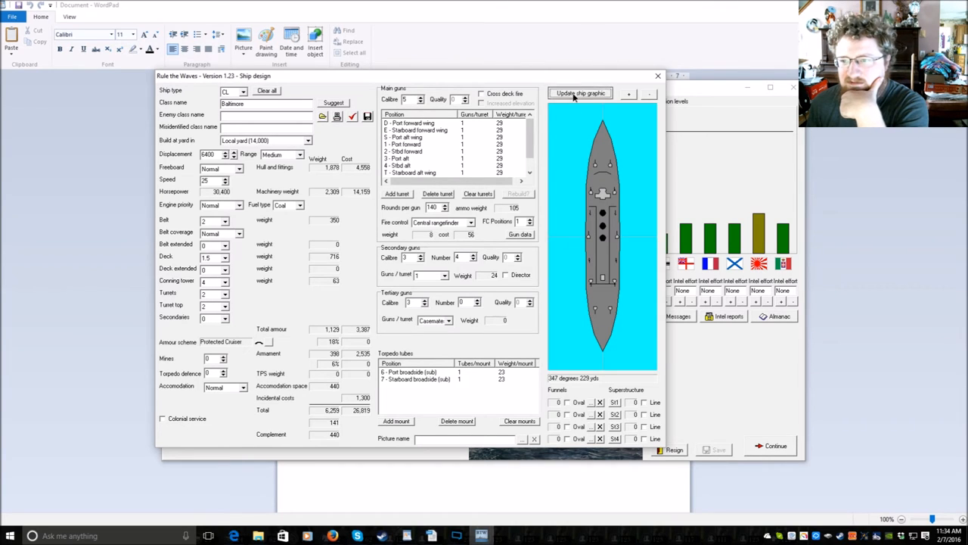
click(579, 93)
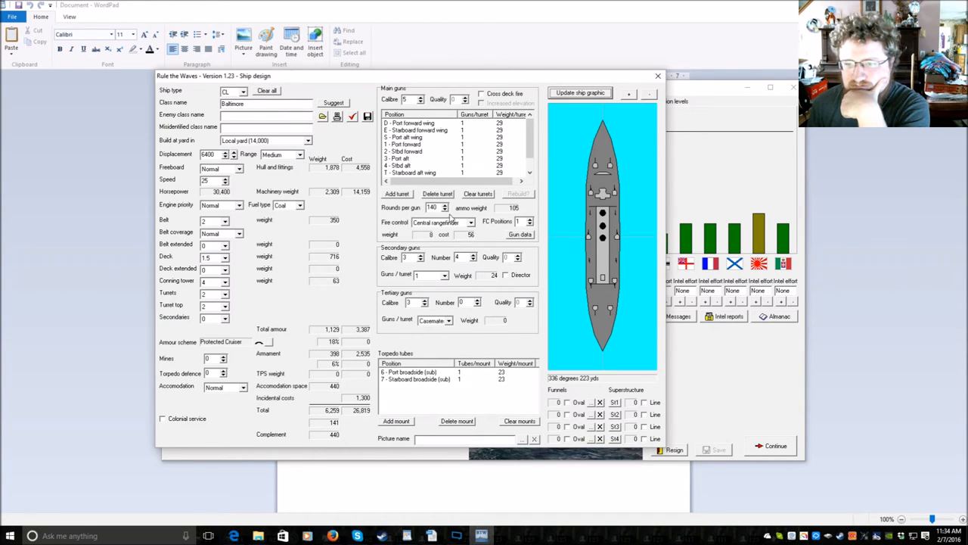
click(445, 206)
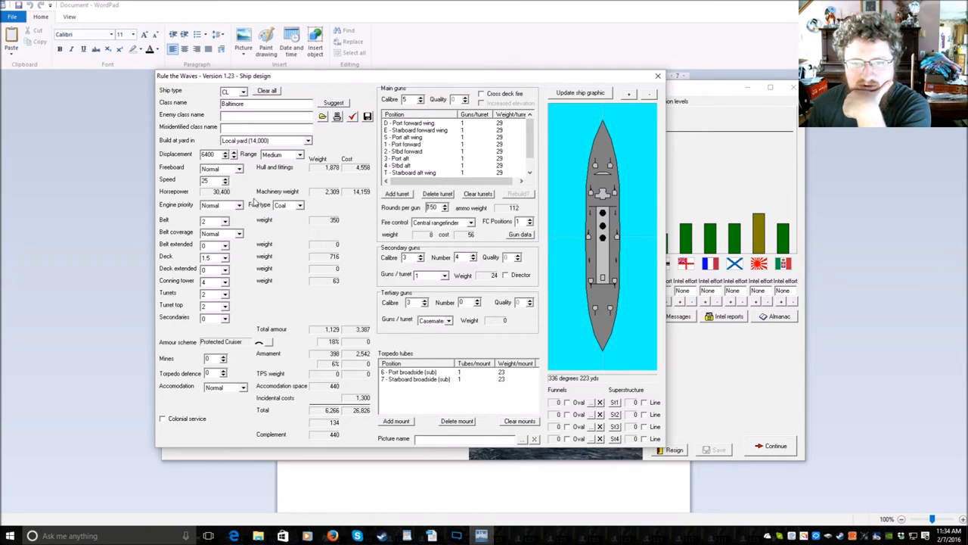
click(307, 155)
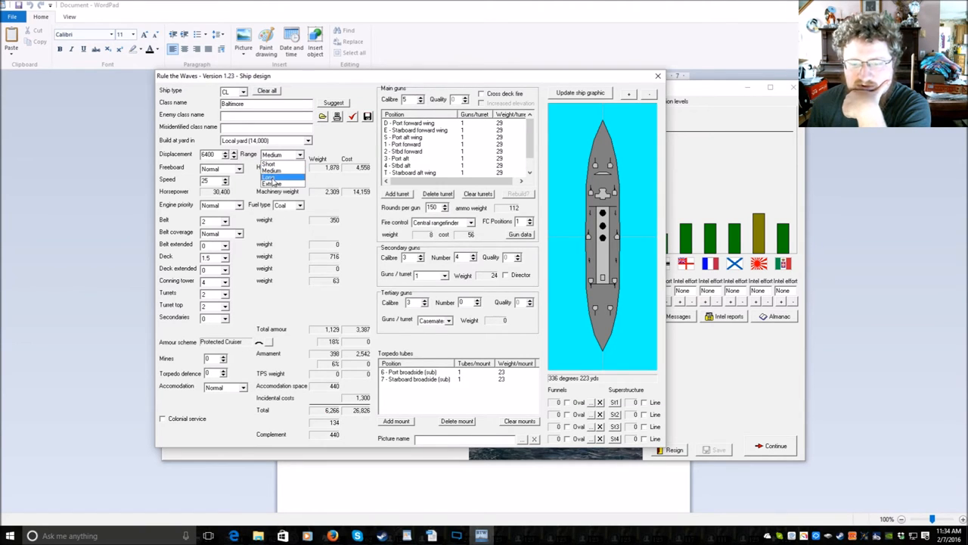
click(282, 170)
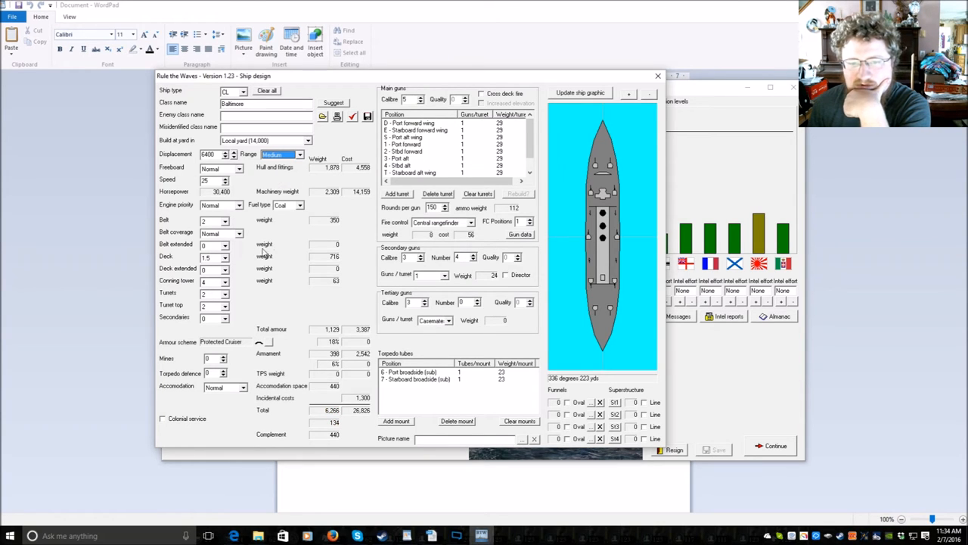
mouse_move(191, 218)
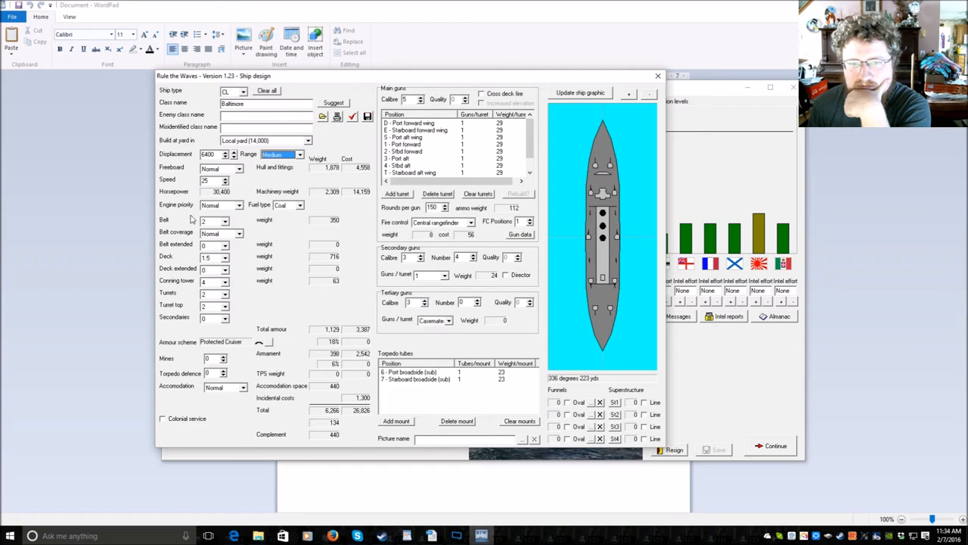
mouse_move(342, 438)
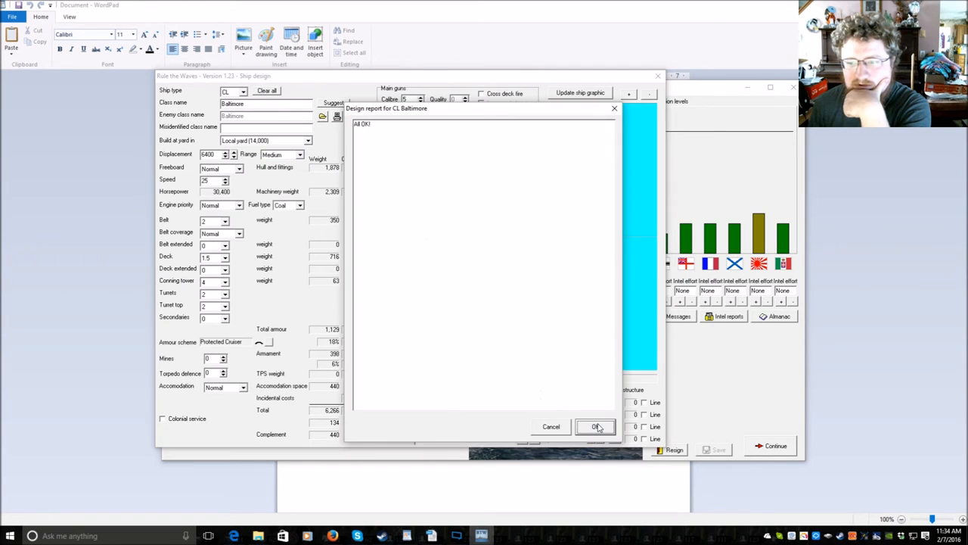
- Accept the Baltimore design and build six Baltimore light cruisers
click(595, 426)
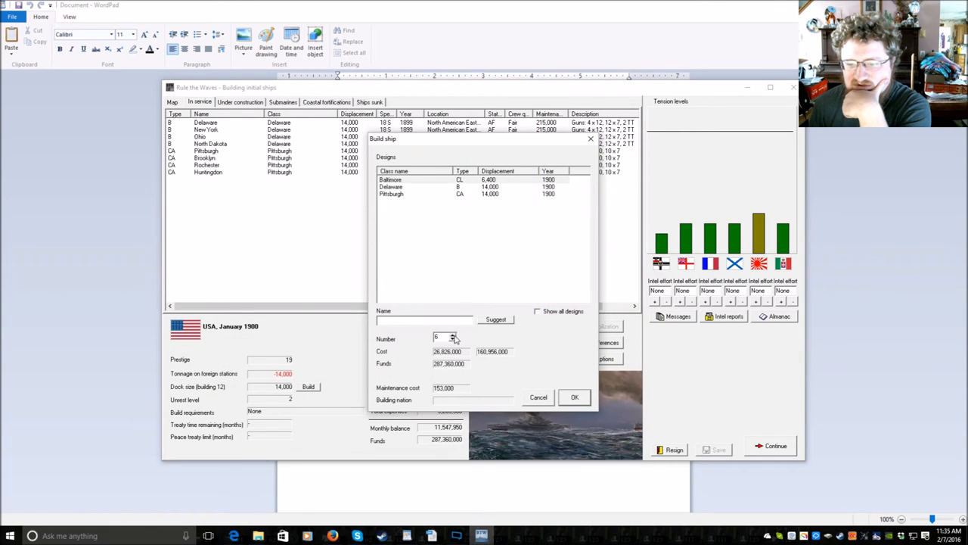
click(574, 396)
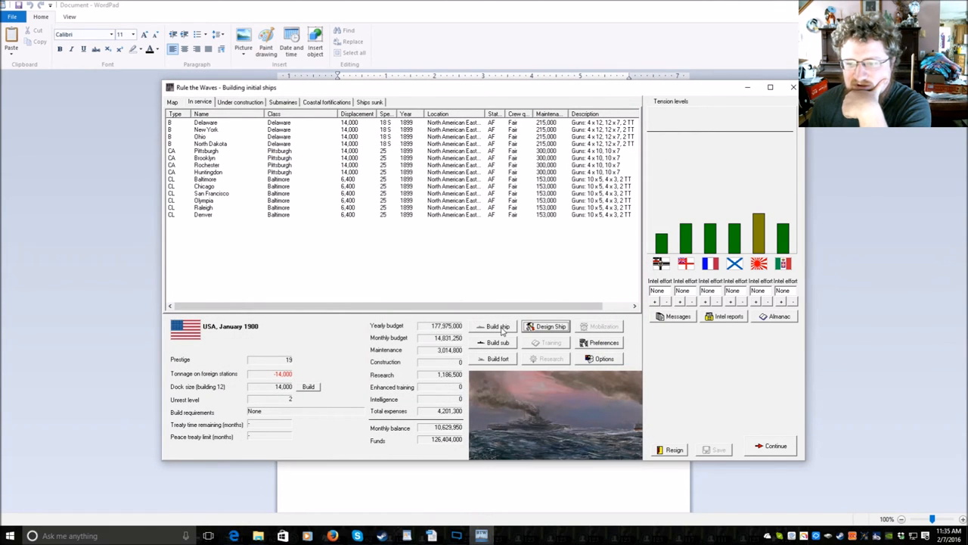
click(550, 326)
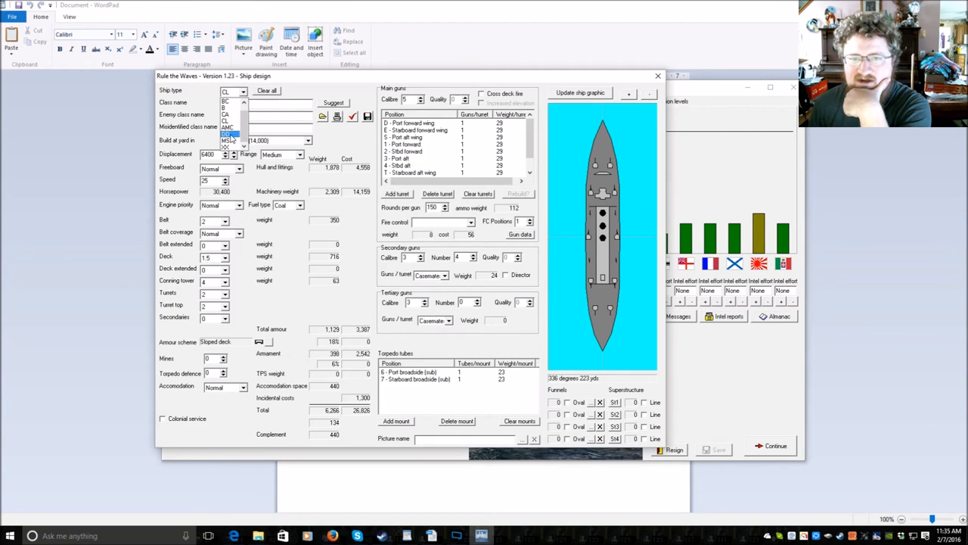
- Auto-design the 500-ton Bainbridge destroyer and close its design report
click(228, 147)
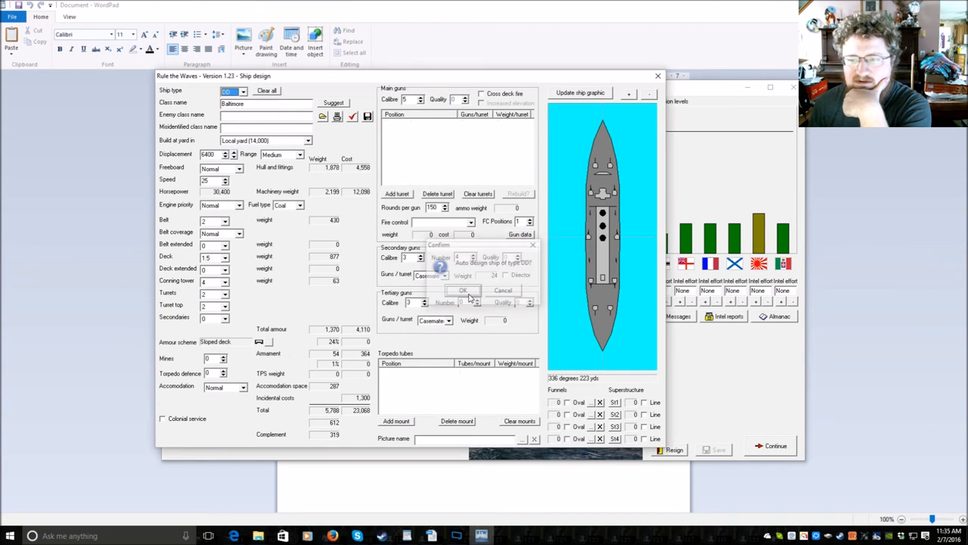
click(462, 290)
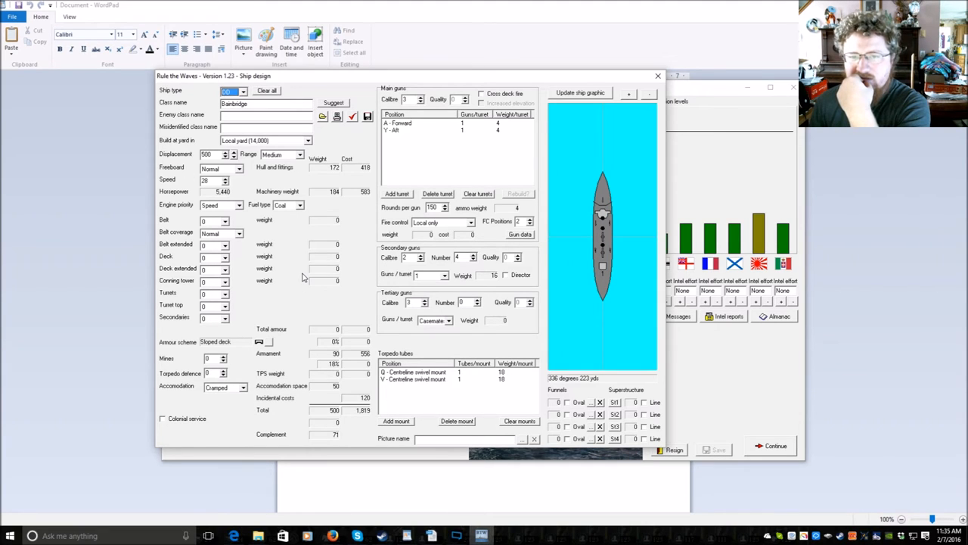
mouse_move(392, 261)
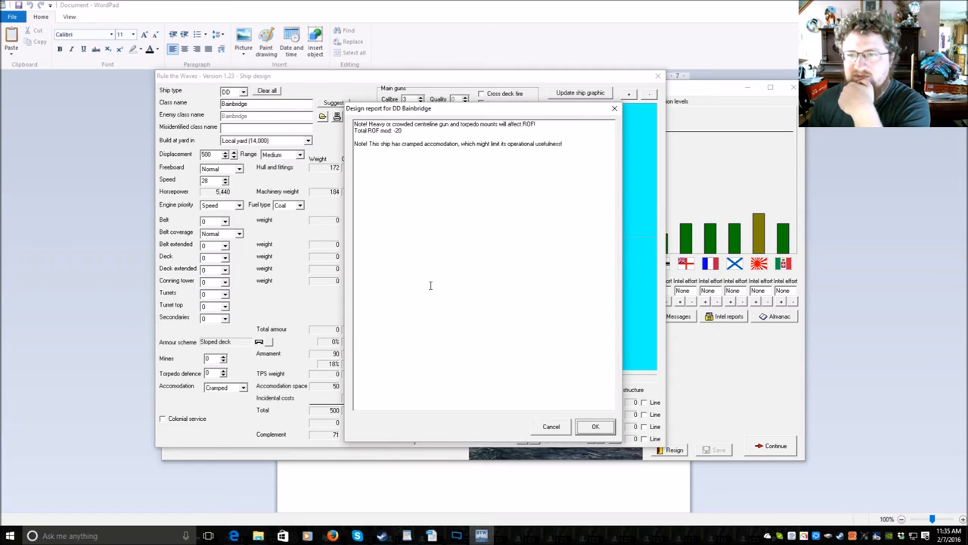
mouse_move(551, 426)
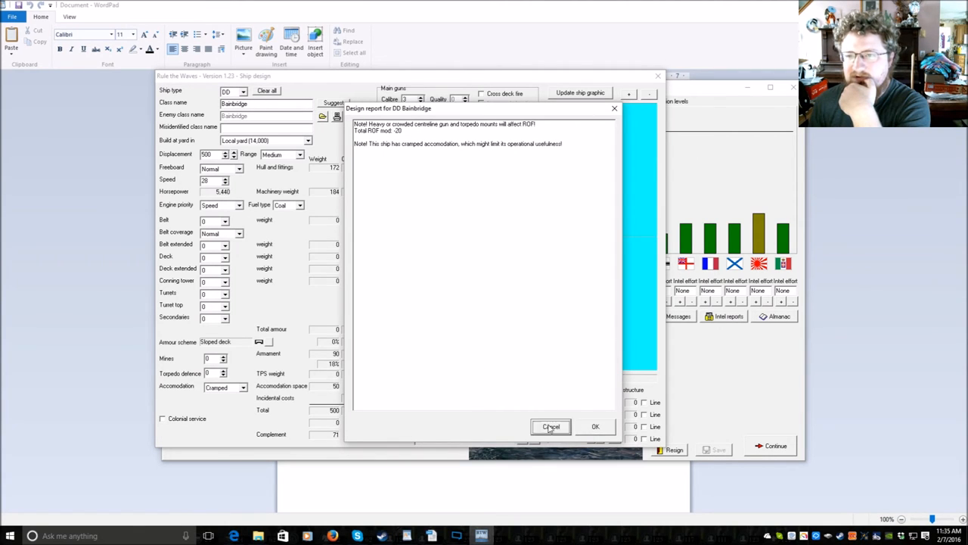
click(551, 426)
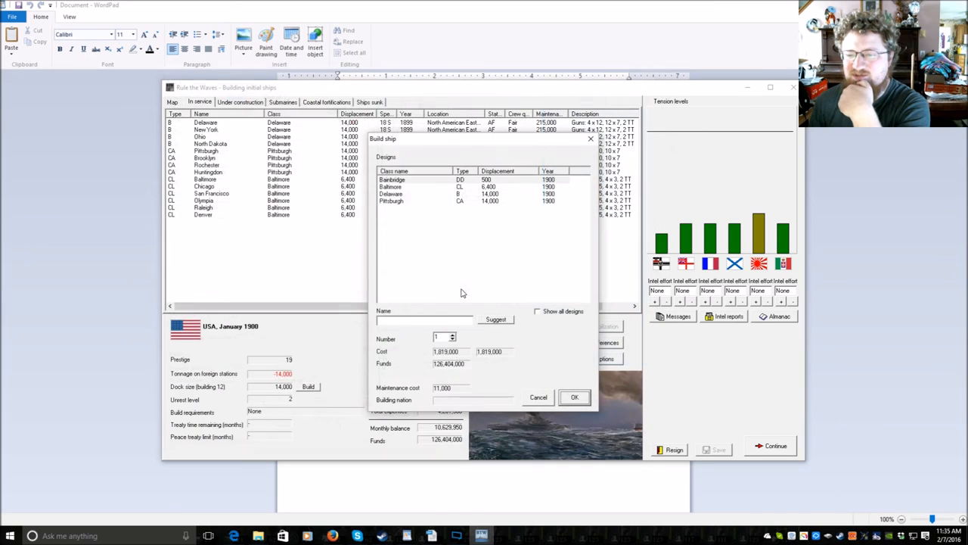
- Order two batches of twelve Bainbridge destroyers, then request an automatic design
click(453, 336)
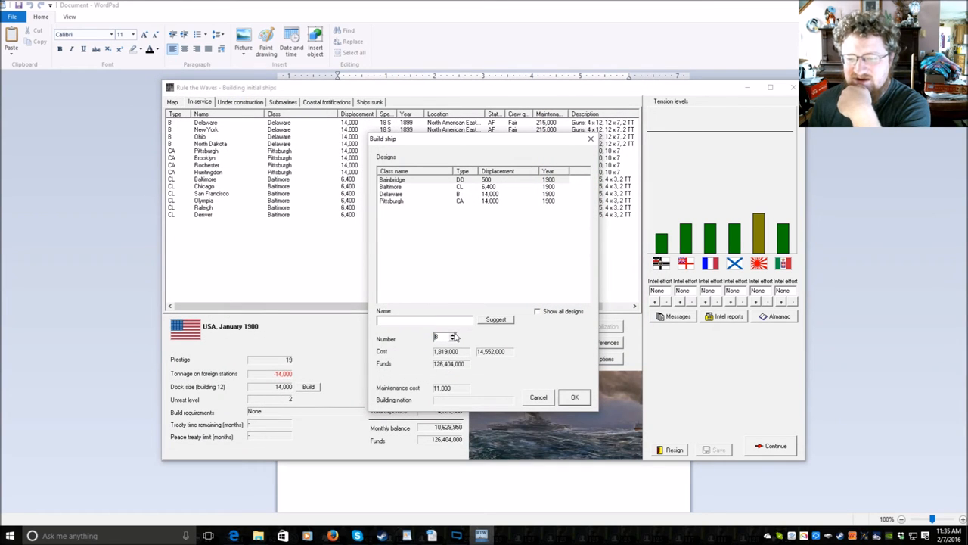
click(453, 337)
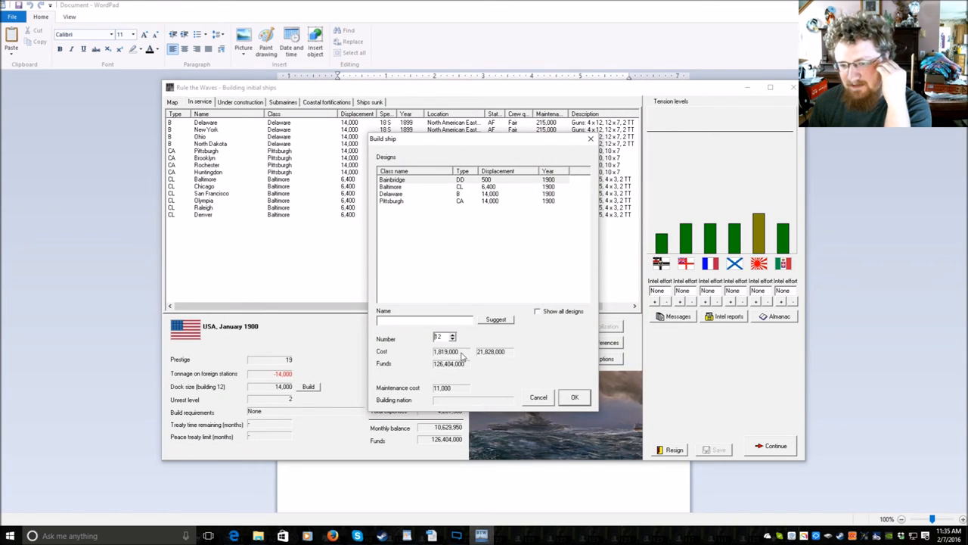
click(574, 397)
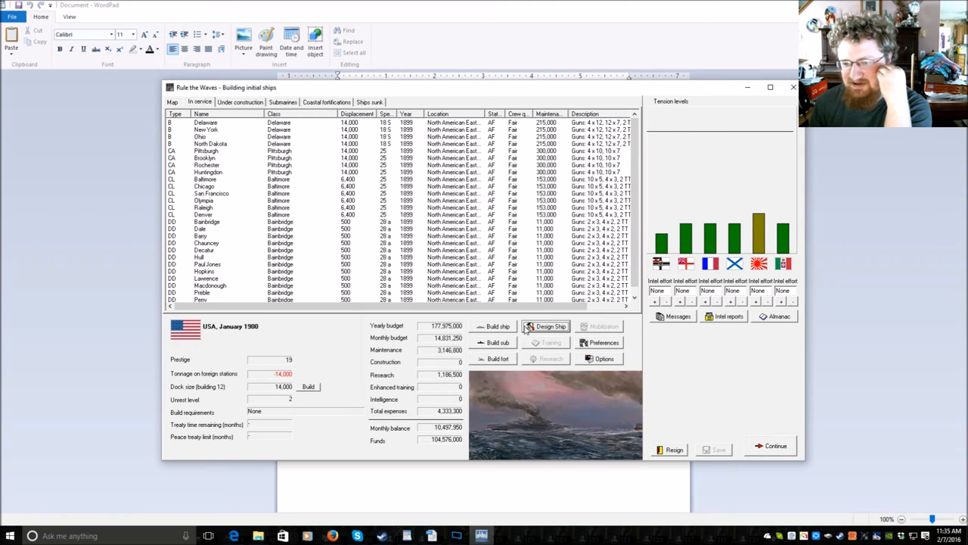
click(498, 326)
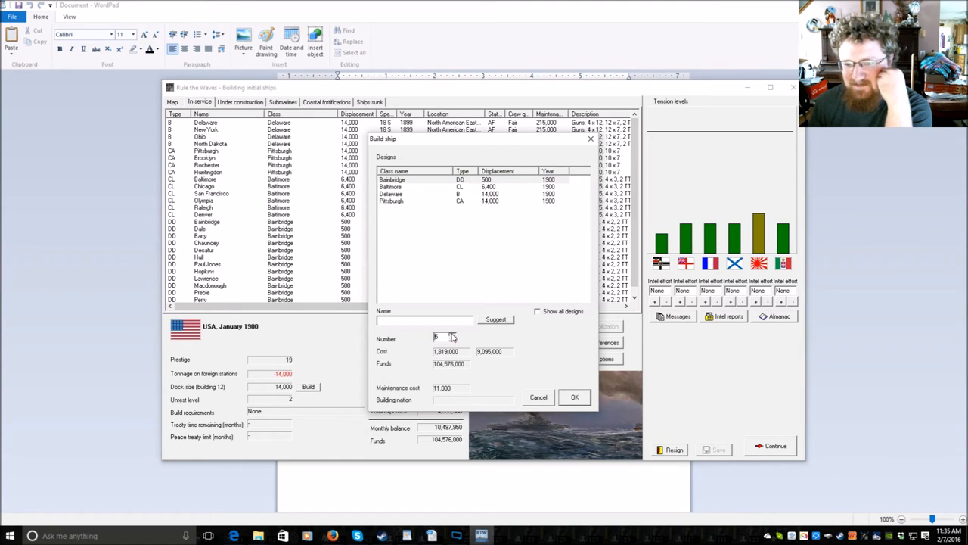
click(574, 397)
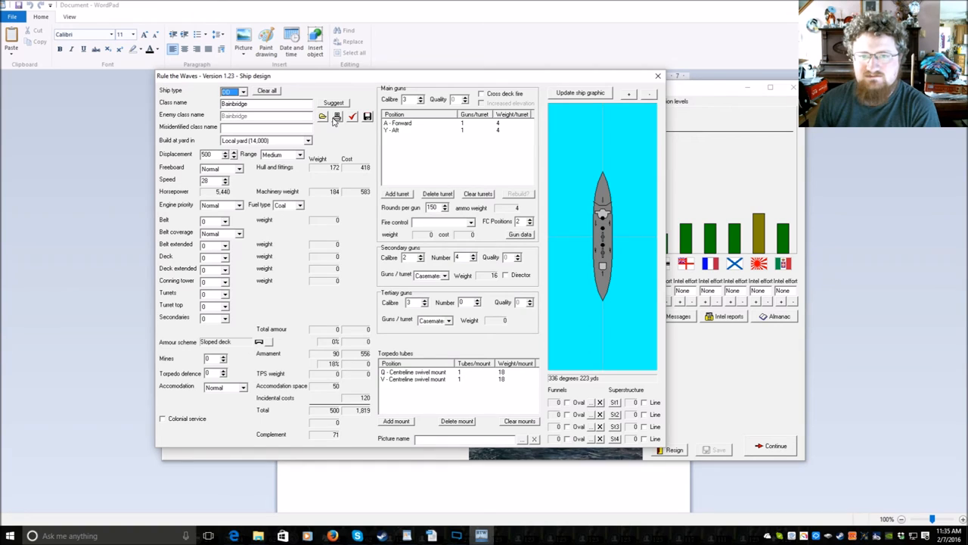
mouse_move(338, 116)
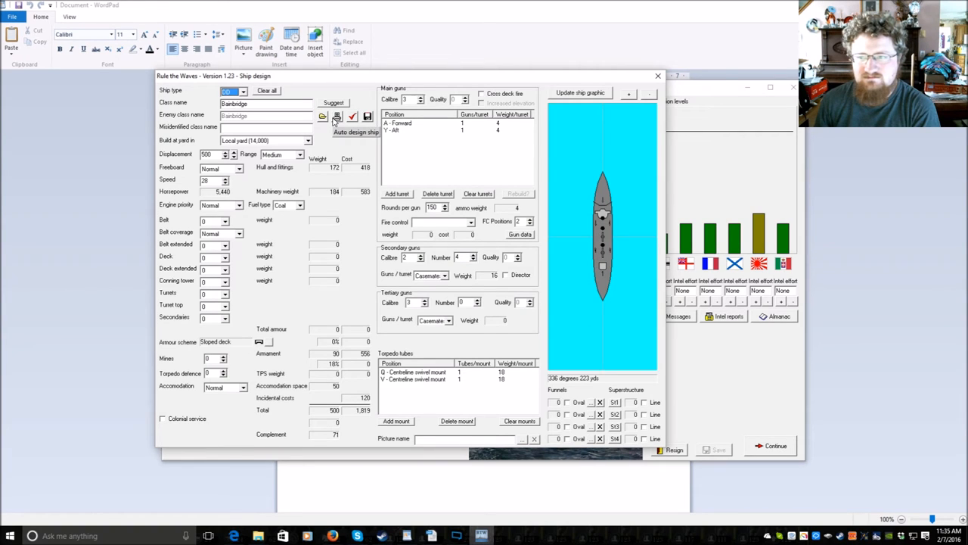
click(337, 116)
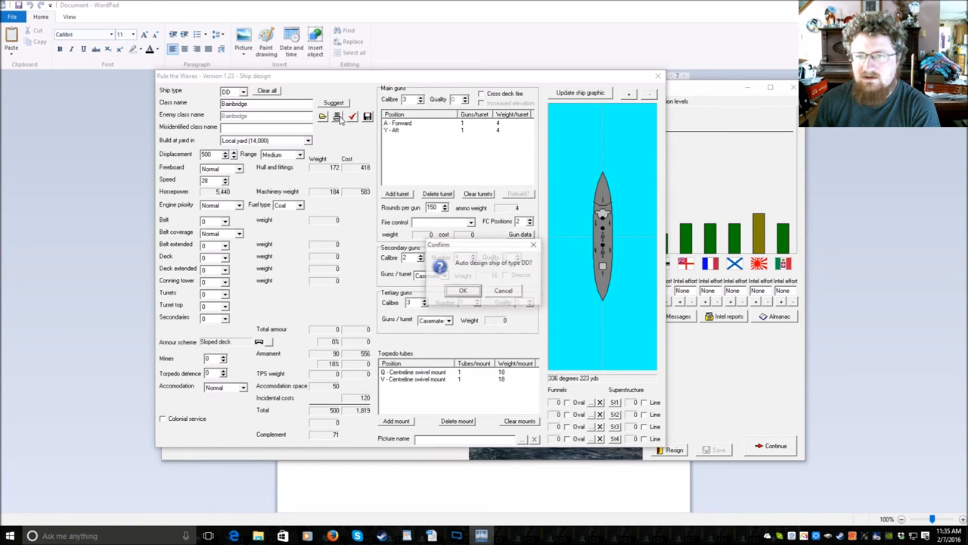
click(462, 290)
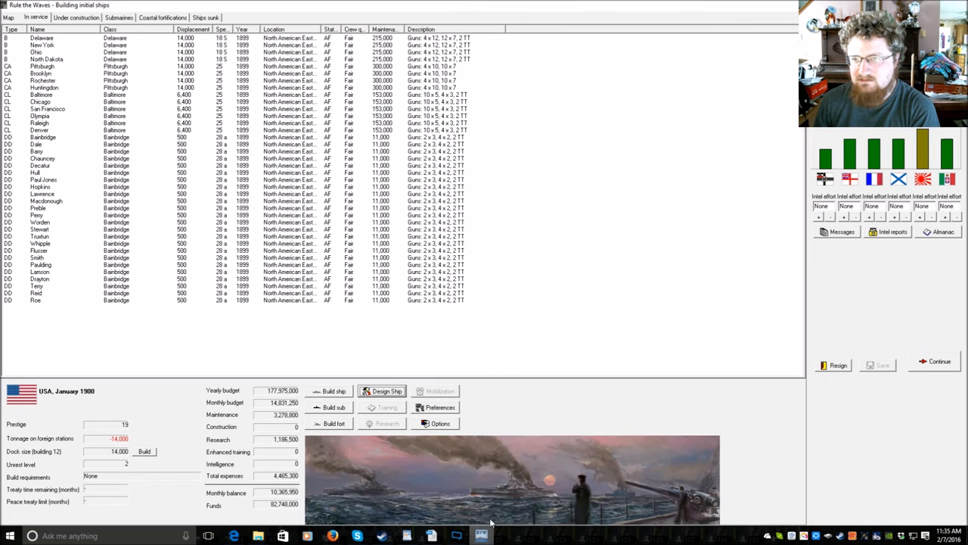
- Clear Frederick's main turrets; set 25 knots, long range, 14,000 tons, reliability engines
click(387, 391)
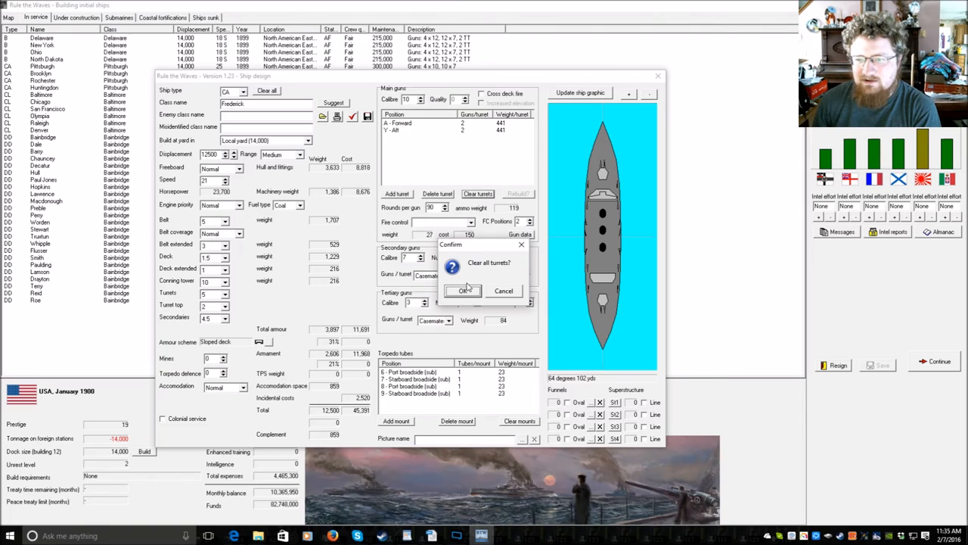
click(464, 291)
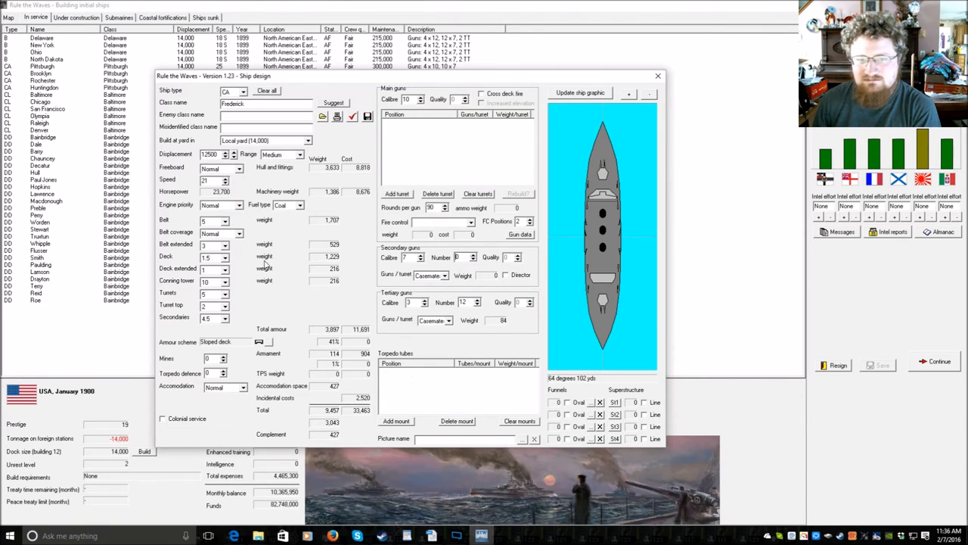
click(223, 180)
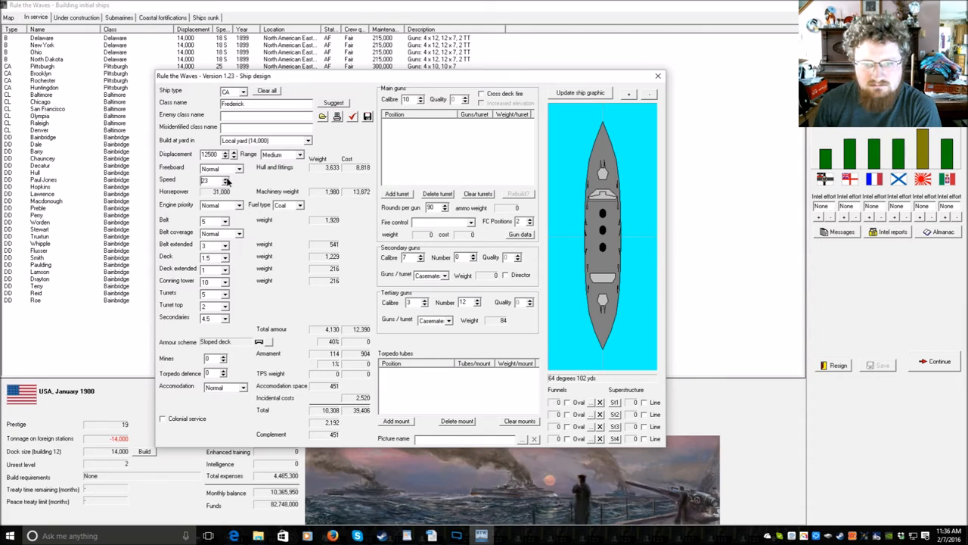
click(300, 155)
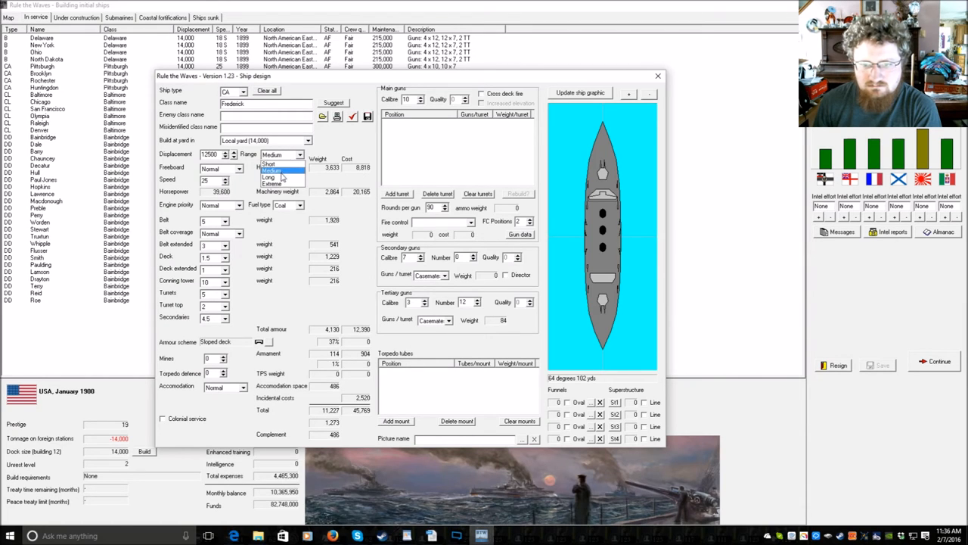
click(269, 177)
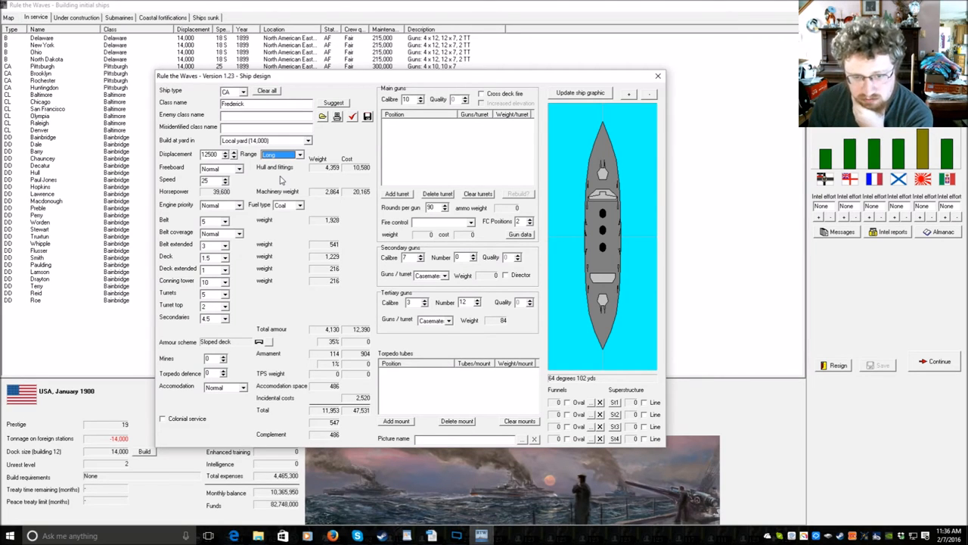
click(231, 220)
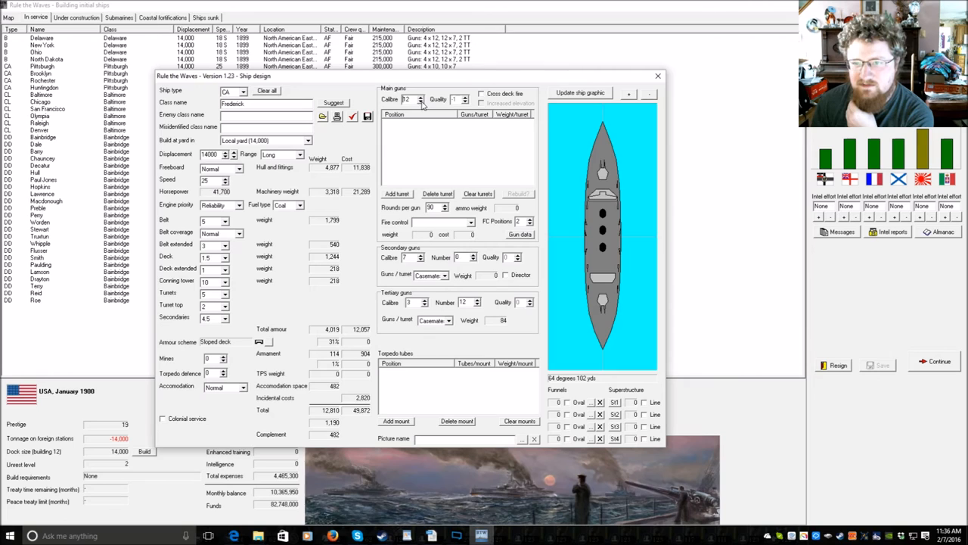
click(397, 193)
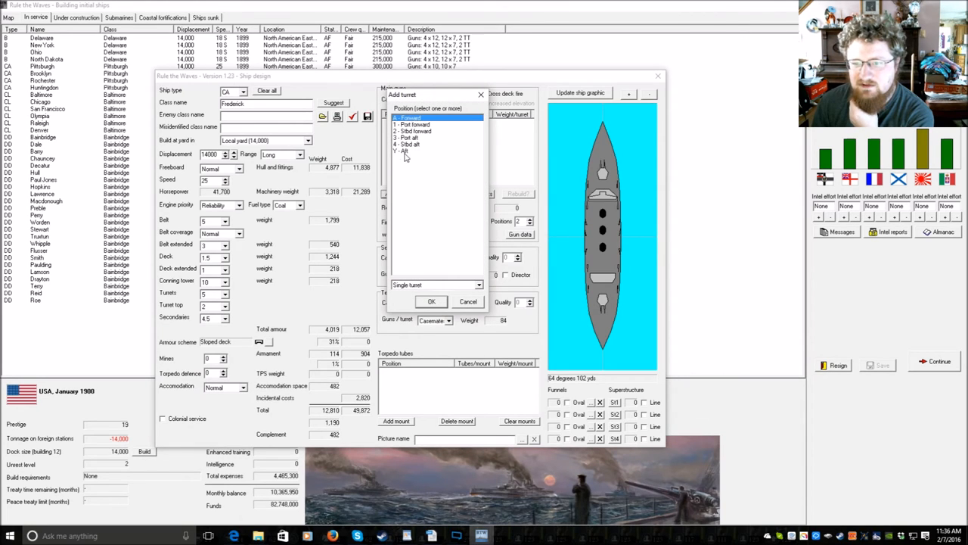
- Add forward and aft main turrets with 8-inch guns to Frederick
click(412, 151)
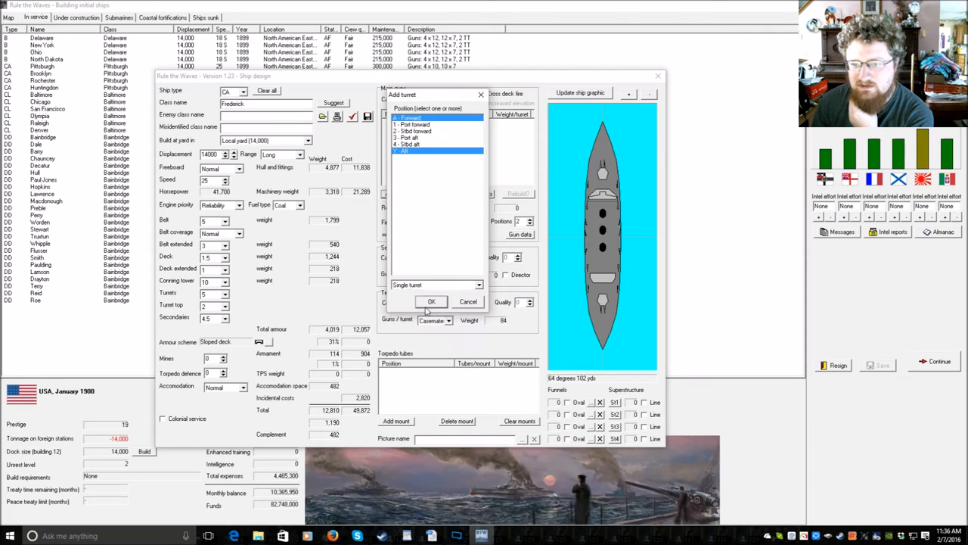
click(431, 301)
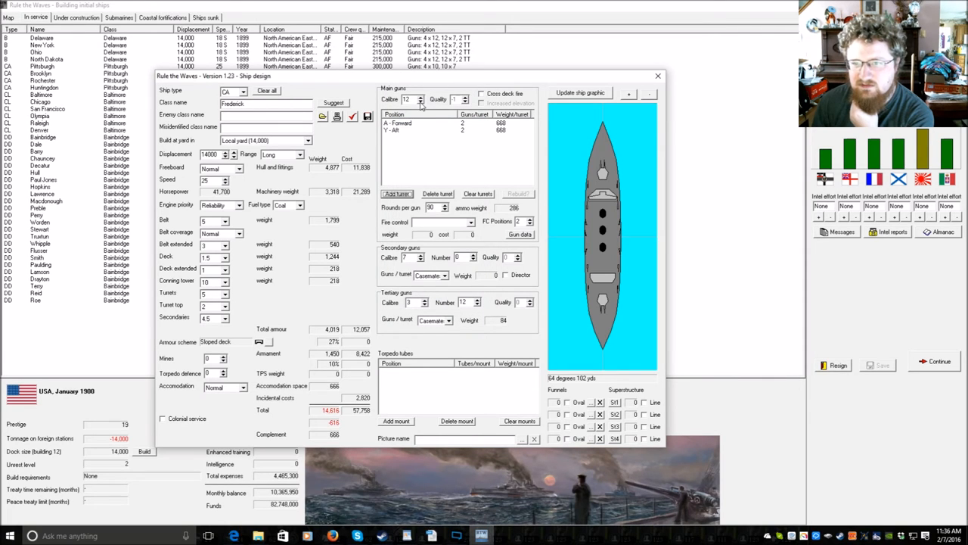
click(422, 101)
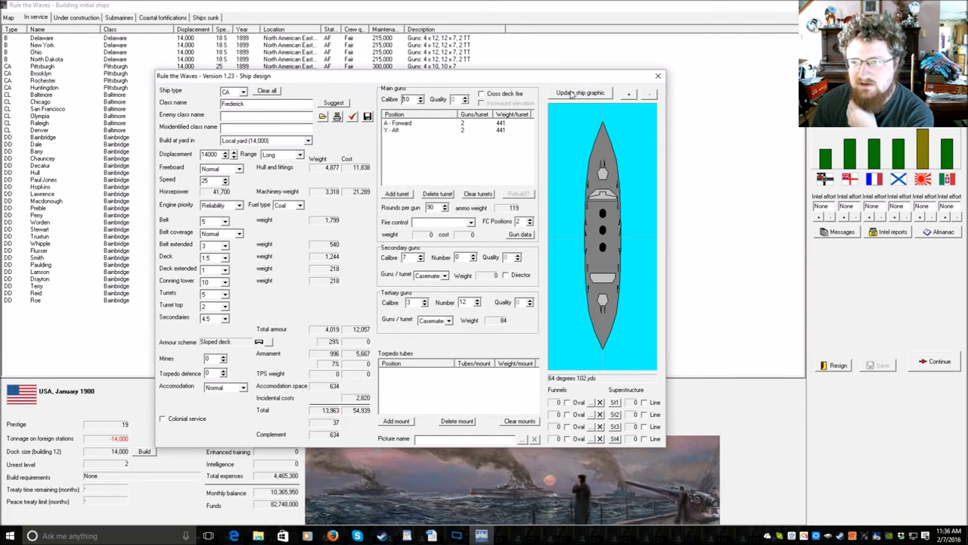
- Fit four 6-inch secondaries in twin turrets and run the design check
click(580, 92)
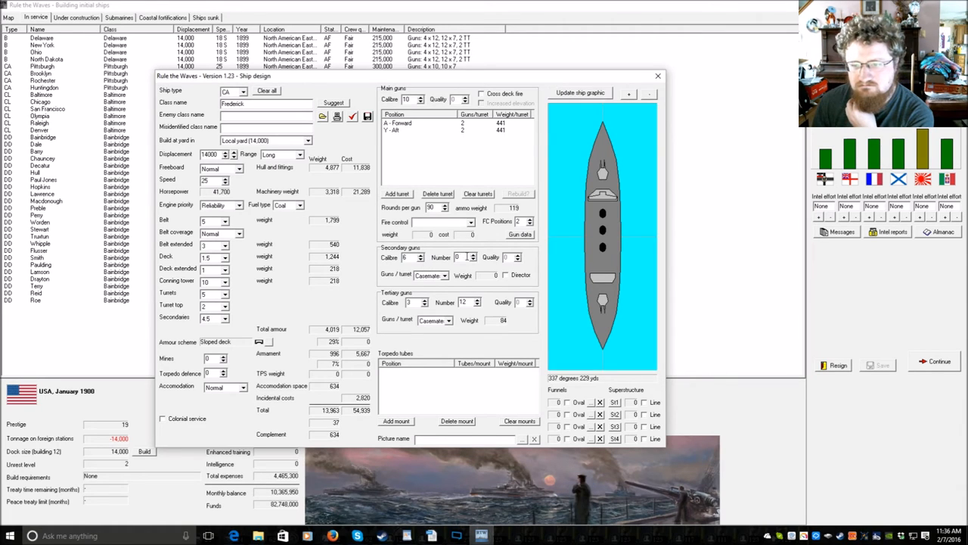
click(472, 254)
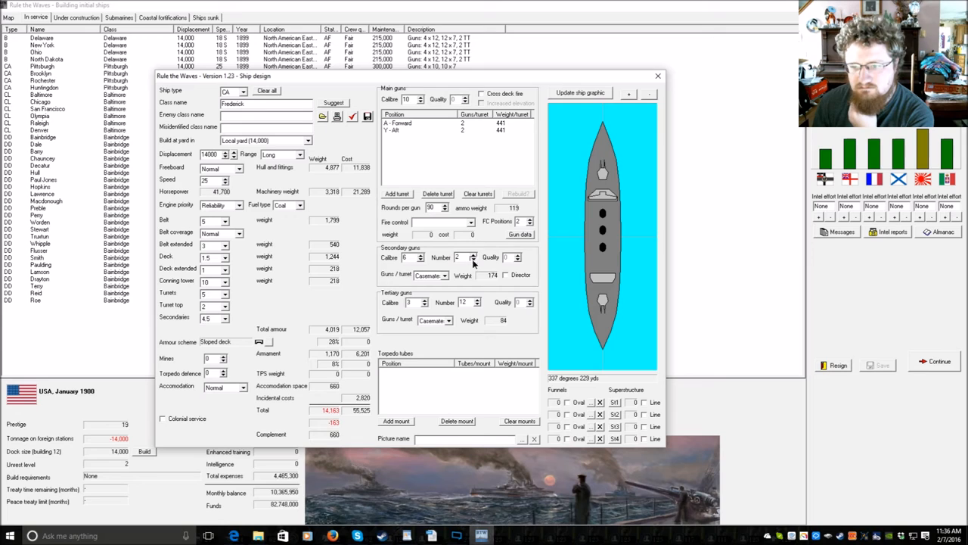
click(472, 260)
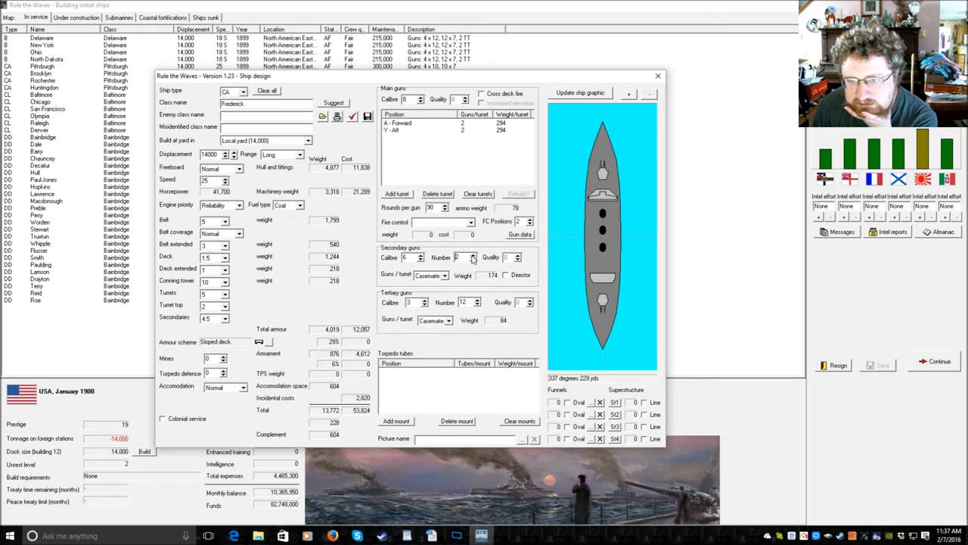
click(471, 254)
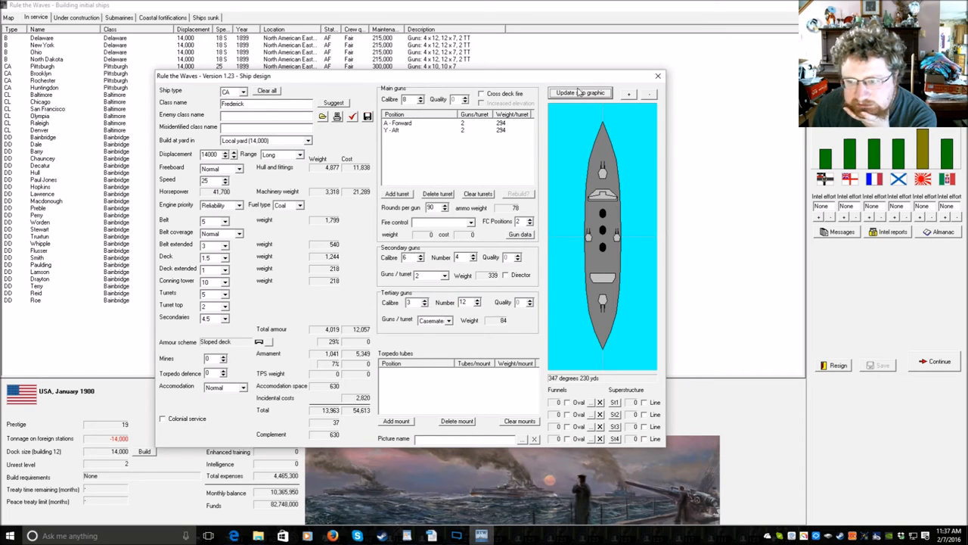
click(580, 93)
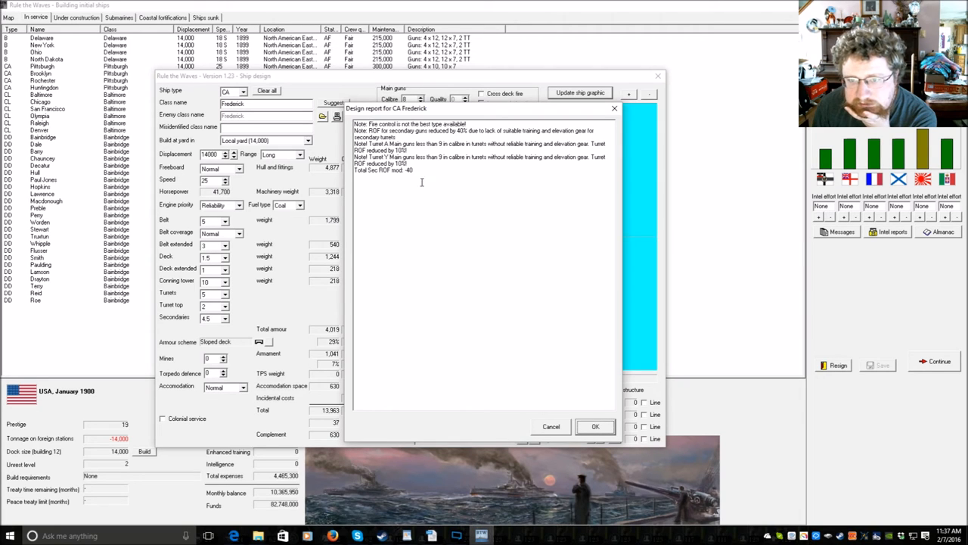
- Set the Frederick design's fire control to central rangefinder and recheck the design
click(595, 427)
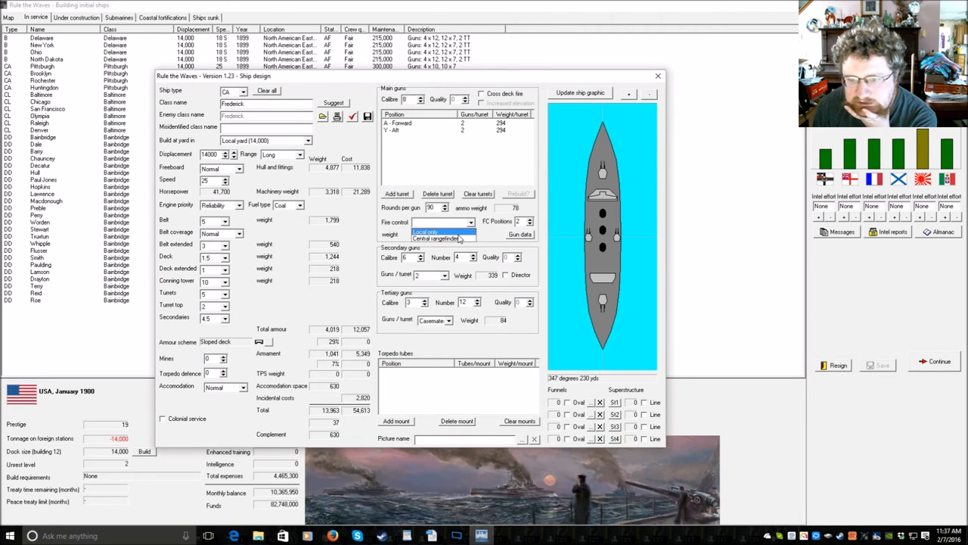
click(433, 238)
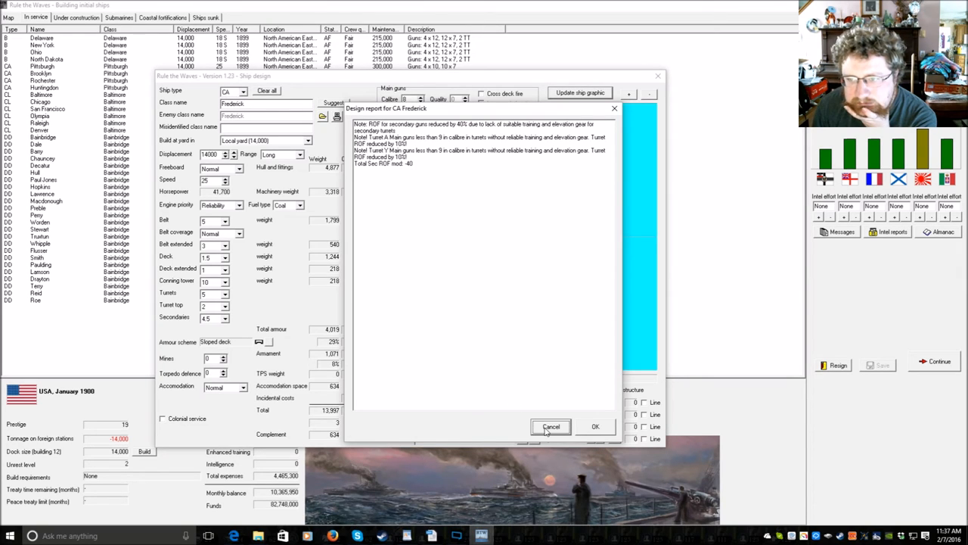
click(550, 426)
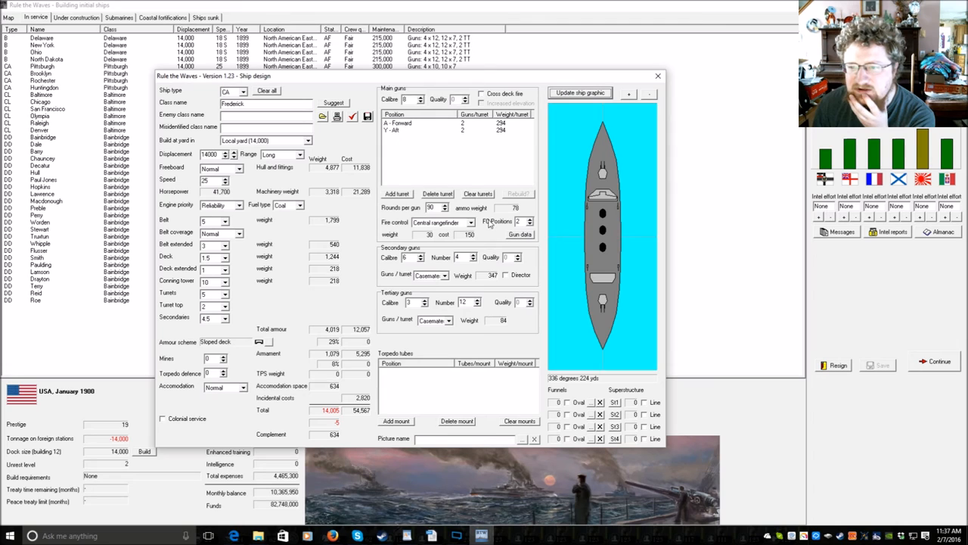
mouse_move(339, 302)
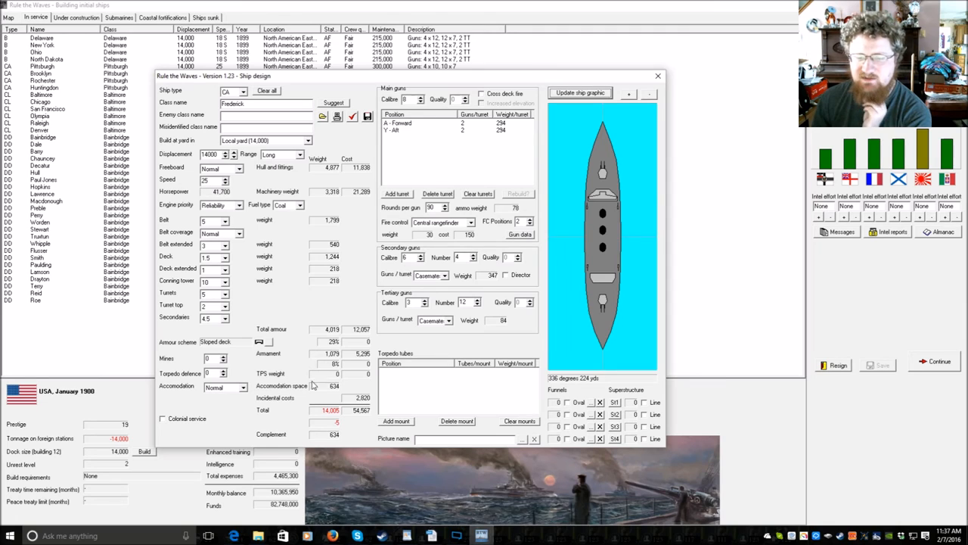
mouse_move(360, 296)
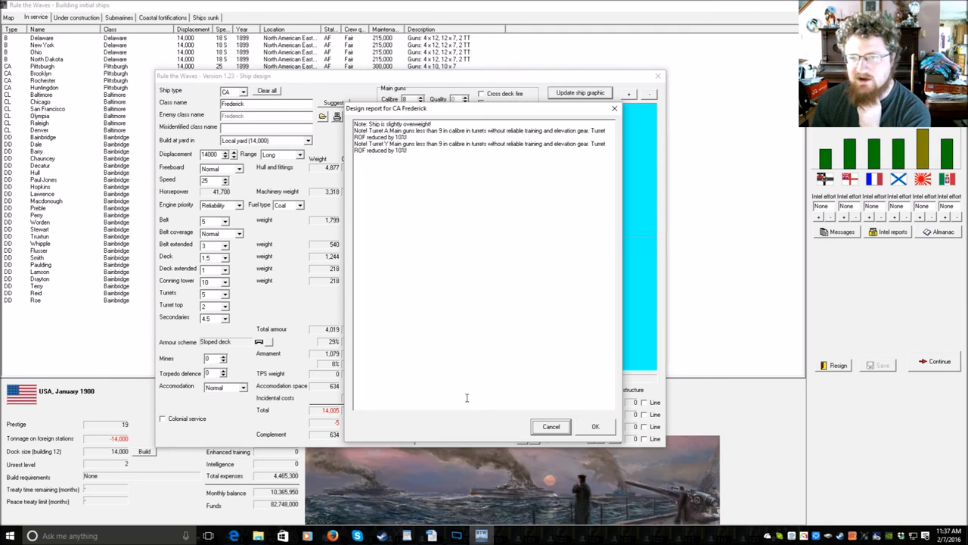
- Save the Frederick design and order one Frederick armored cruiser built
click(595, 426)
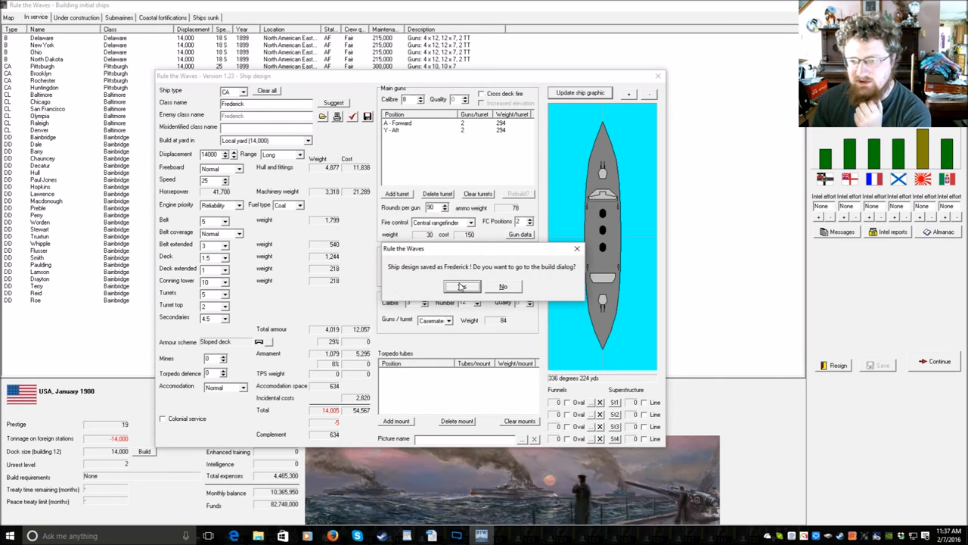
click(462, 286)
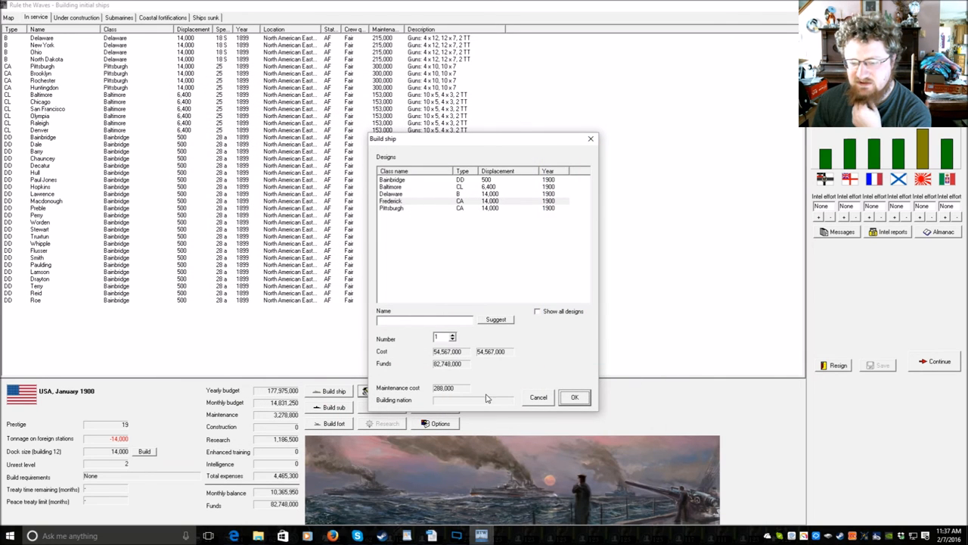
click(496, 318)
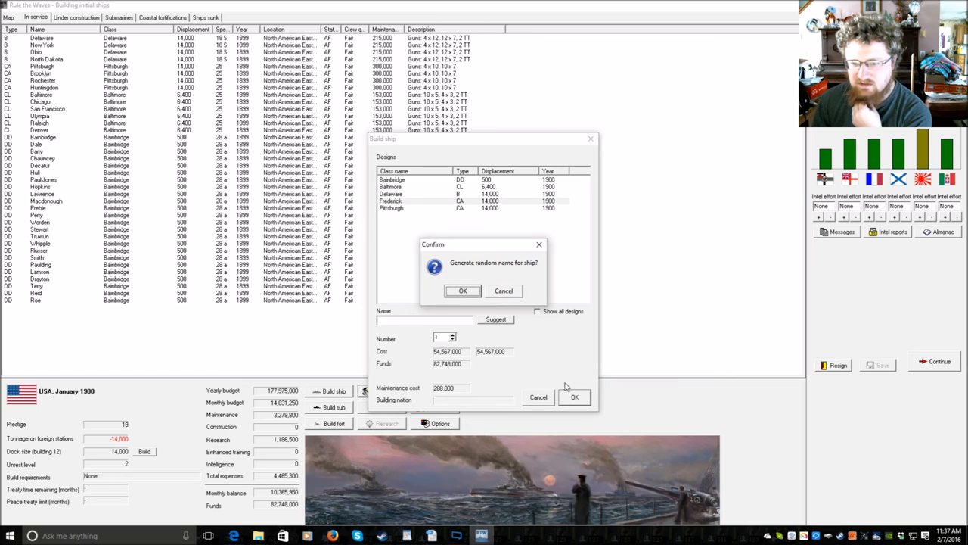
click(463, 291)
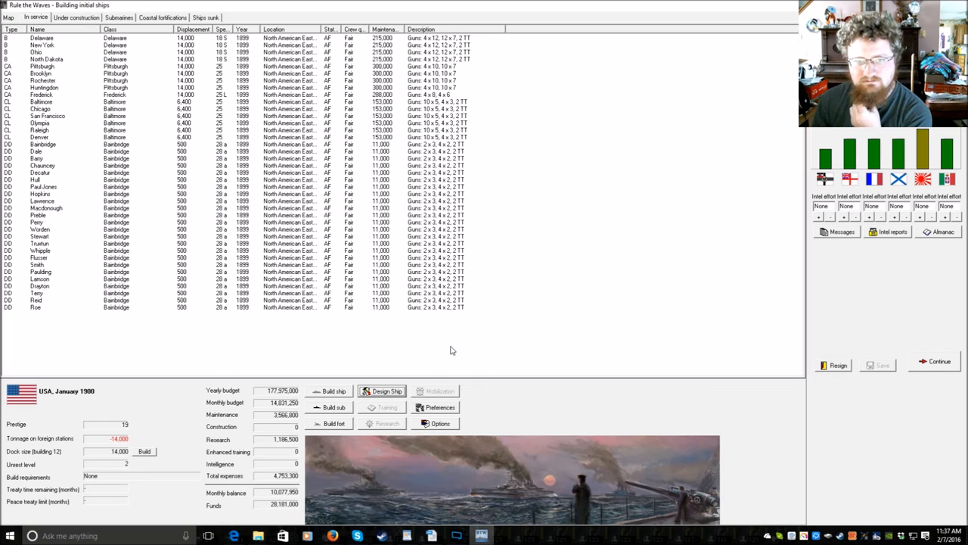
- Auto-design the Columbia light cruiser, clear its torpedo mounts, and set displacement near 5,500 tons
click(381, 391)
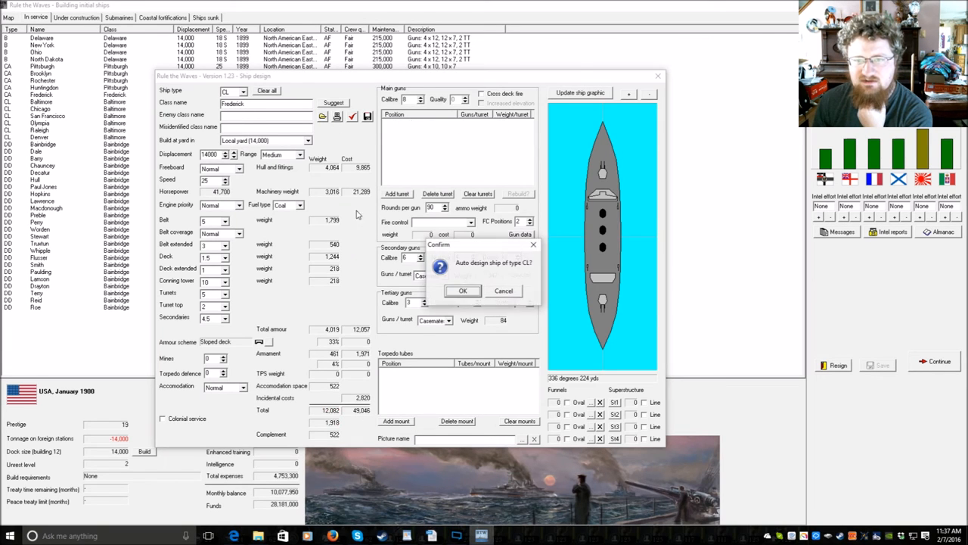
click(462, 291)
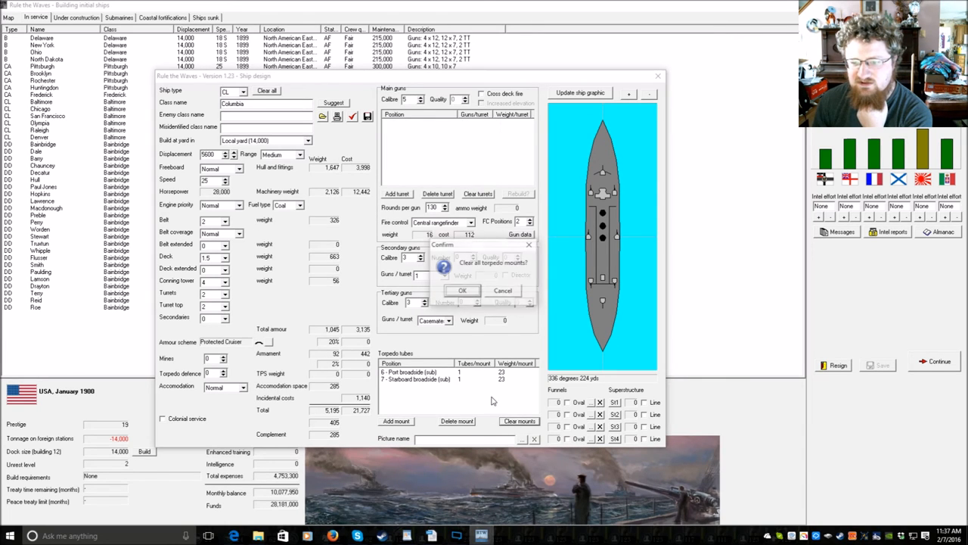
click(462, 290)
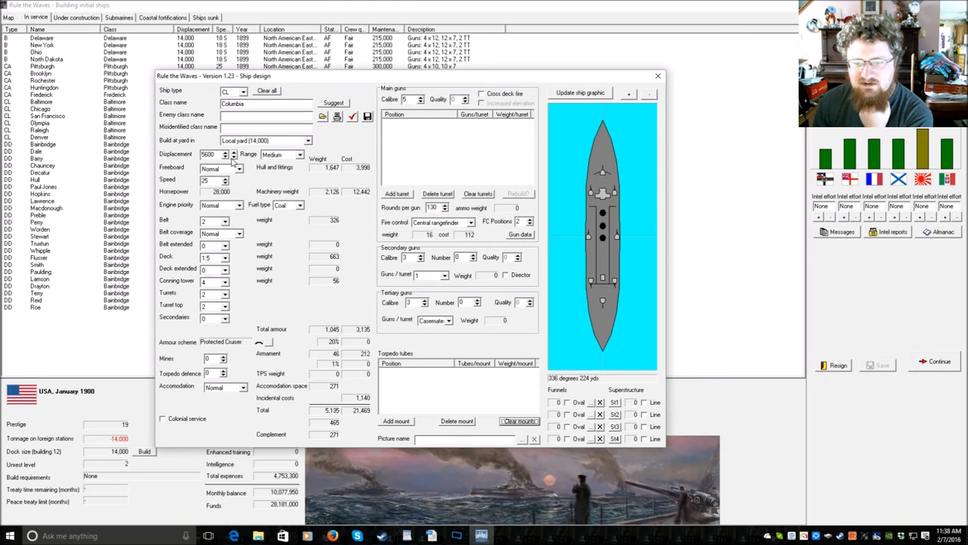
click(234, 156)
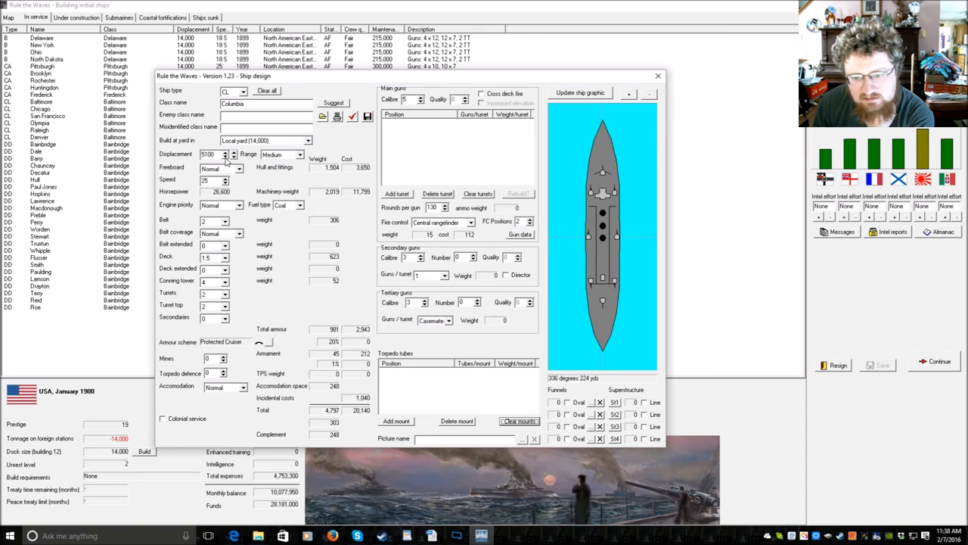
click(234, 152)
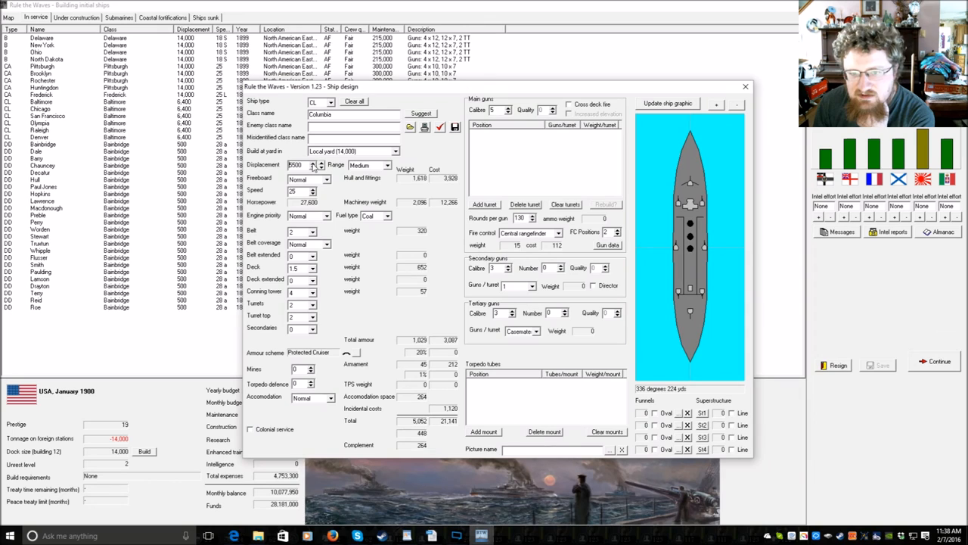
- Add port and starboard aft wing gun turrets to the Columbia design
click(485, 205)
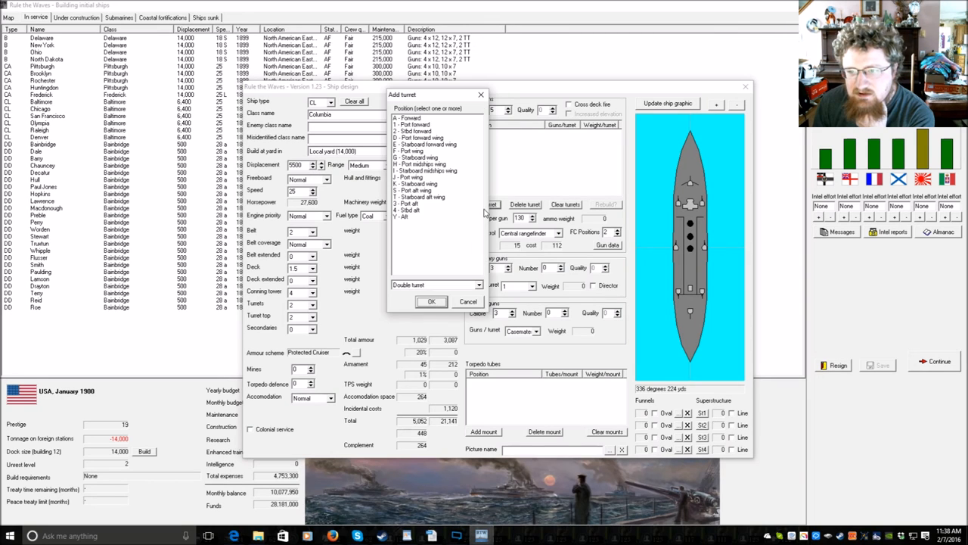
click(408, 217)
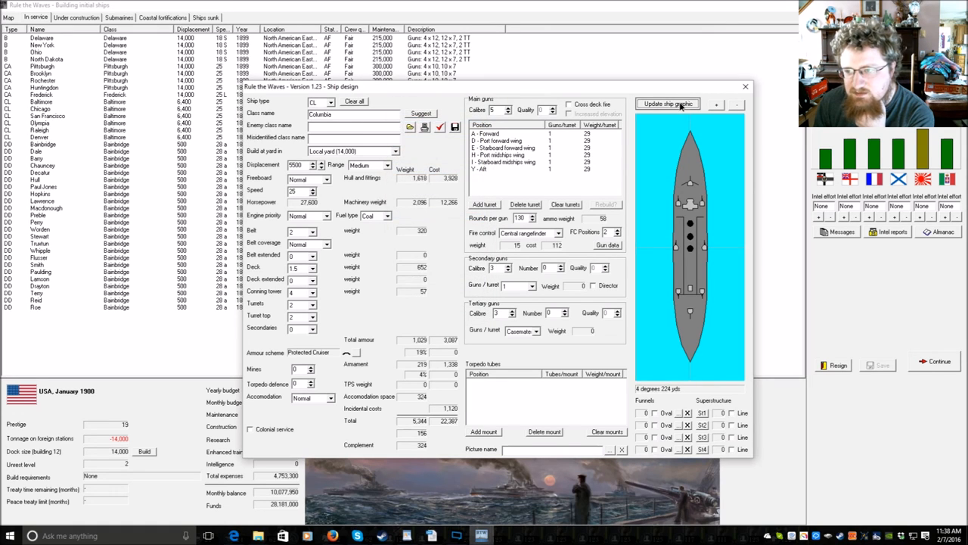
click(667, 104)
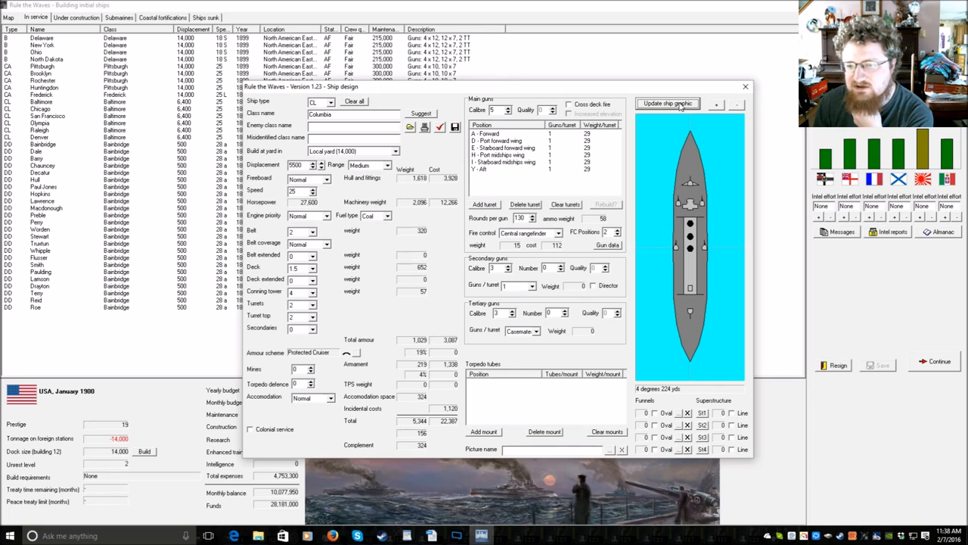
click(484, 204)
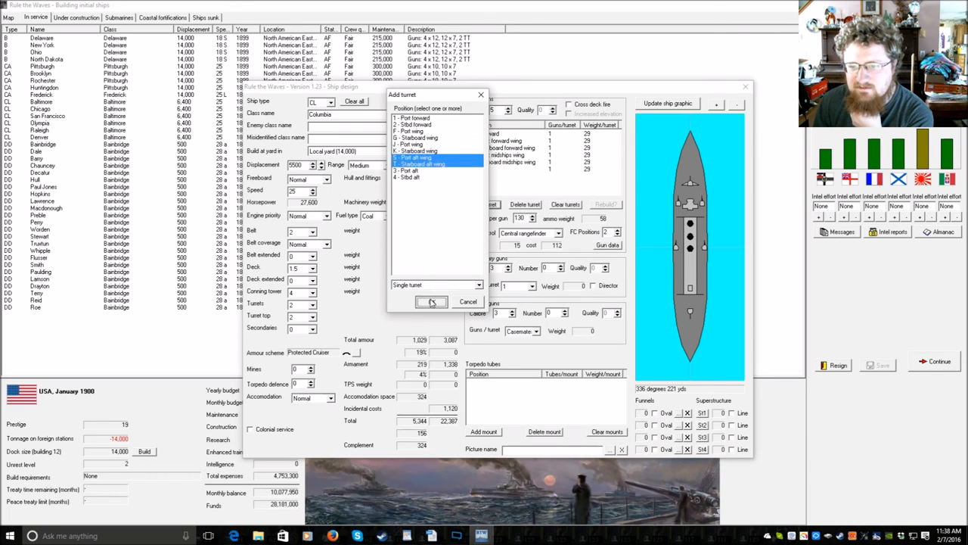
click(431, 302)
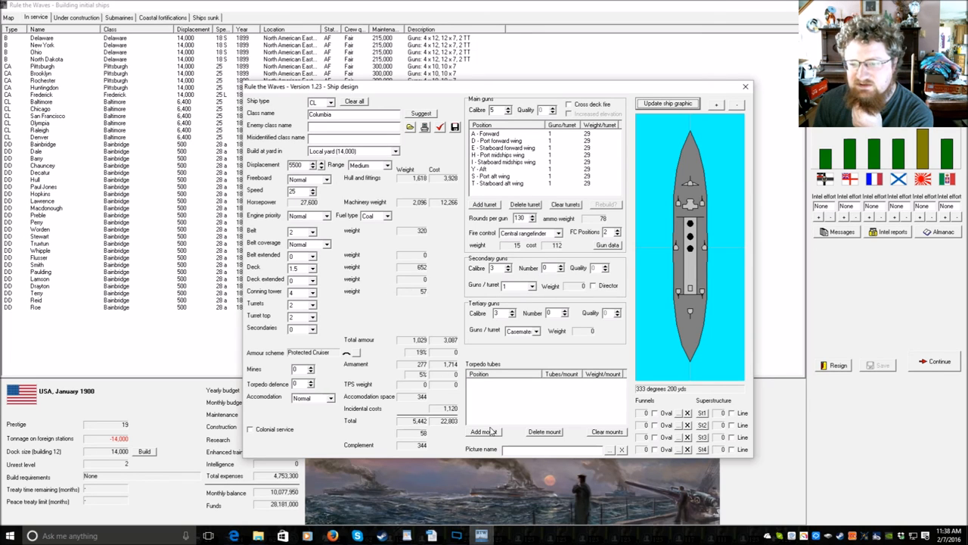
- Skip adding torpedo tubes, clear all turrets, and close the Columbia designer
click(483, 431)
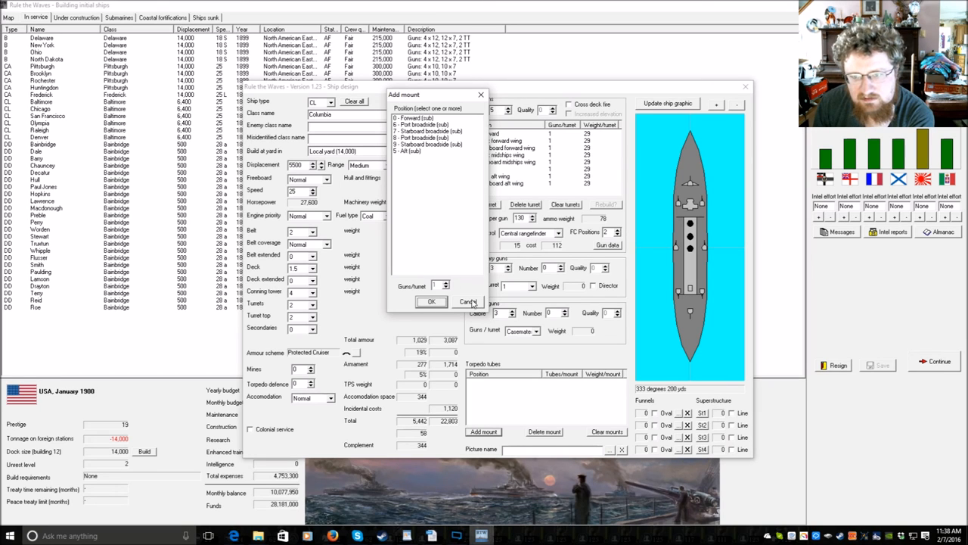
click(431, 301)
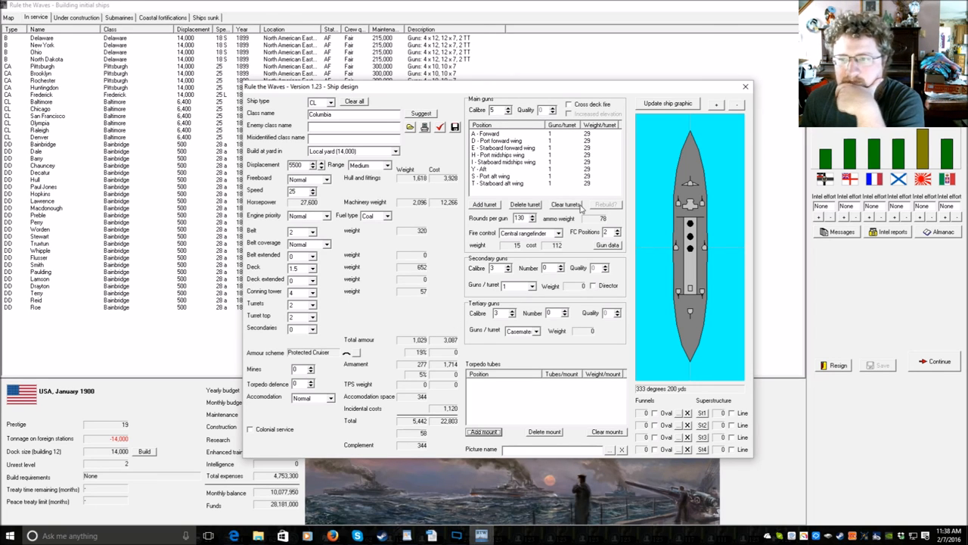
click(566, 204)
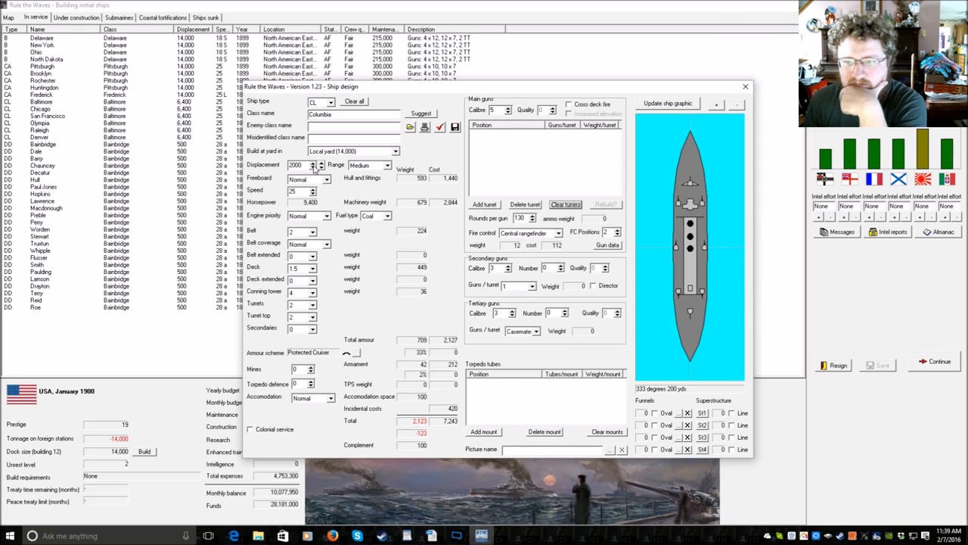
click(483, 431)
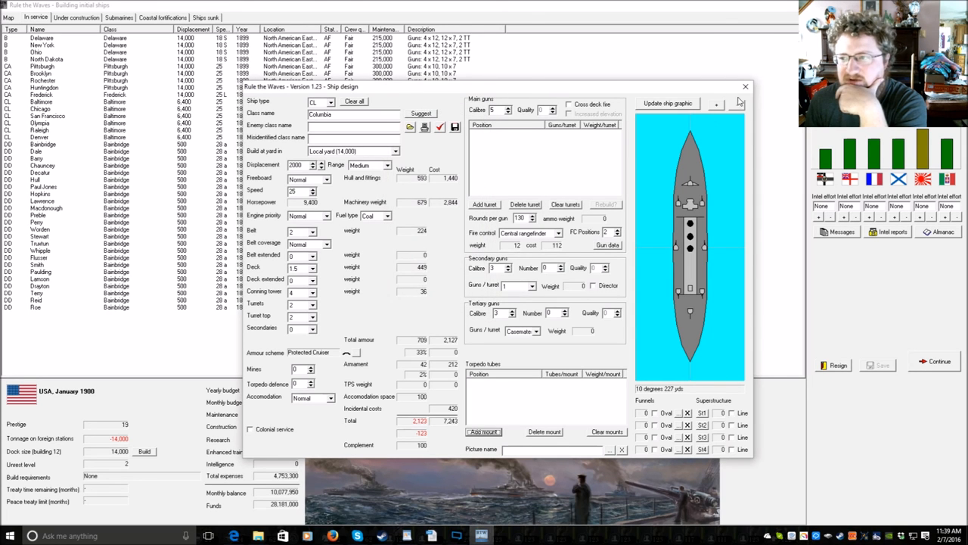
click(745, 86)
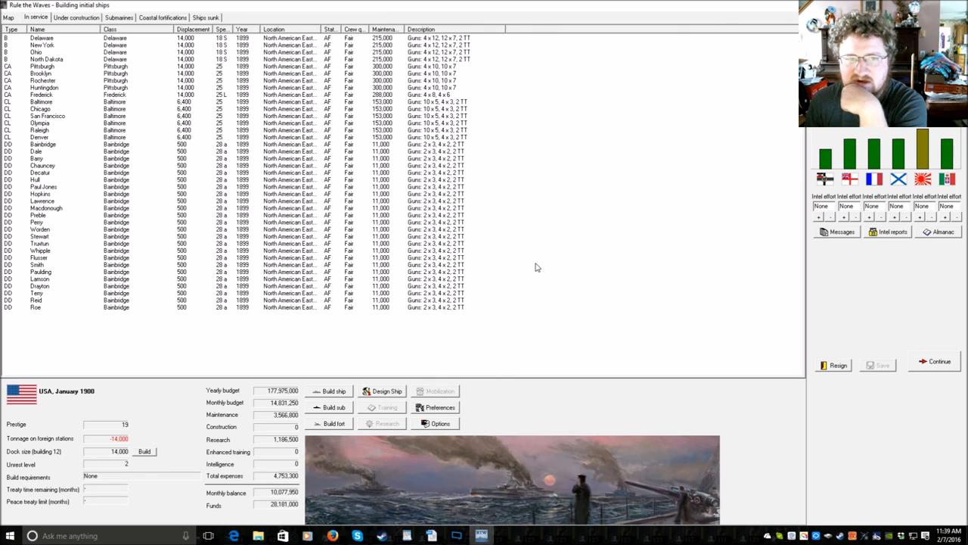
click(386, 391)
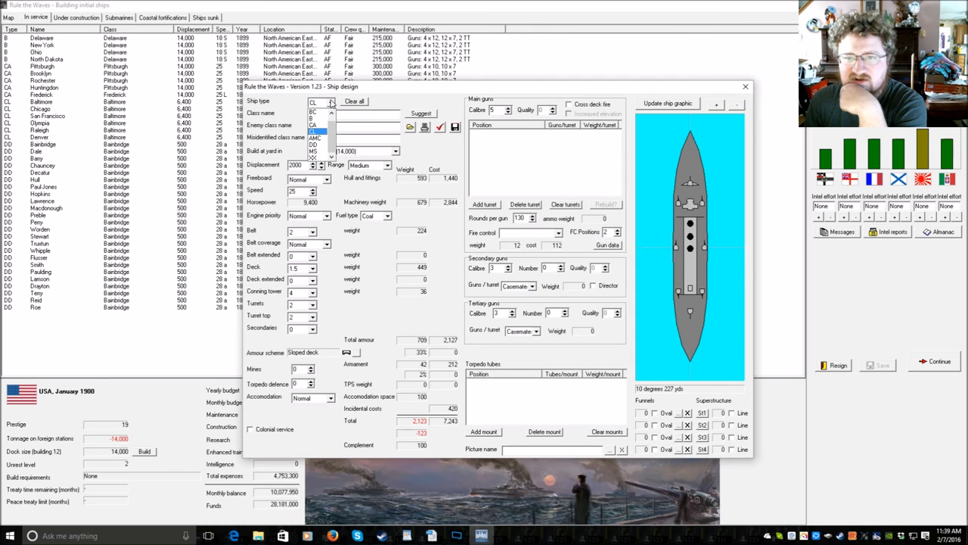
click(313, 113)
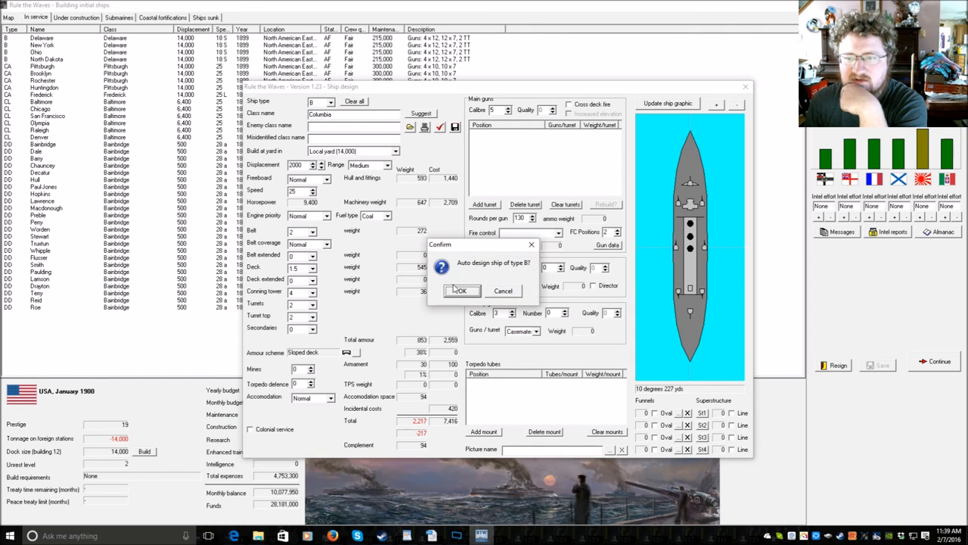
click(461, 290)
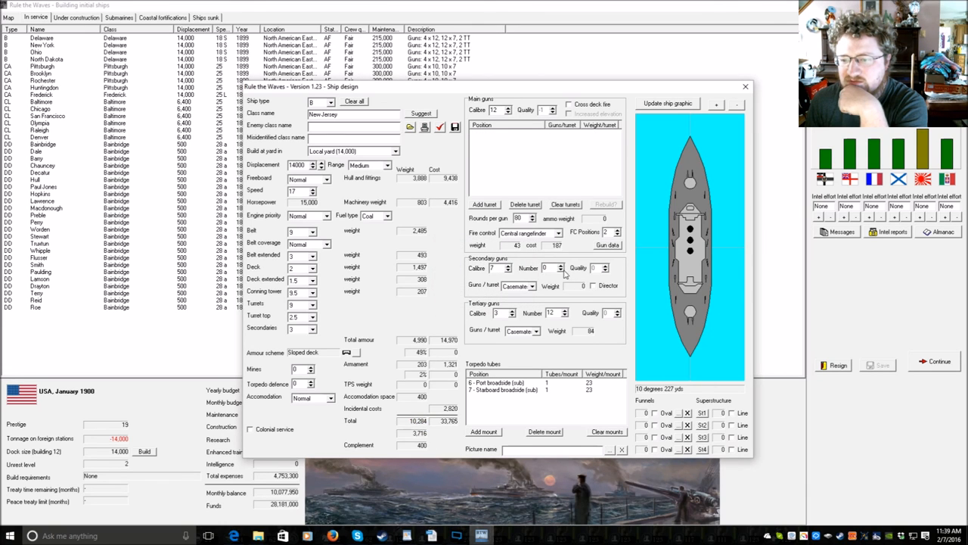
click(607, 431)
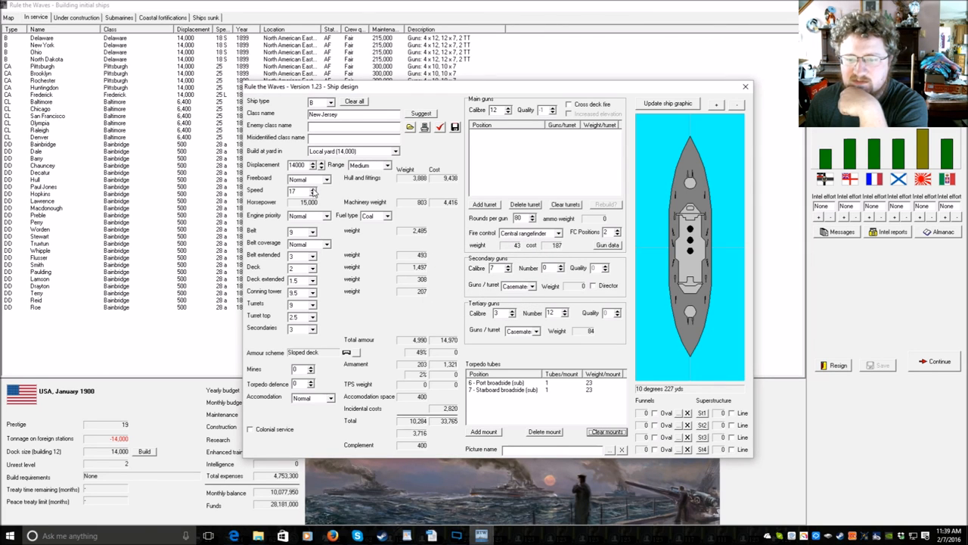
click(312, 189)
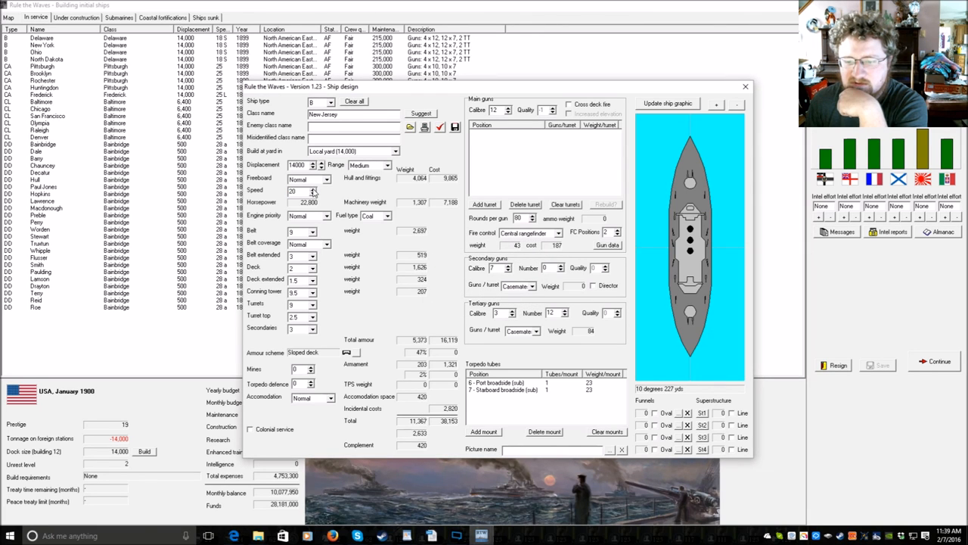
click(484, 204)
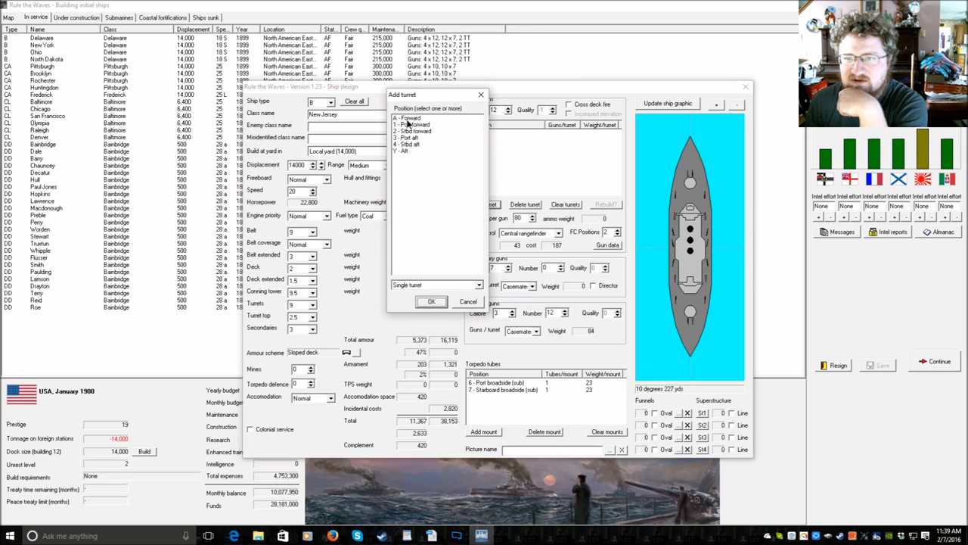
click(431, 301)
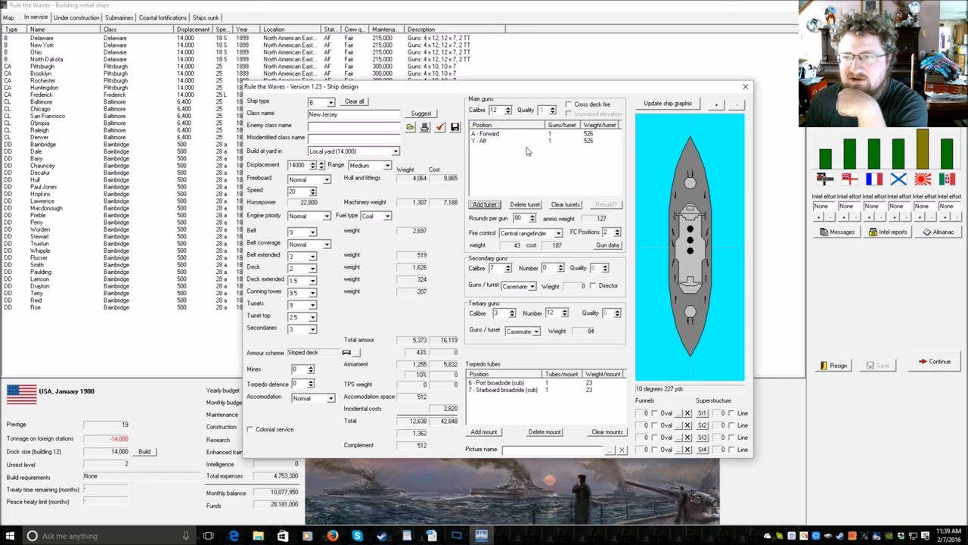
click(565, 204)
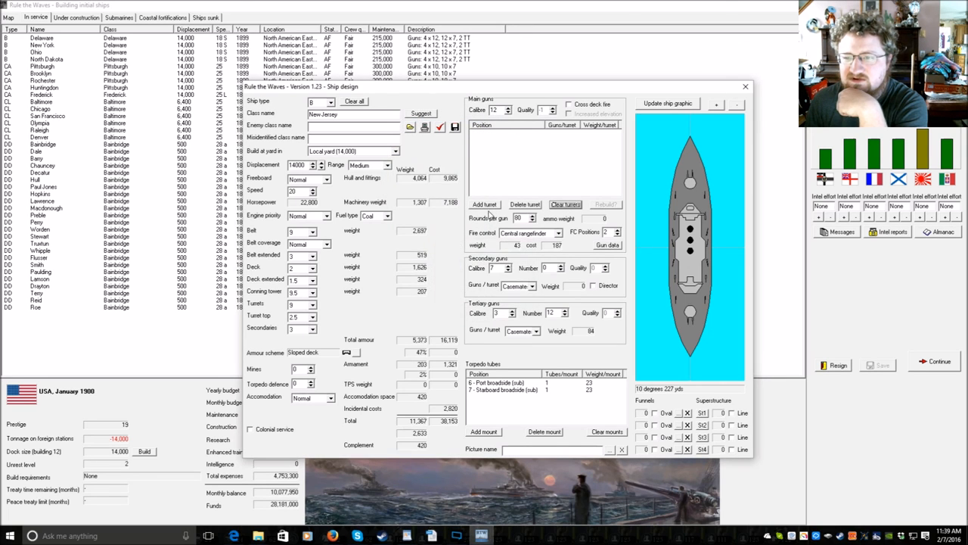
click(485, 204)
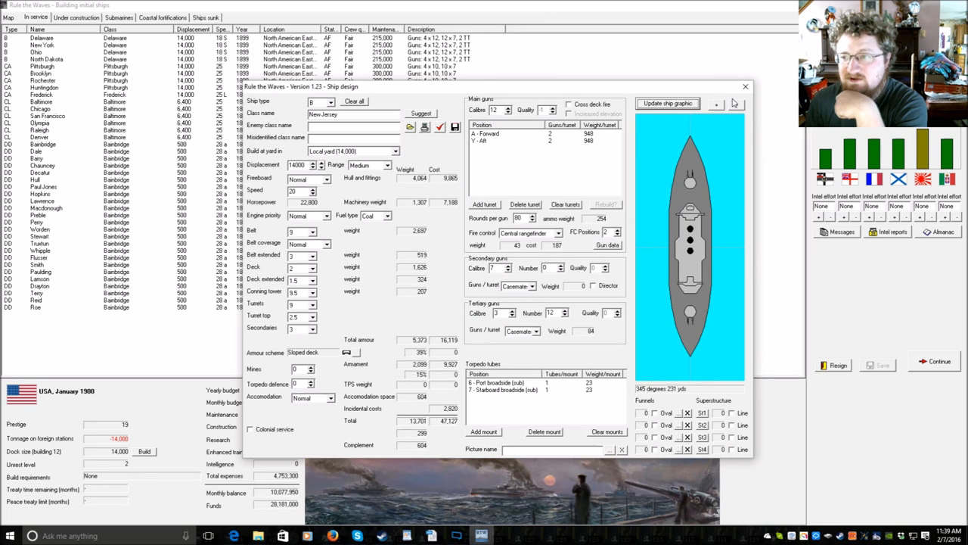
mouse_move(745, 87)
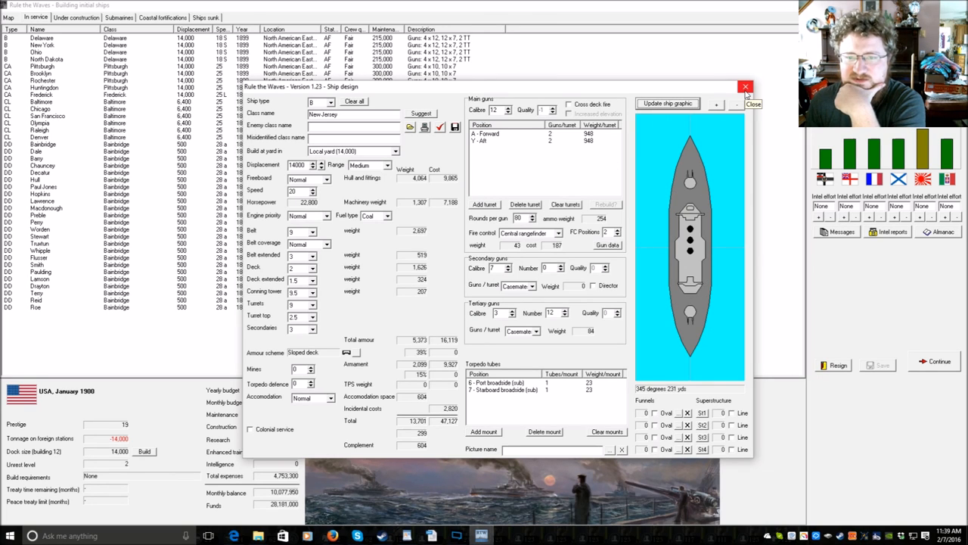
click(745, 86)
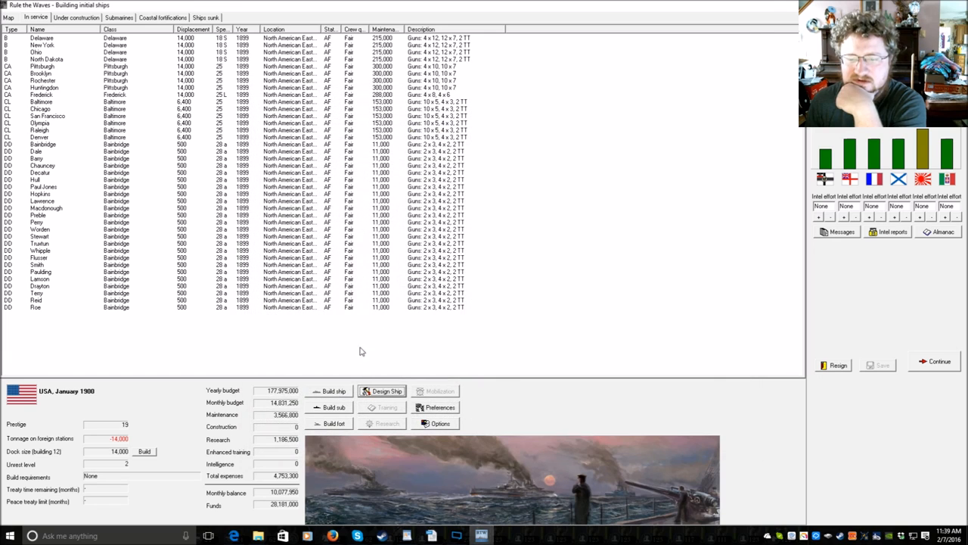
- Order one Baltimore-class light cruiser, Columbia
click(332, 391)
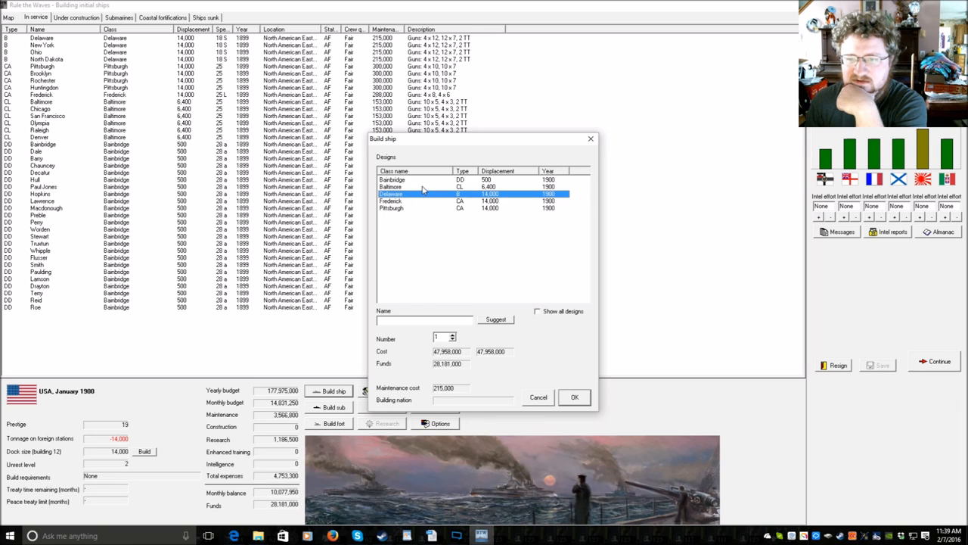
click(412, 187)
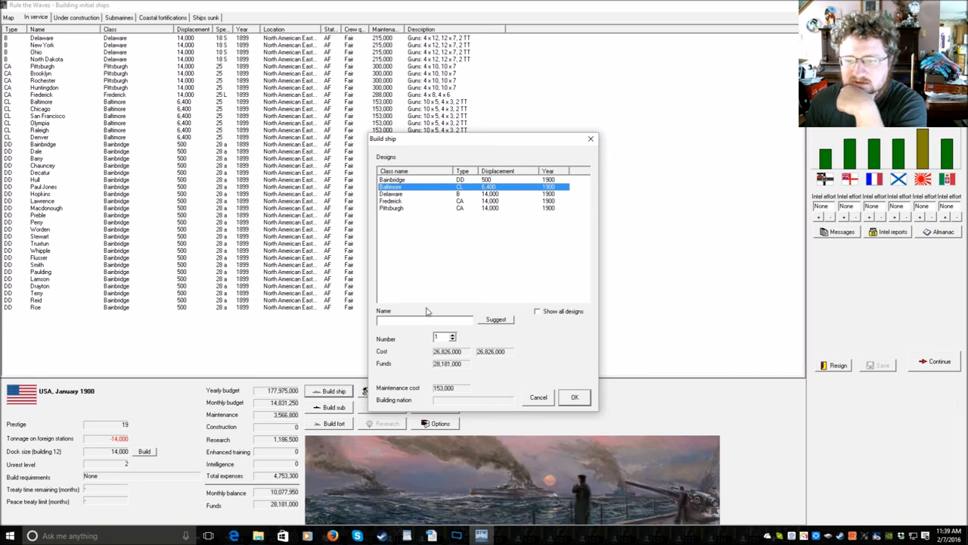
click(495, 319)
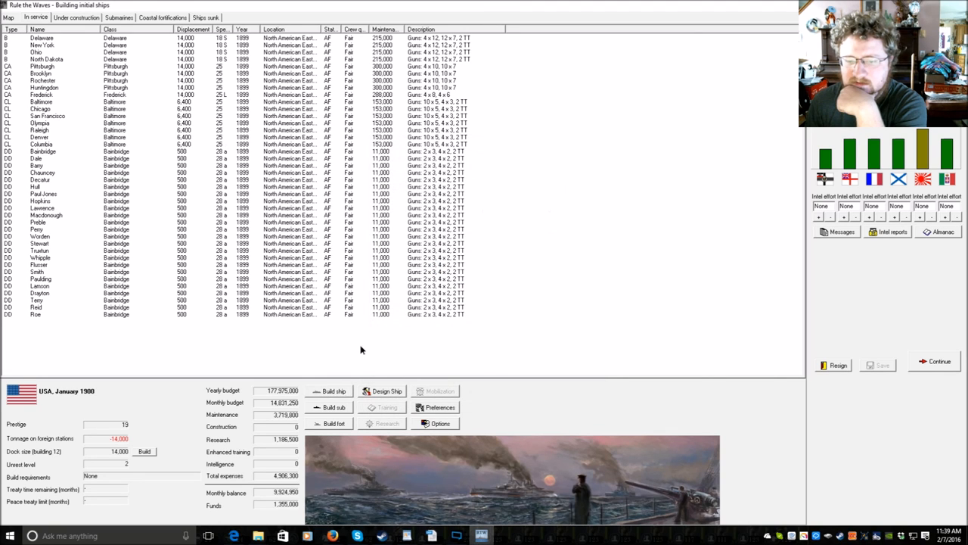
- Select the Bainbridge destroyer design, then cancel without ordering
click(329, 391)
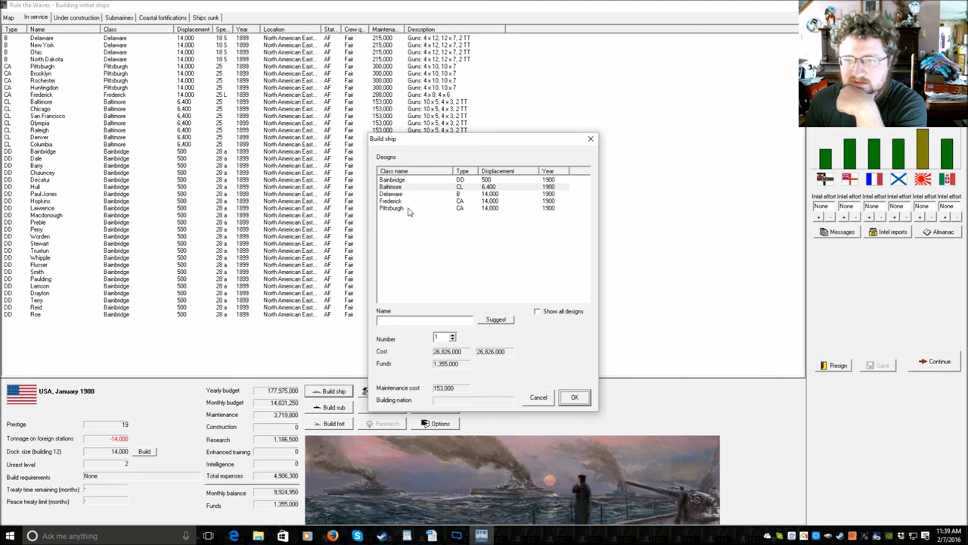
click(393, 179)
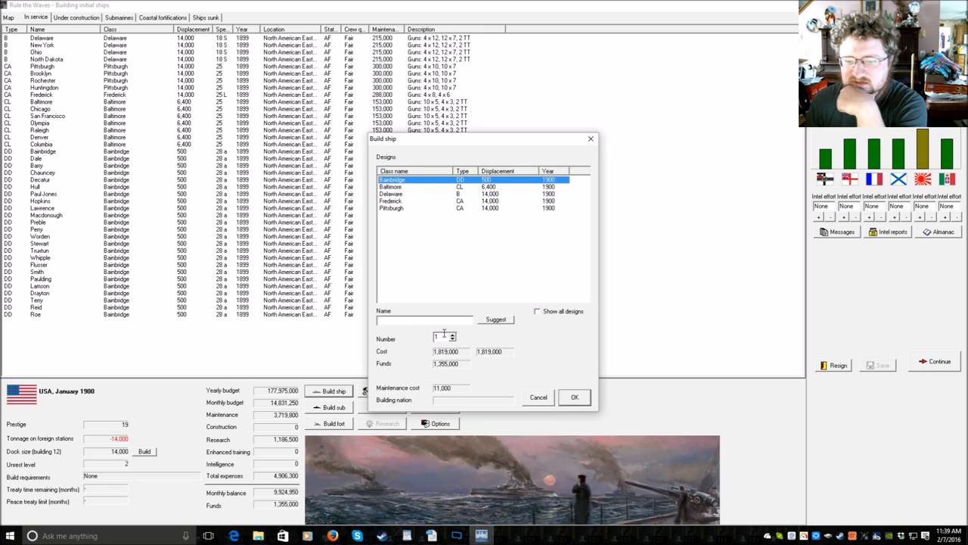
click(495, 318)
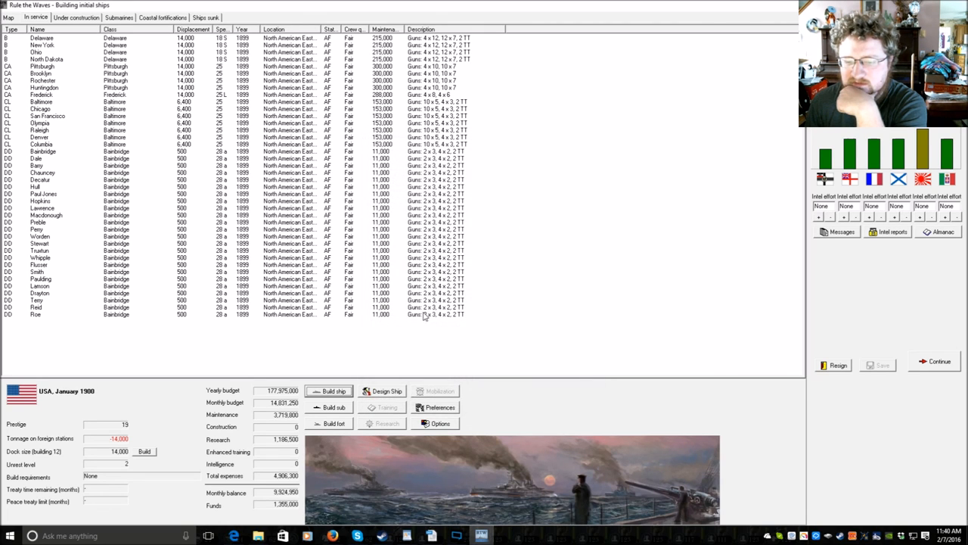
mouse_move(520, 366)
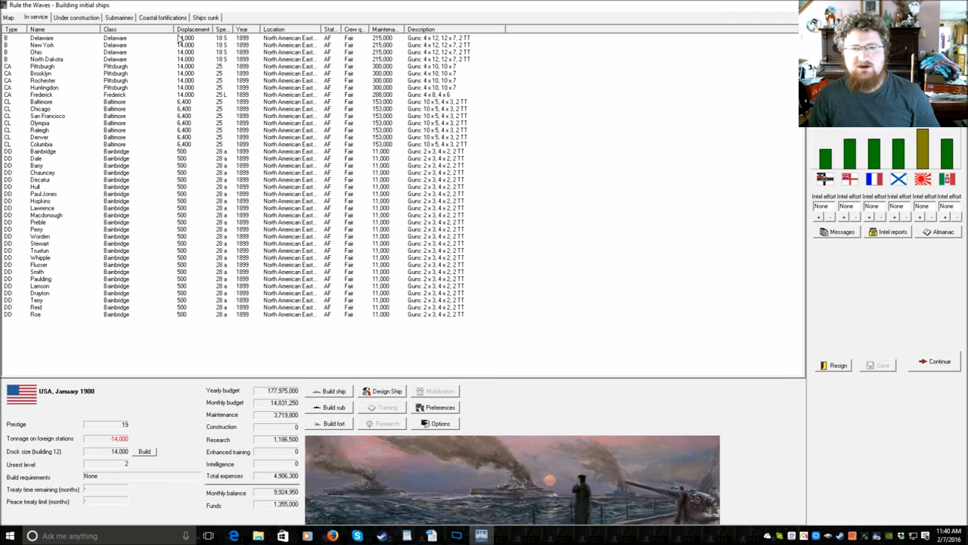
mouse_move(222, 356)
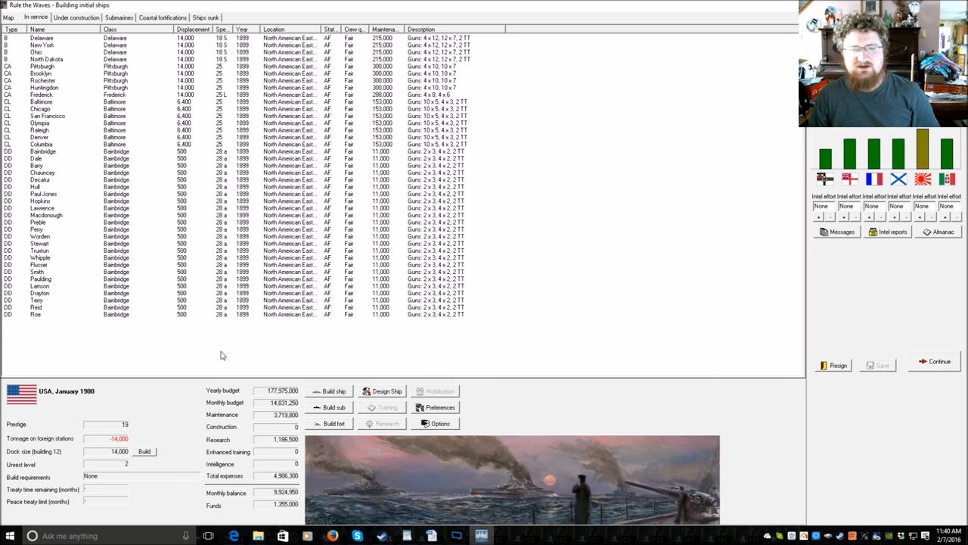
click(42, 44)
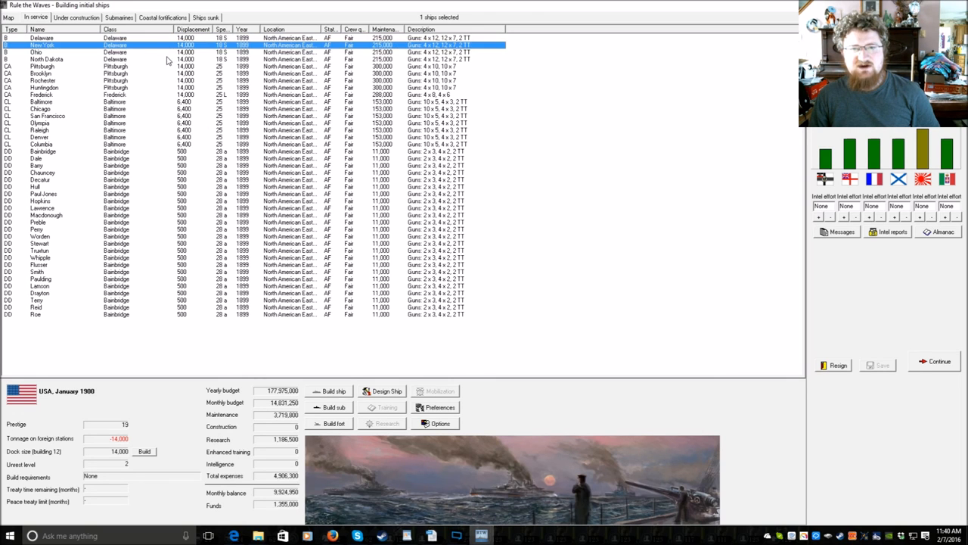